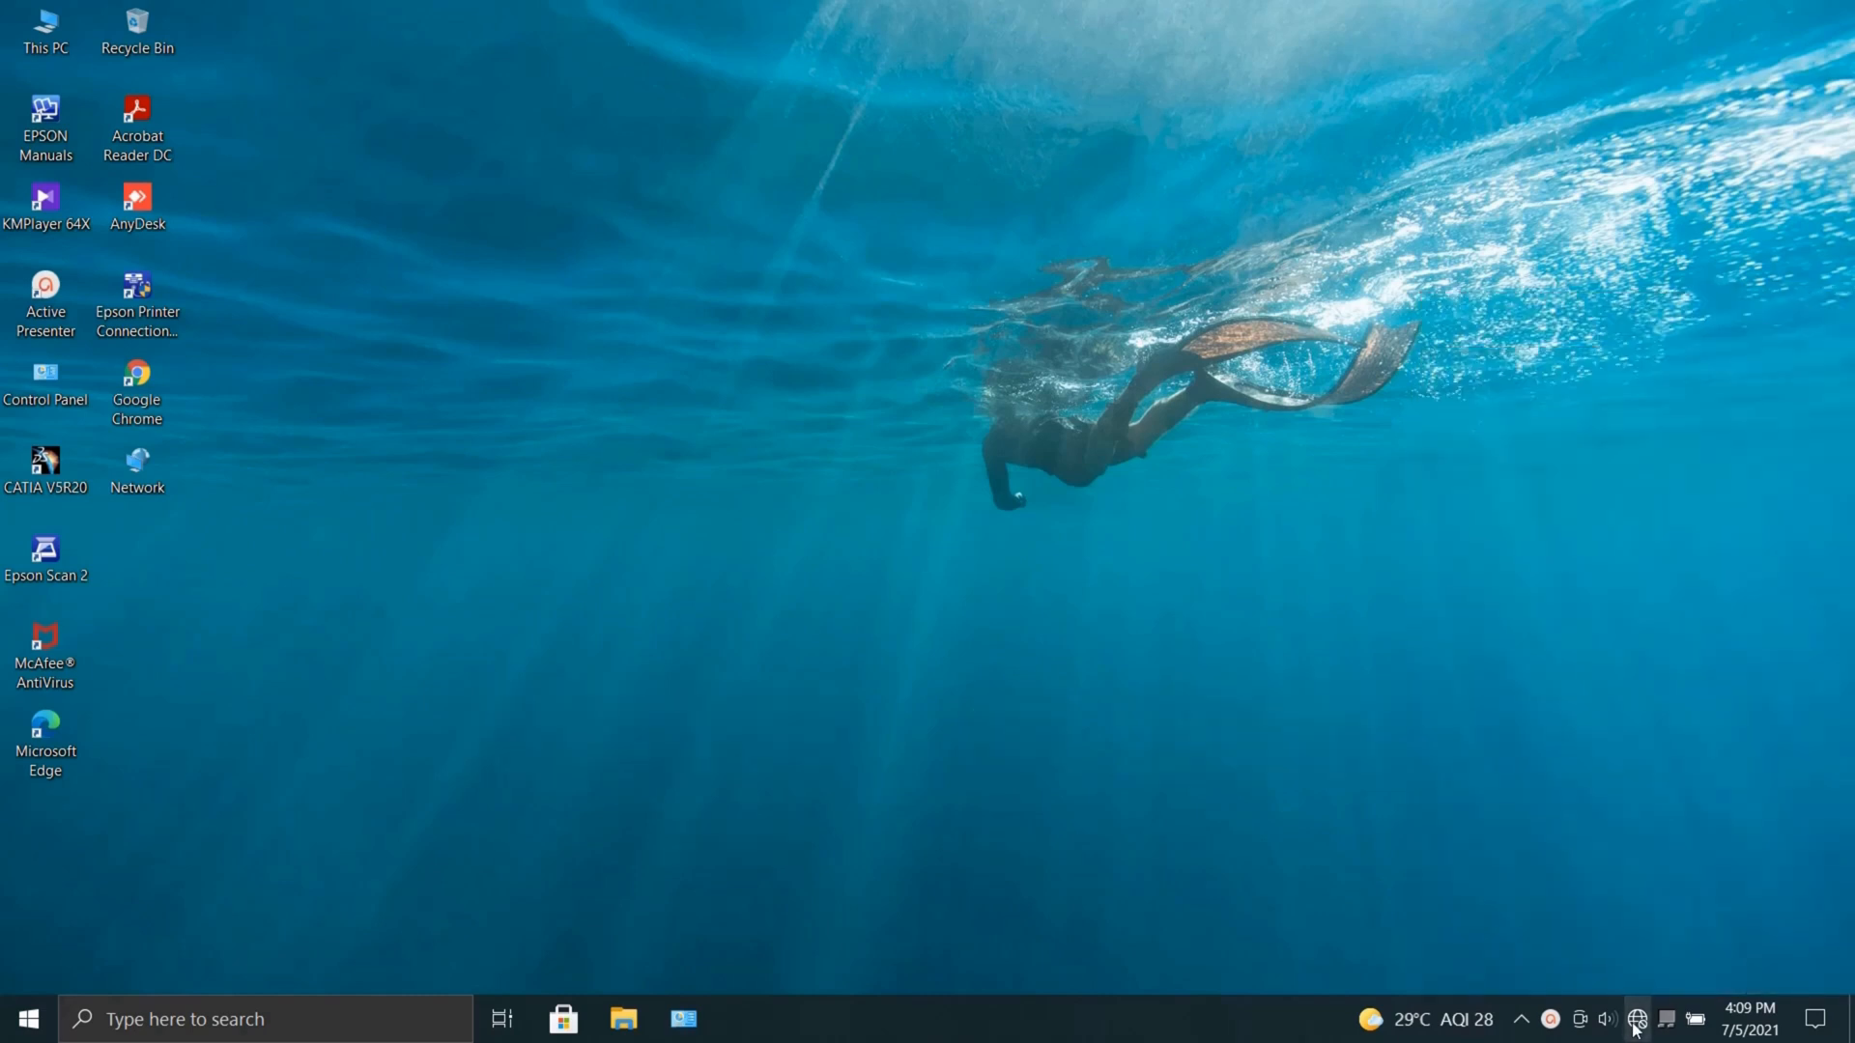
Step: Launch Edge and load the router admin page at 192.168.1.1
{"action": "left_click", "coordinate": [1636, 1018]}
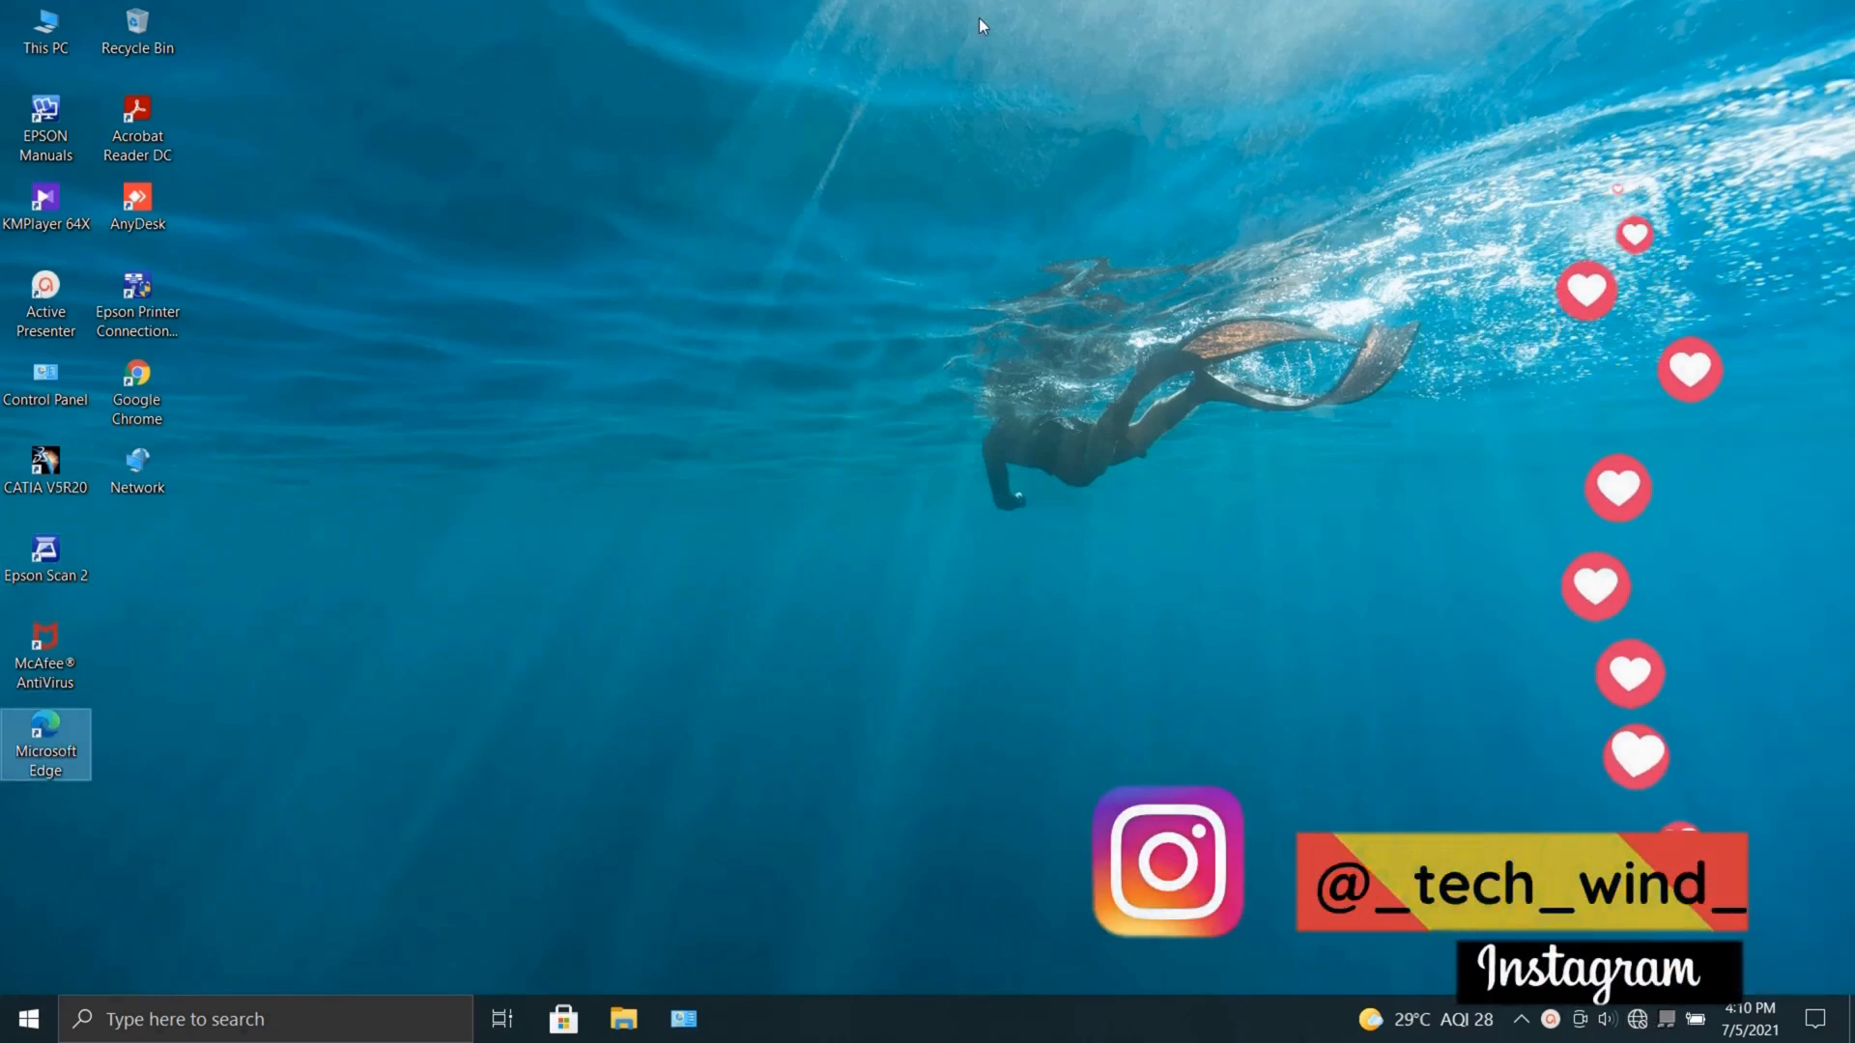
{"action": "mouse_move", "coordinate": [910, 218]}
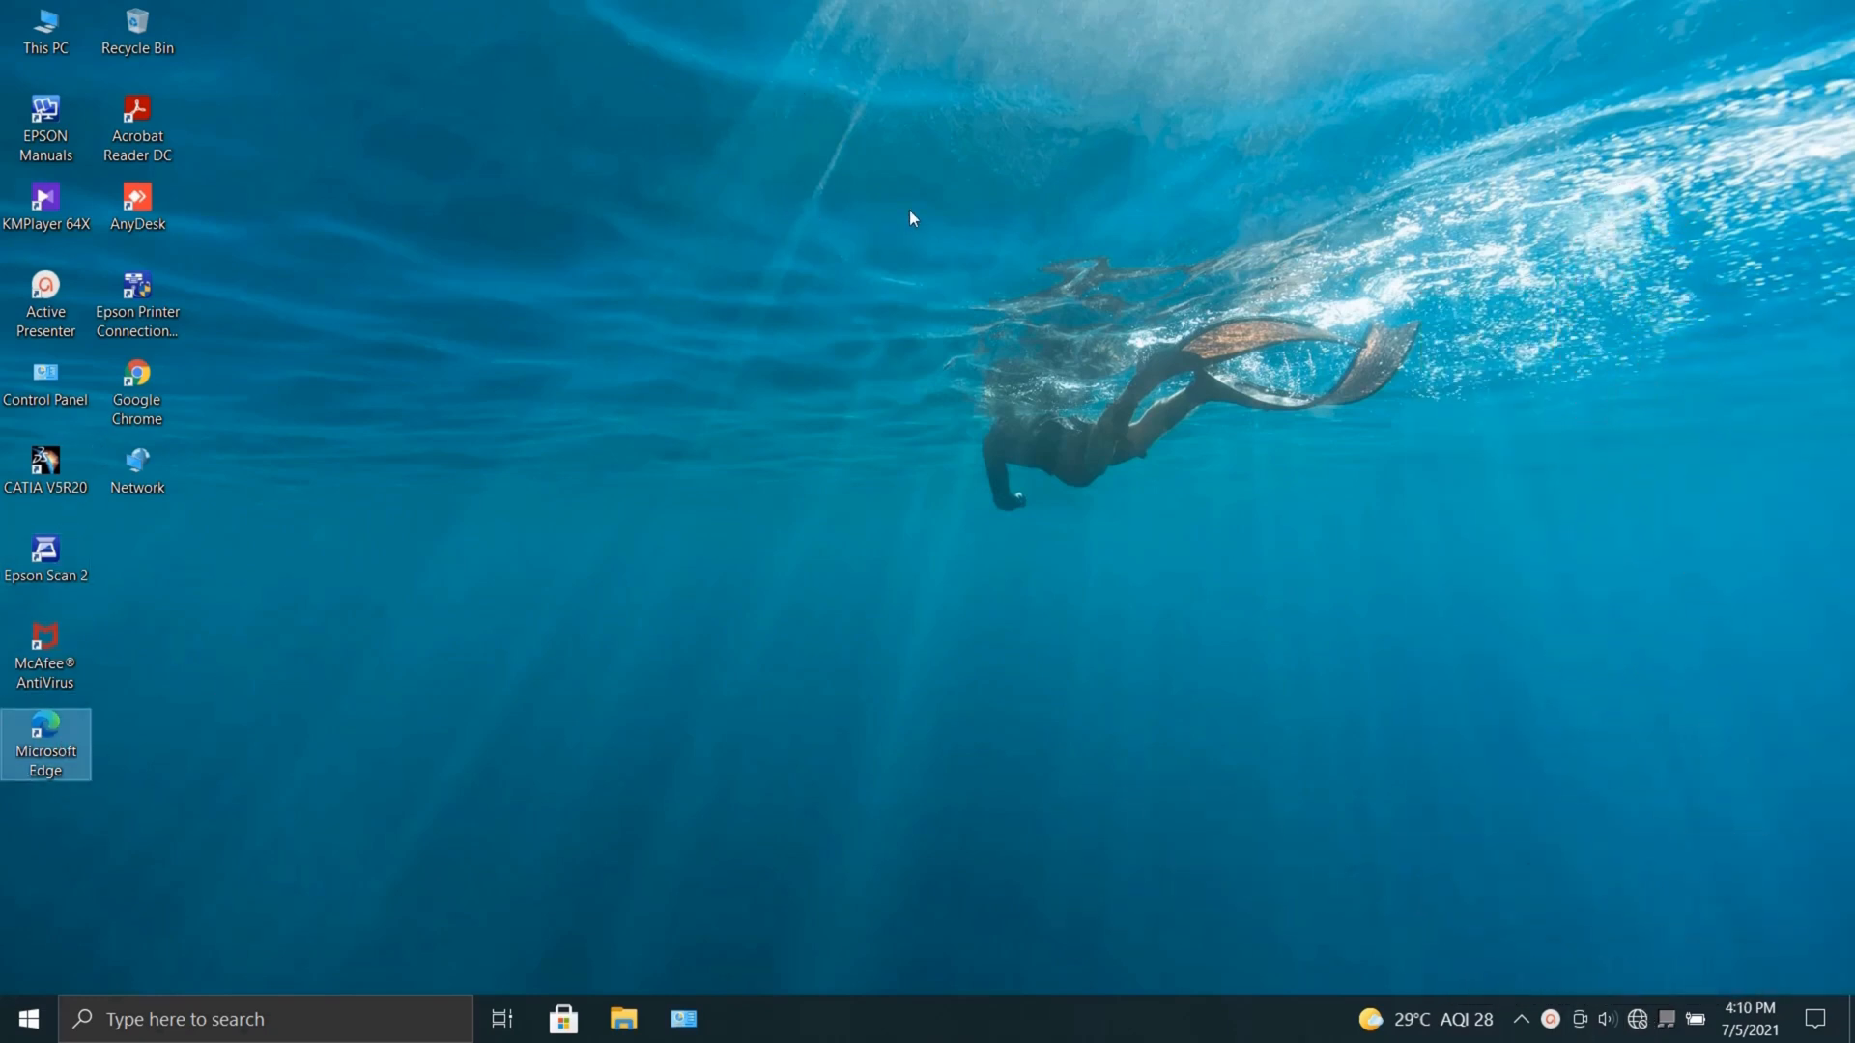
{"action": "mouse_move", "coordinate": [570, 236]}
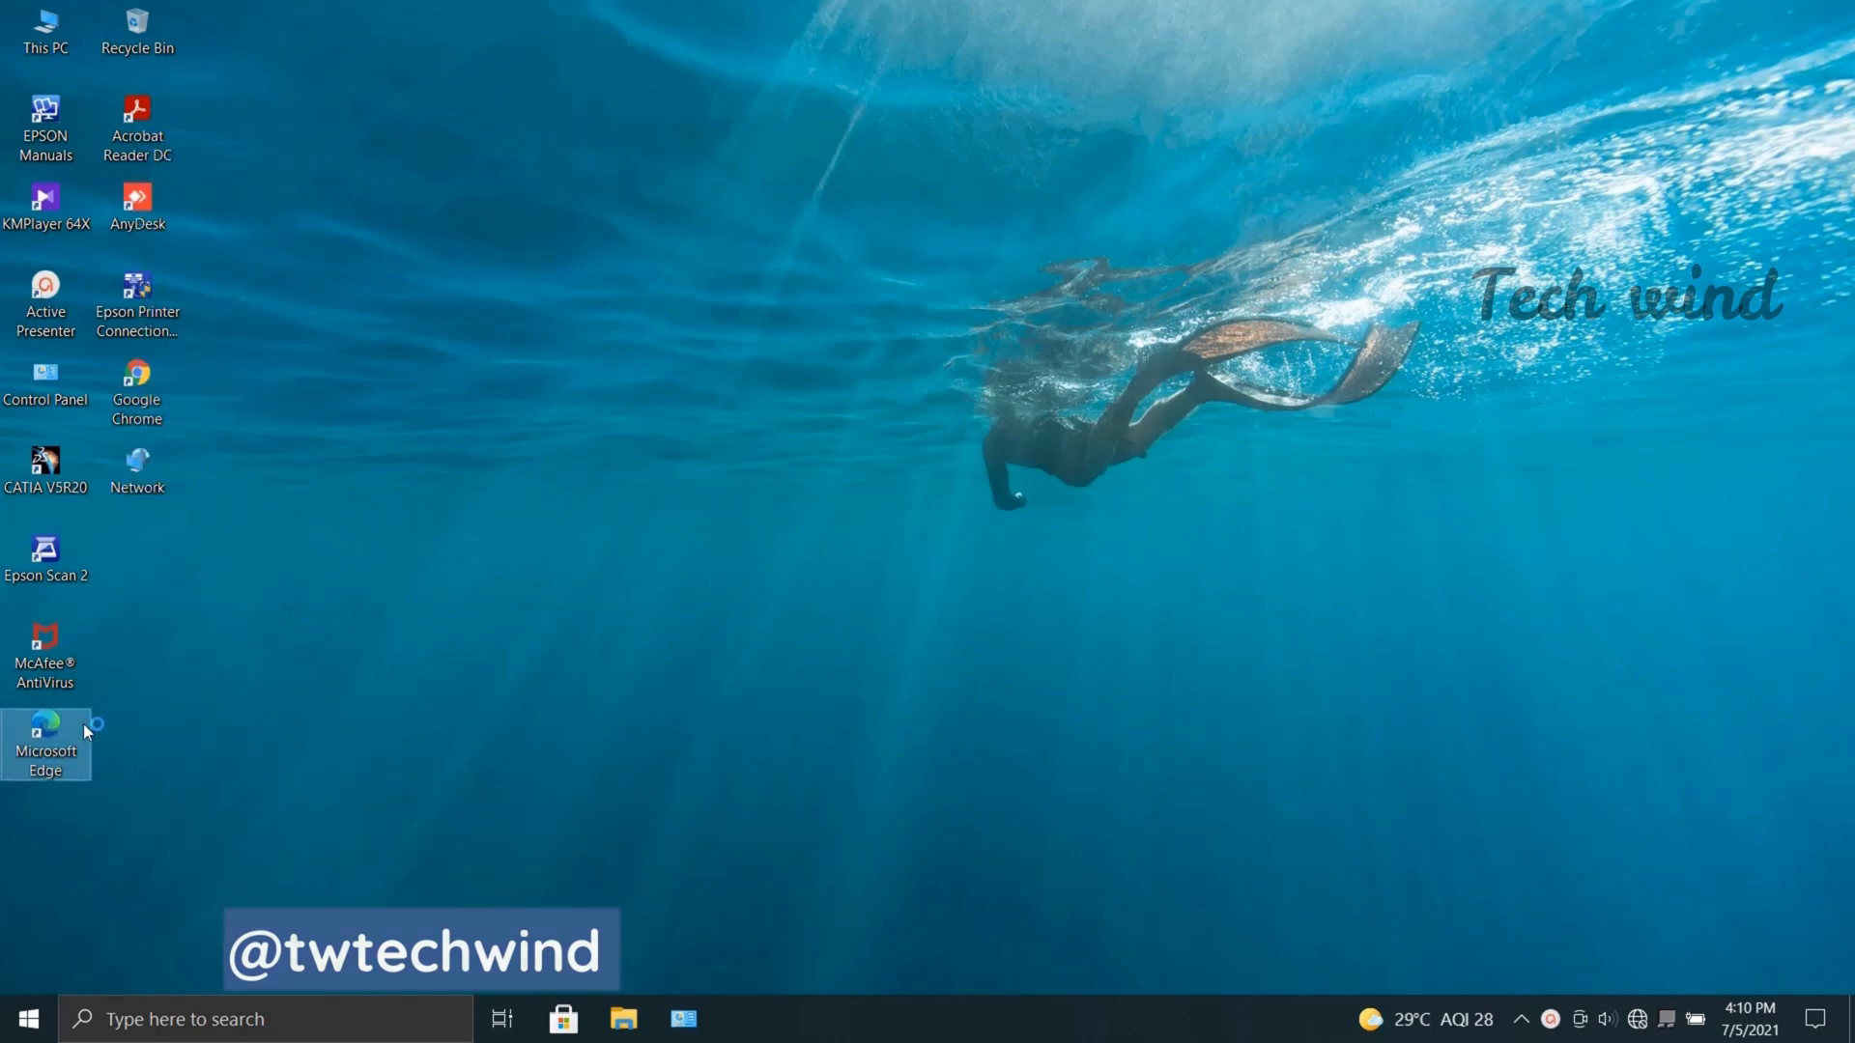
{"action": "double_click", "coordinate": [45, 730]}
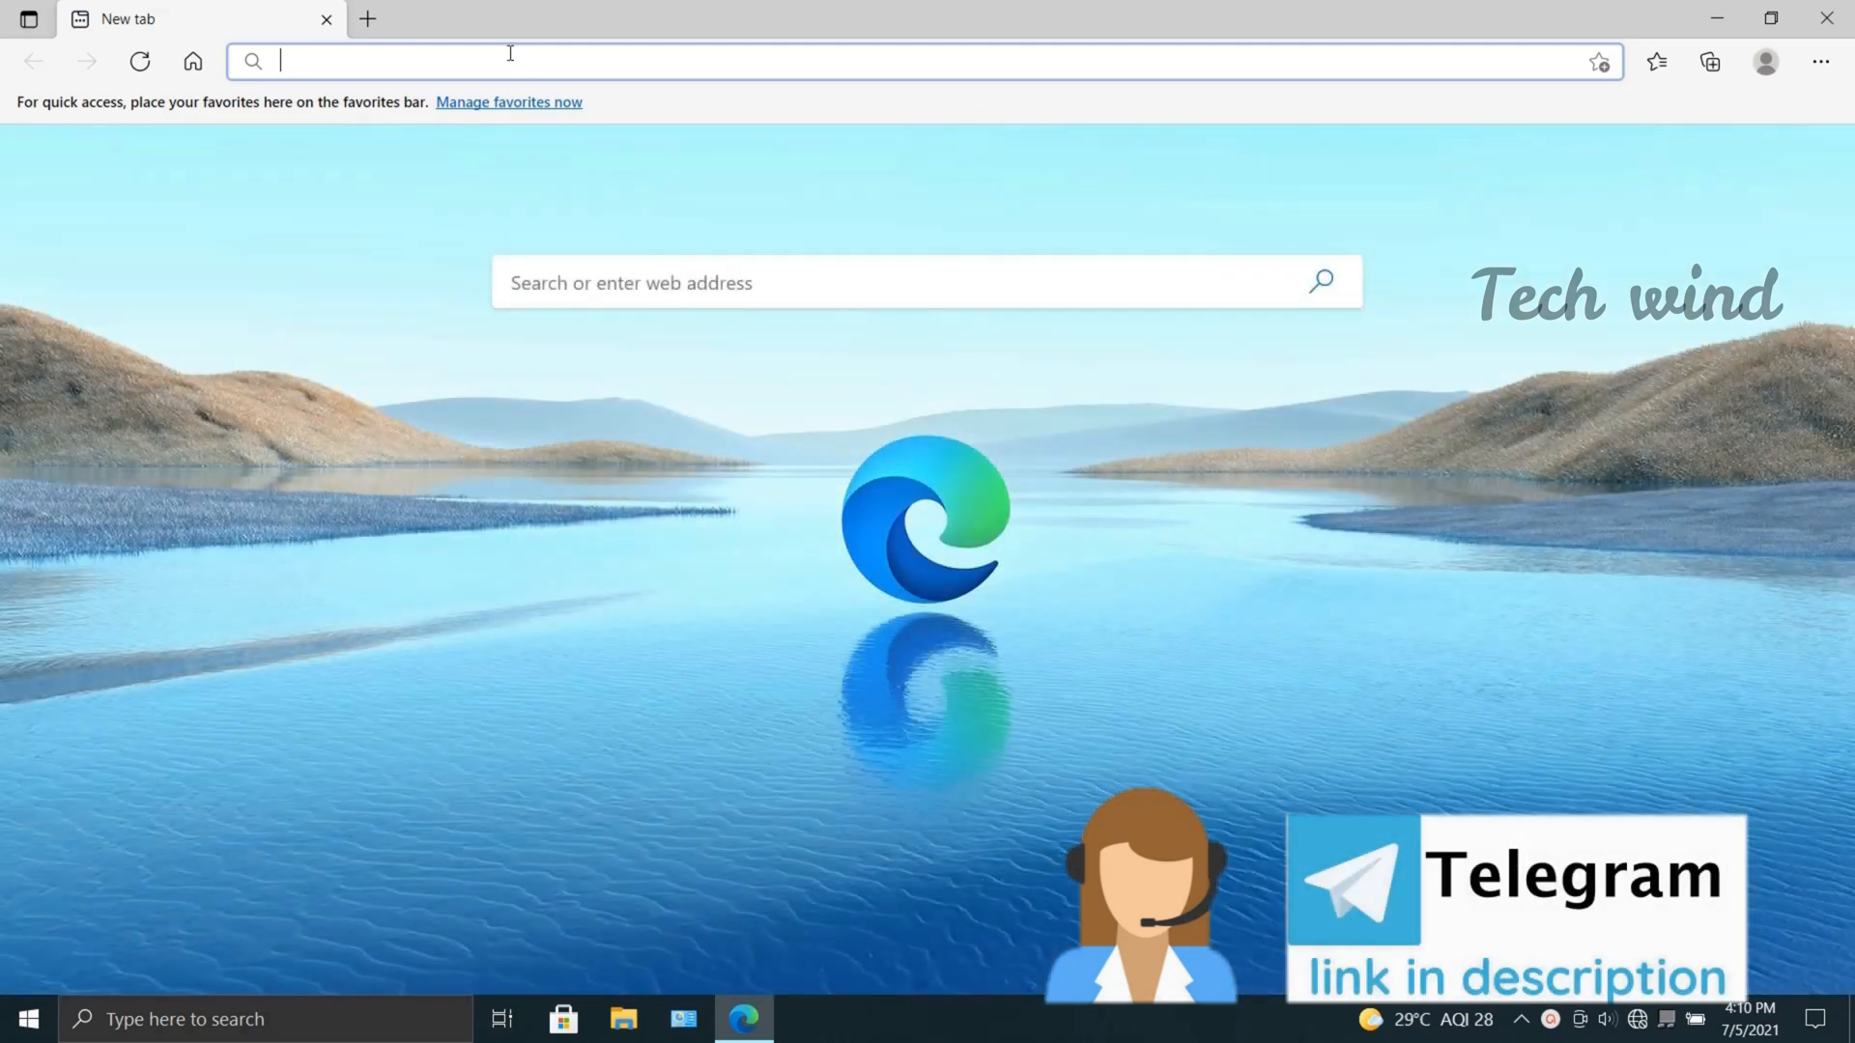
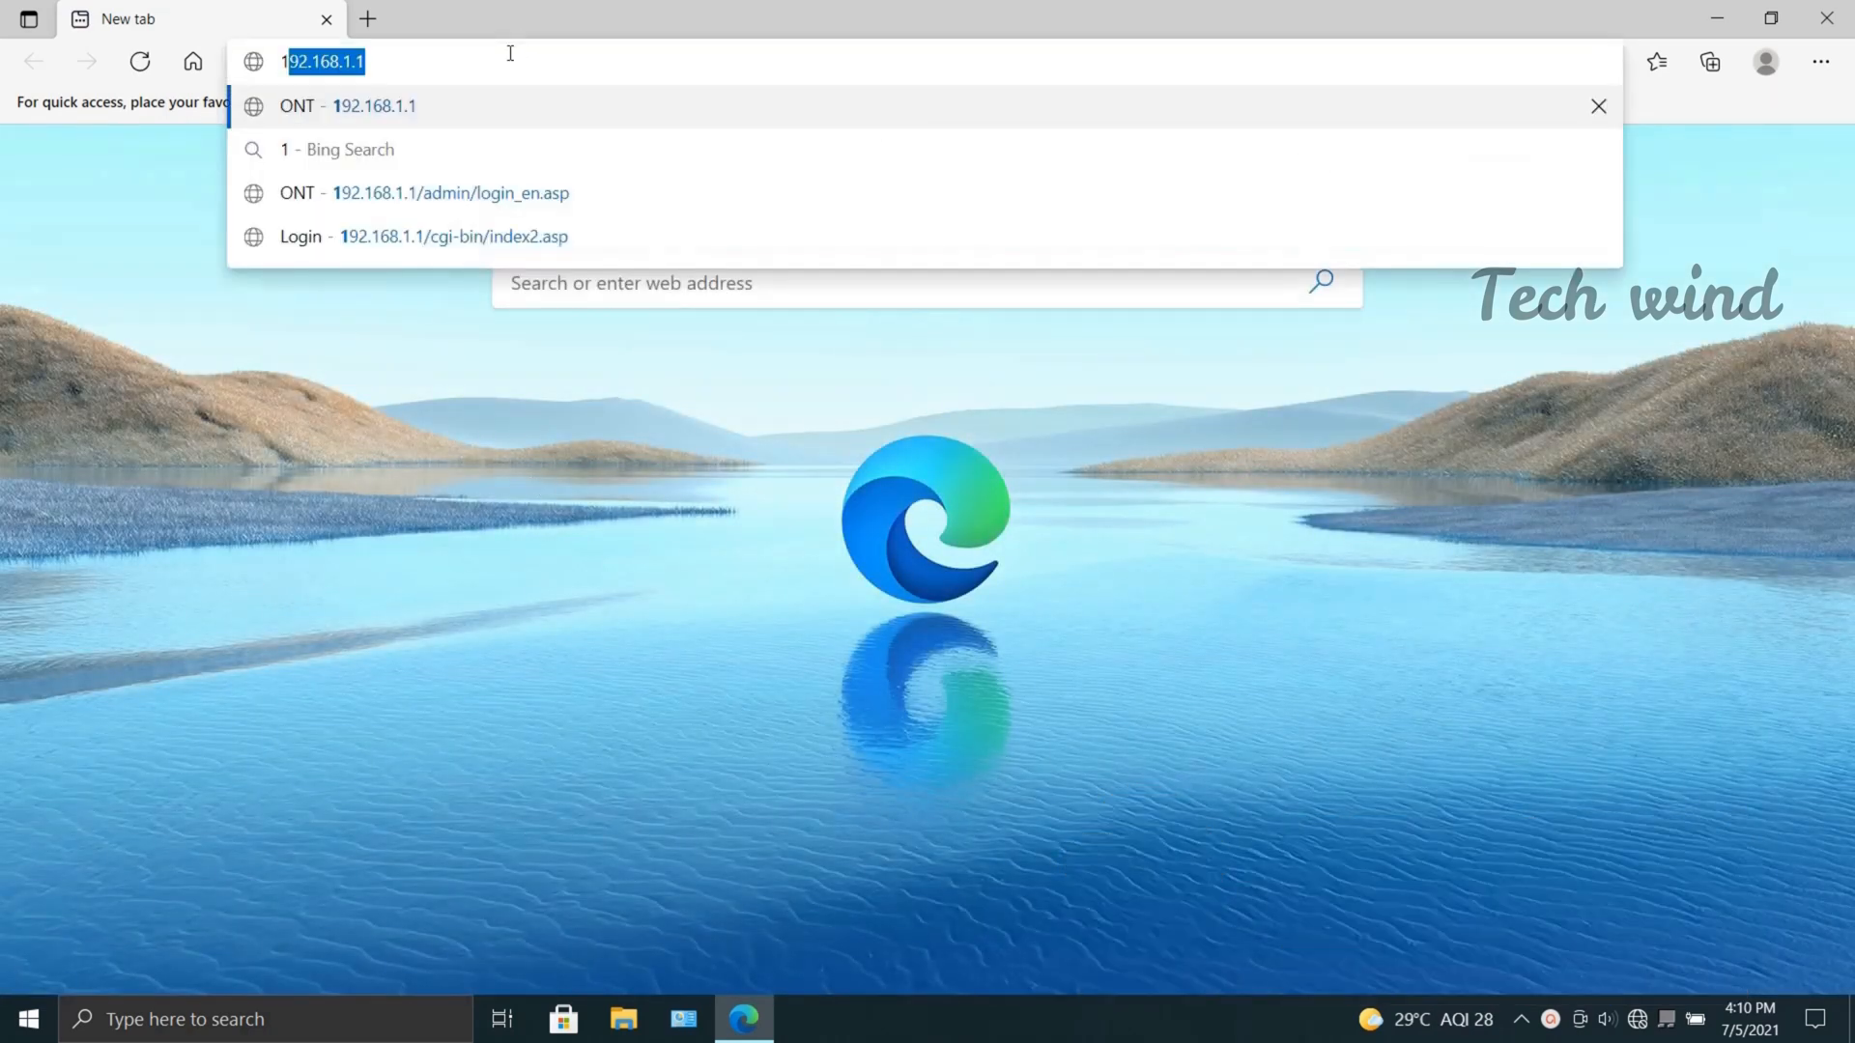
{"action": "key", "text": "Return"}
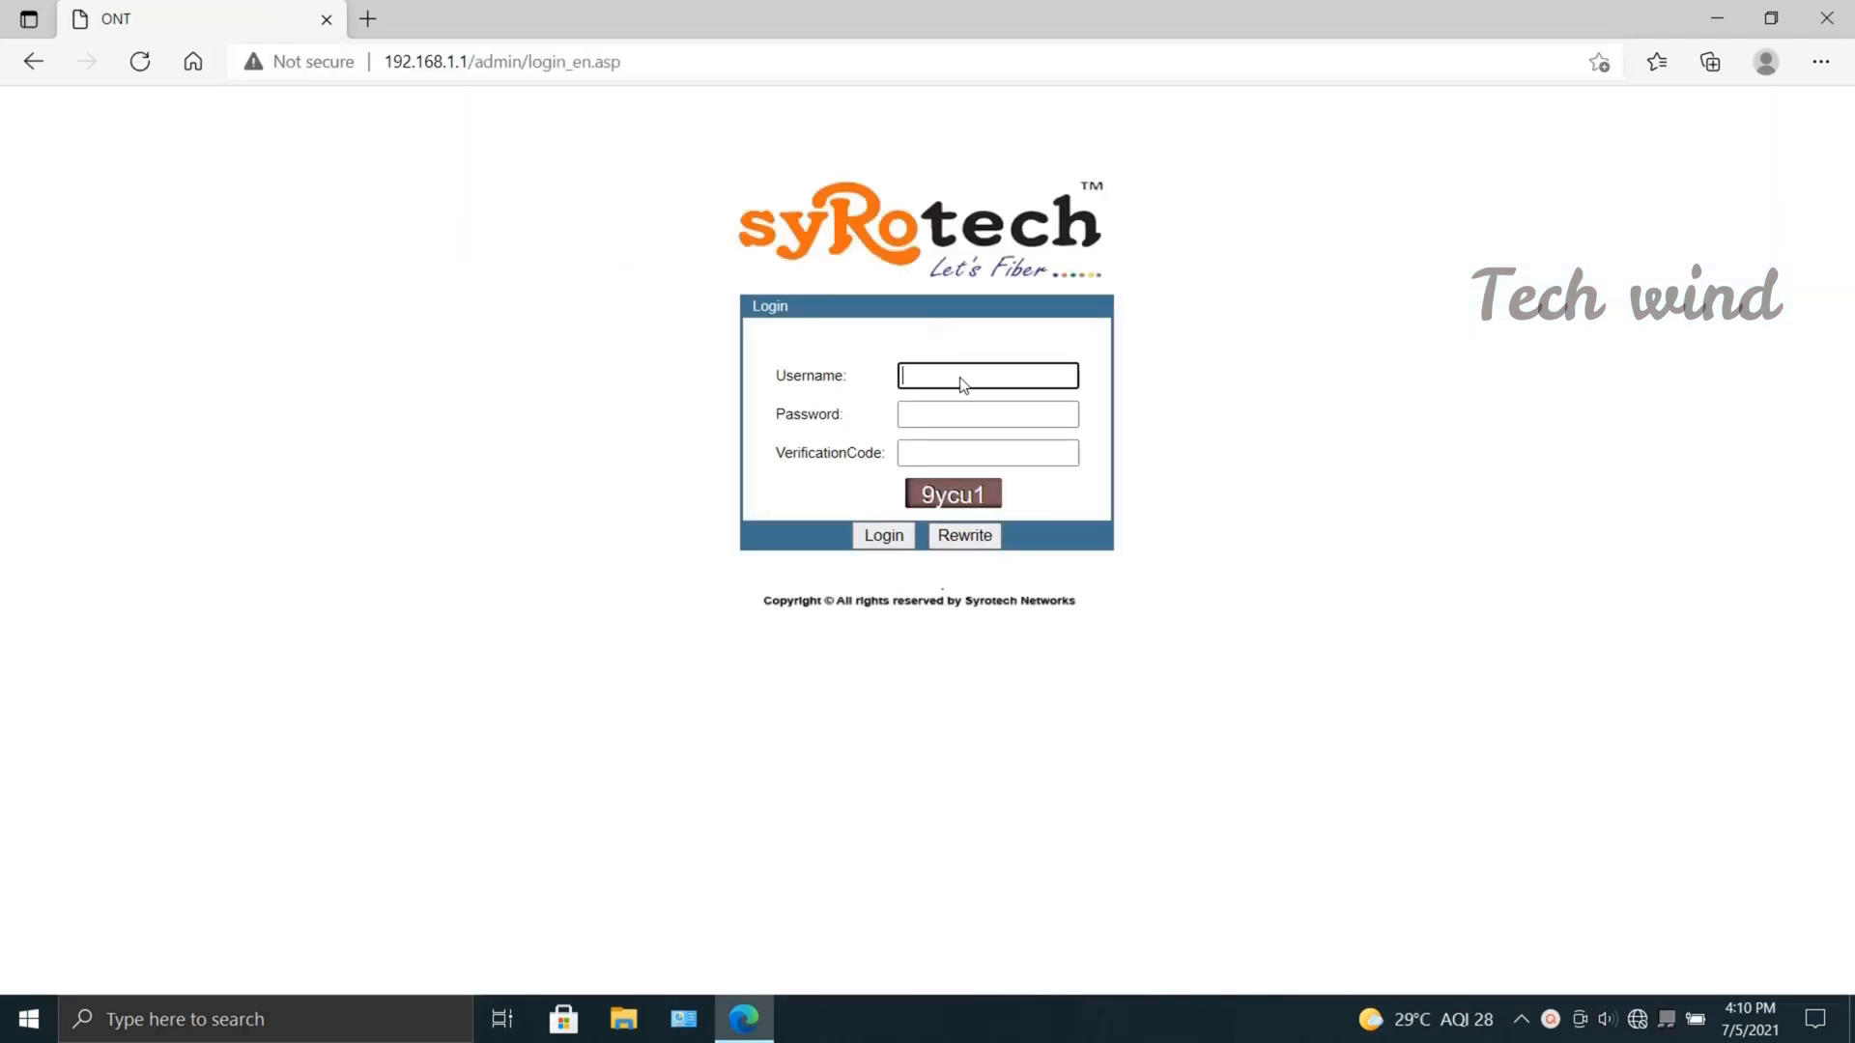
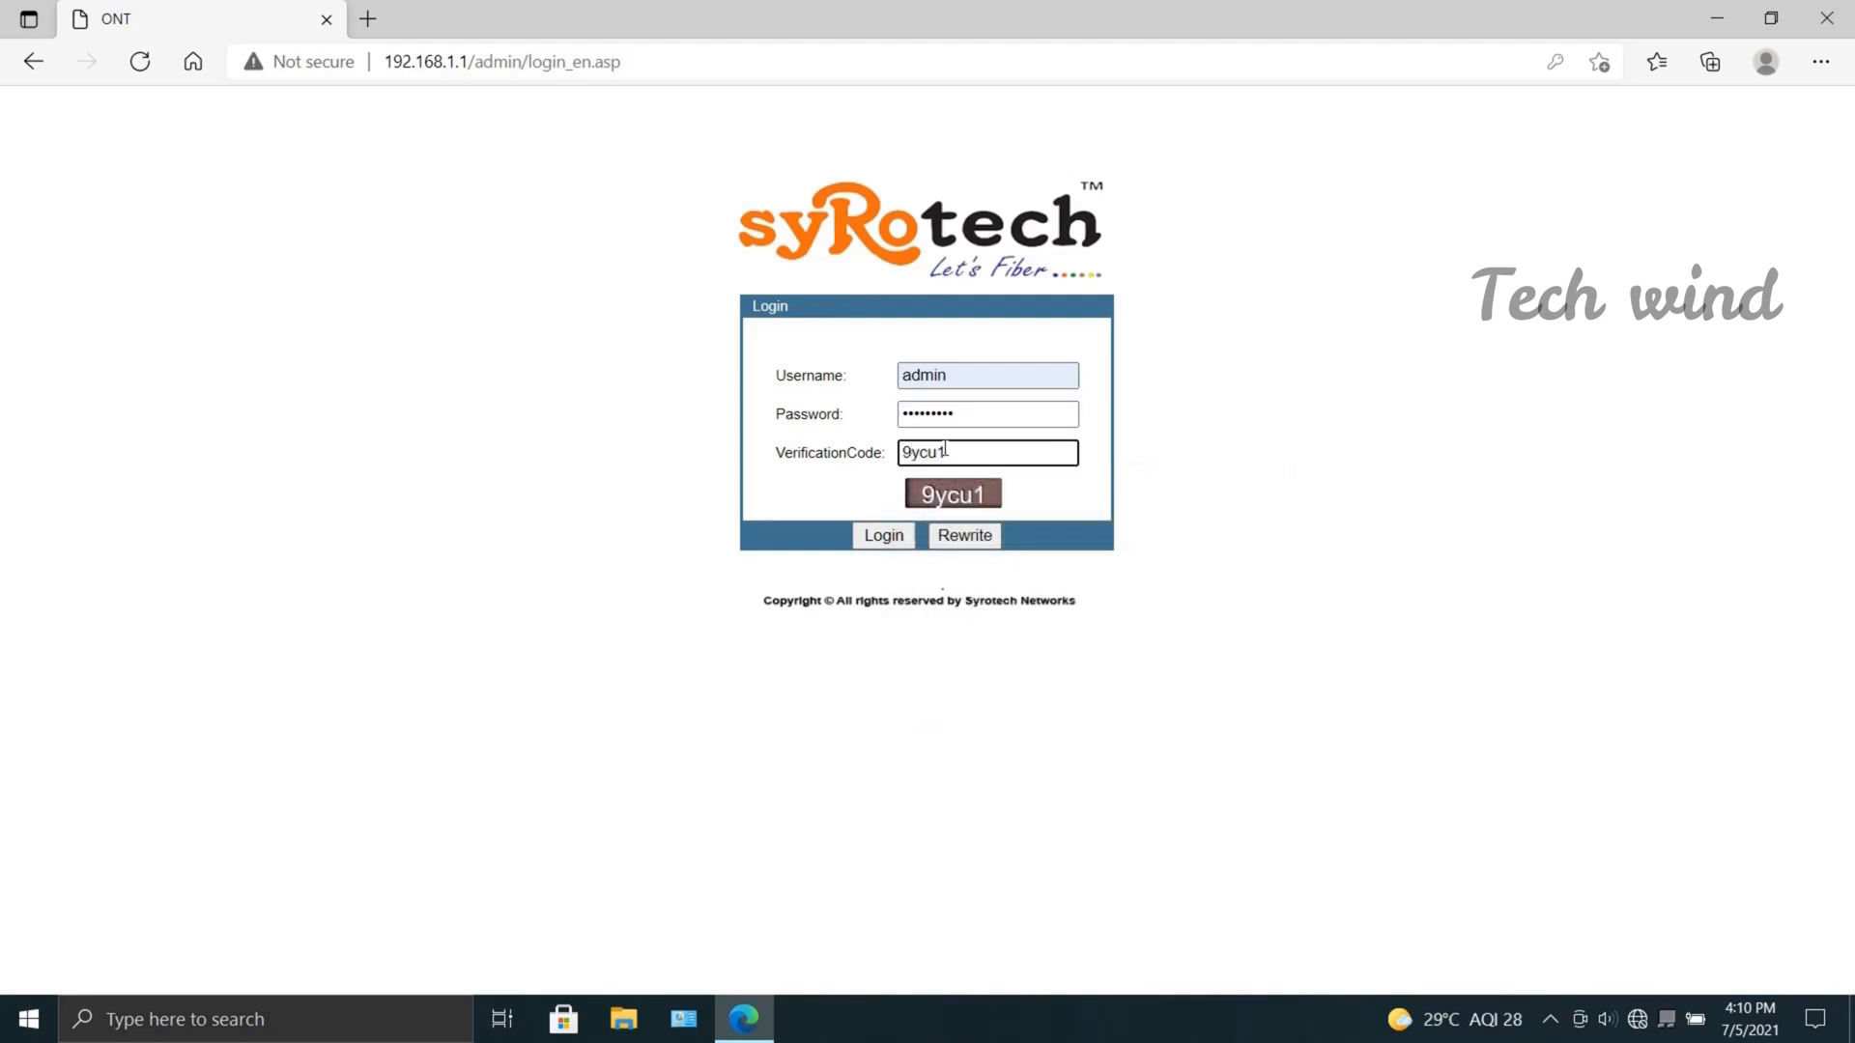
{"action": "left_click", "coordinate": [883, 535]}
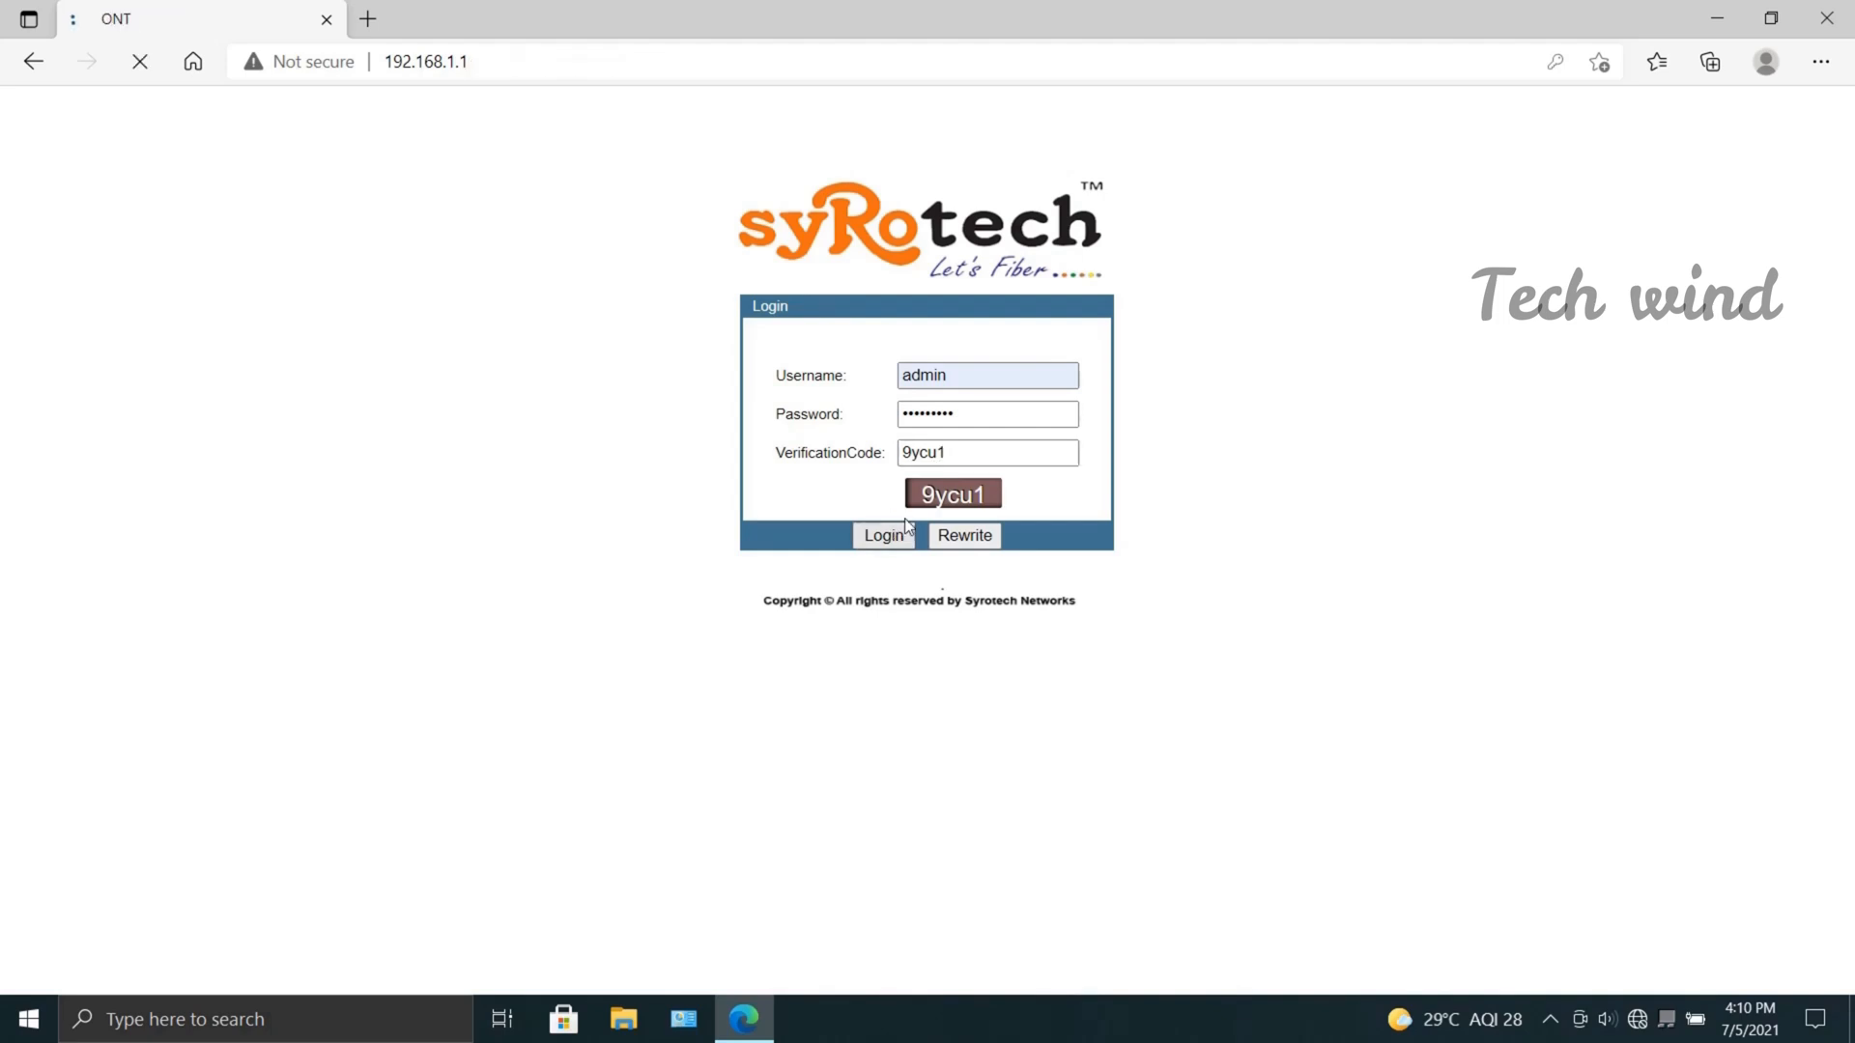
Step: Navigate through Network to the WLAN Basic page showing SSID TECH WIND
{"action": "left_click", "coordinate": [883, 536]}
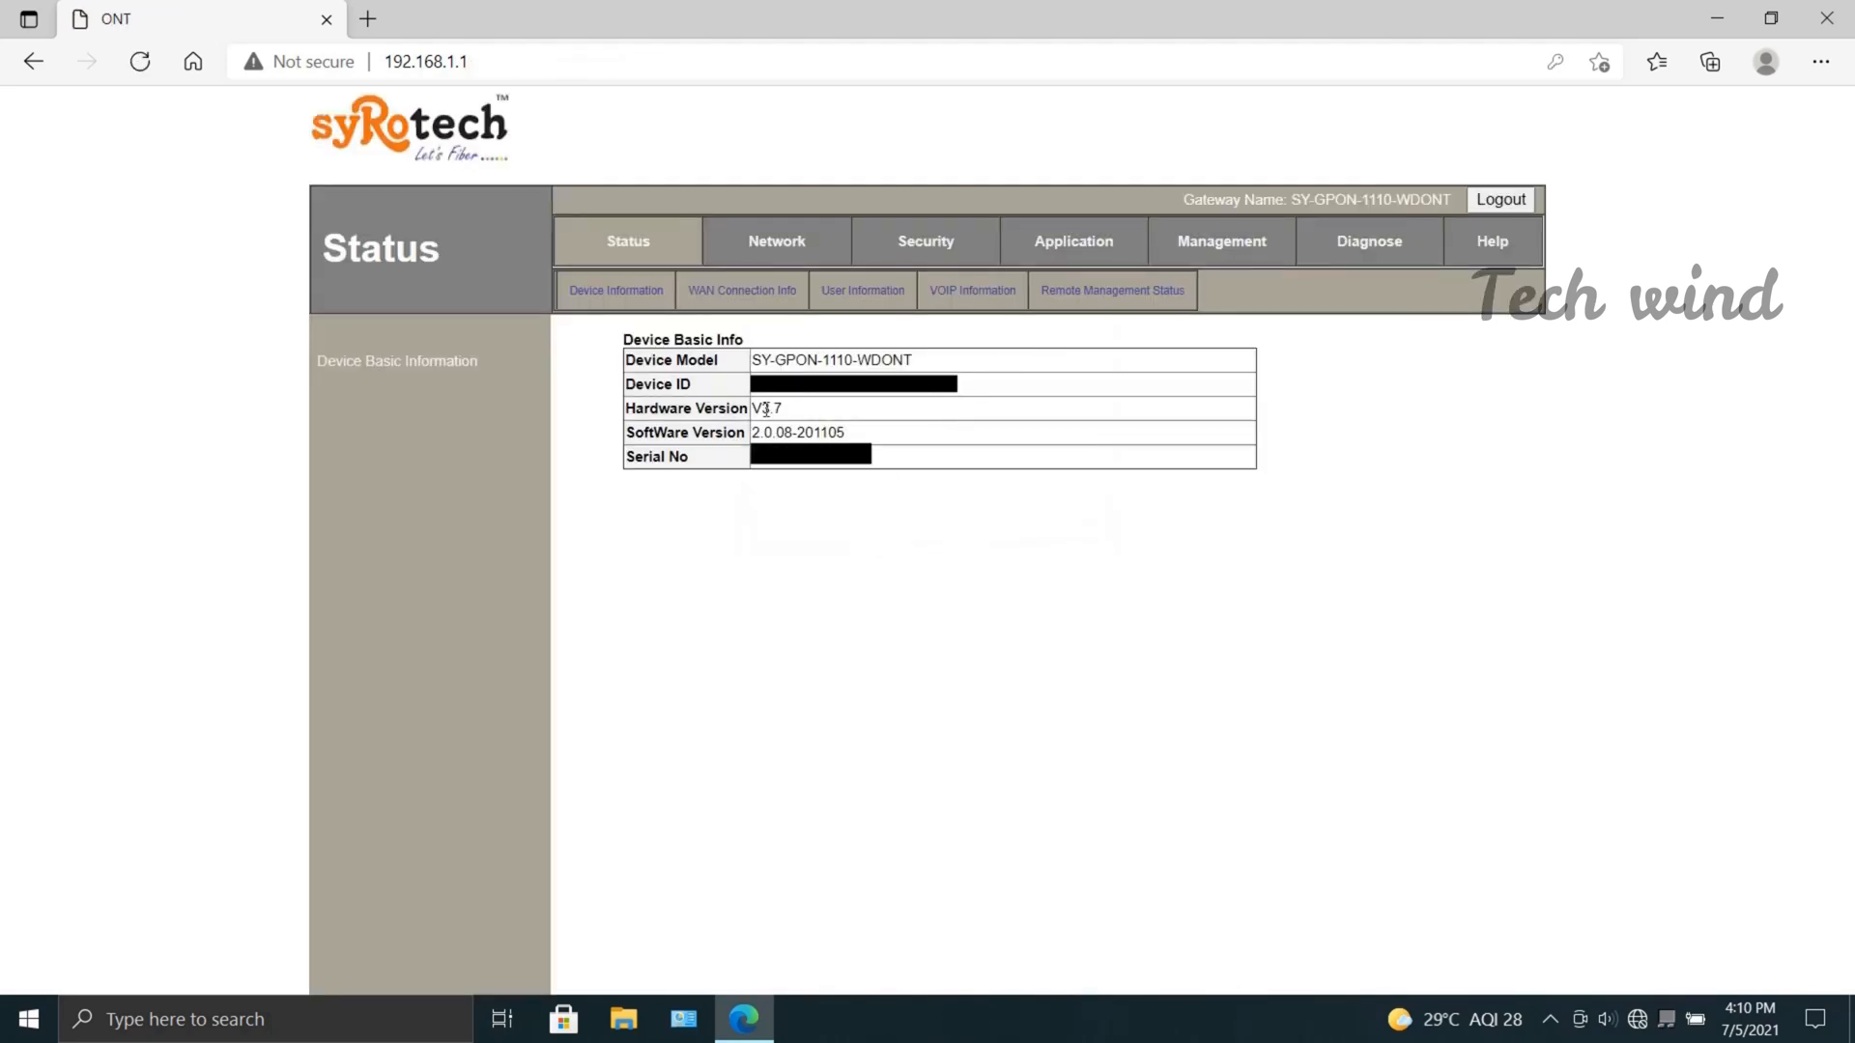
{"action": "left_click", "coordinate": [740, 290]}
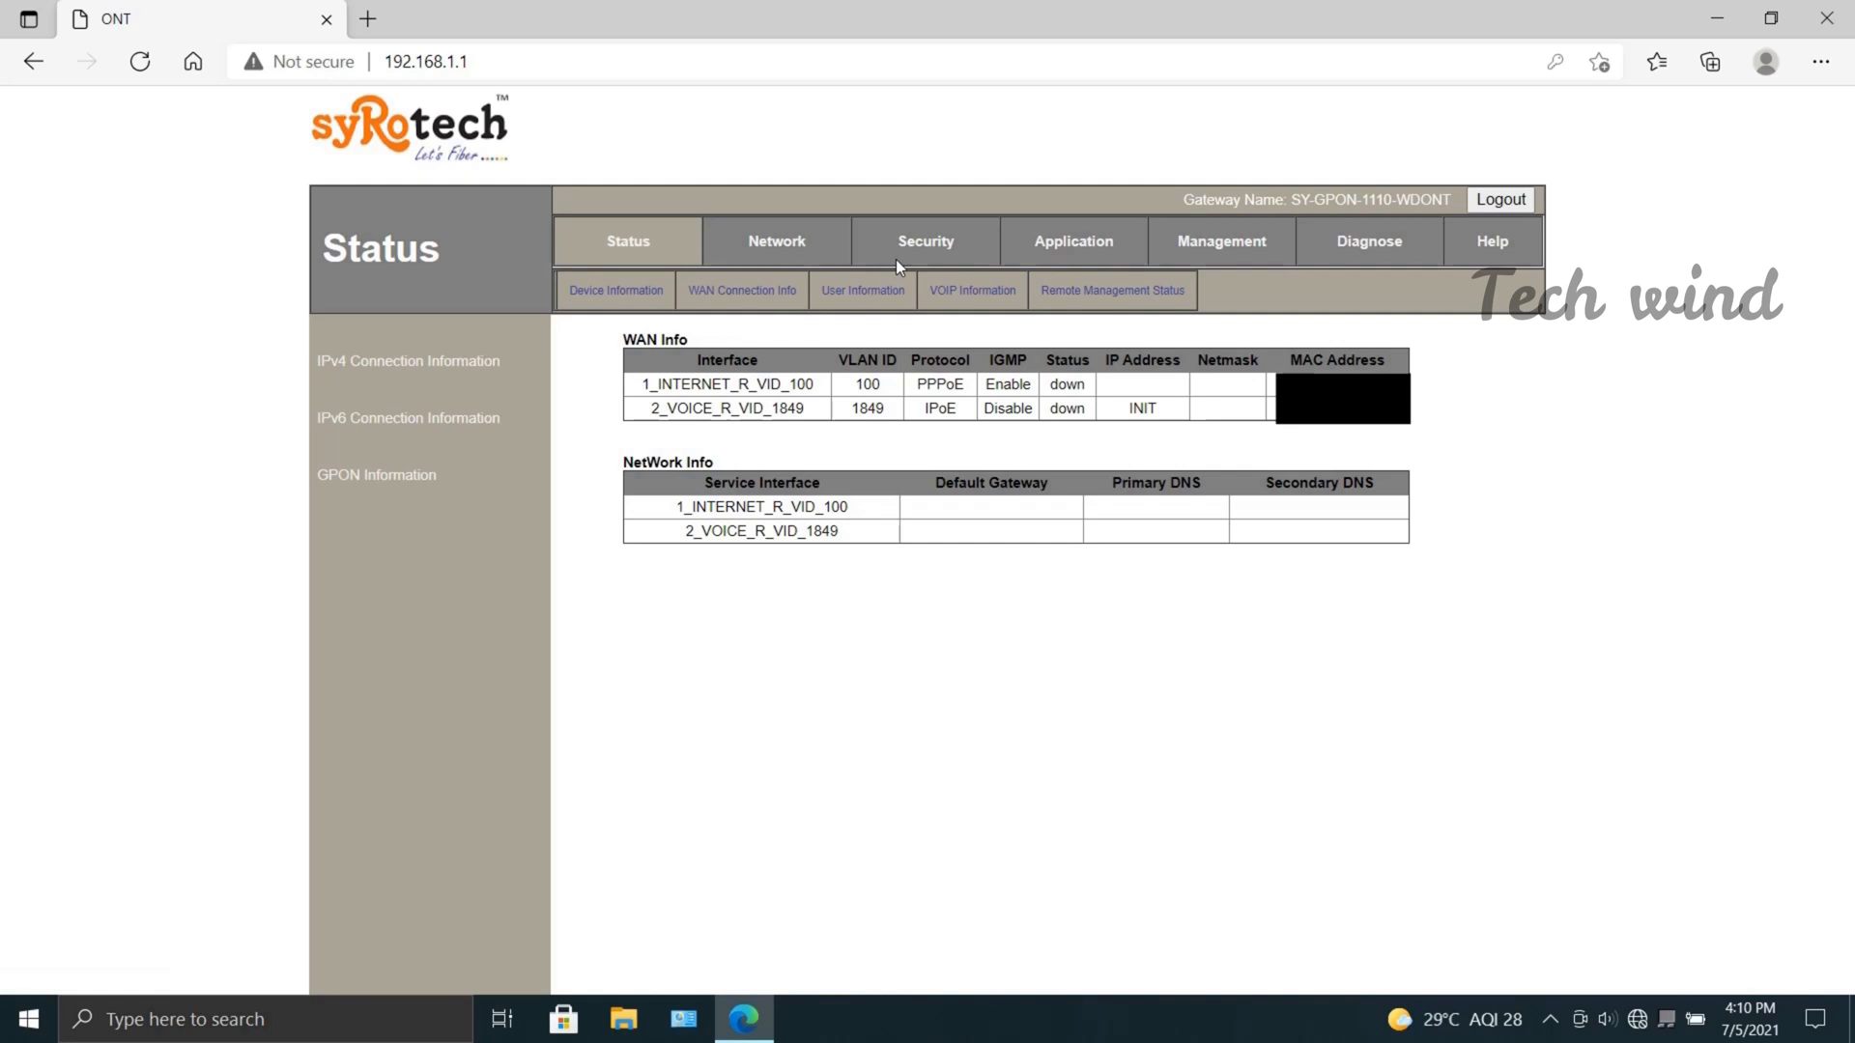
{"action": "left_click", "coordinate": [776, 242]}
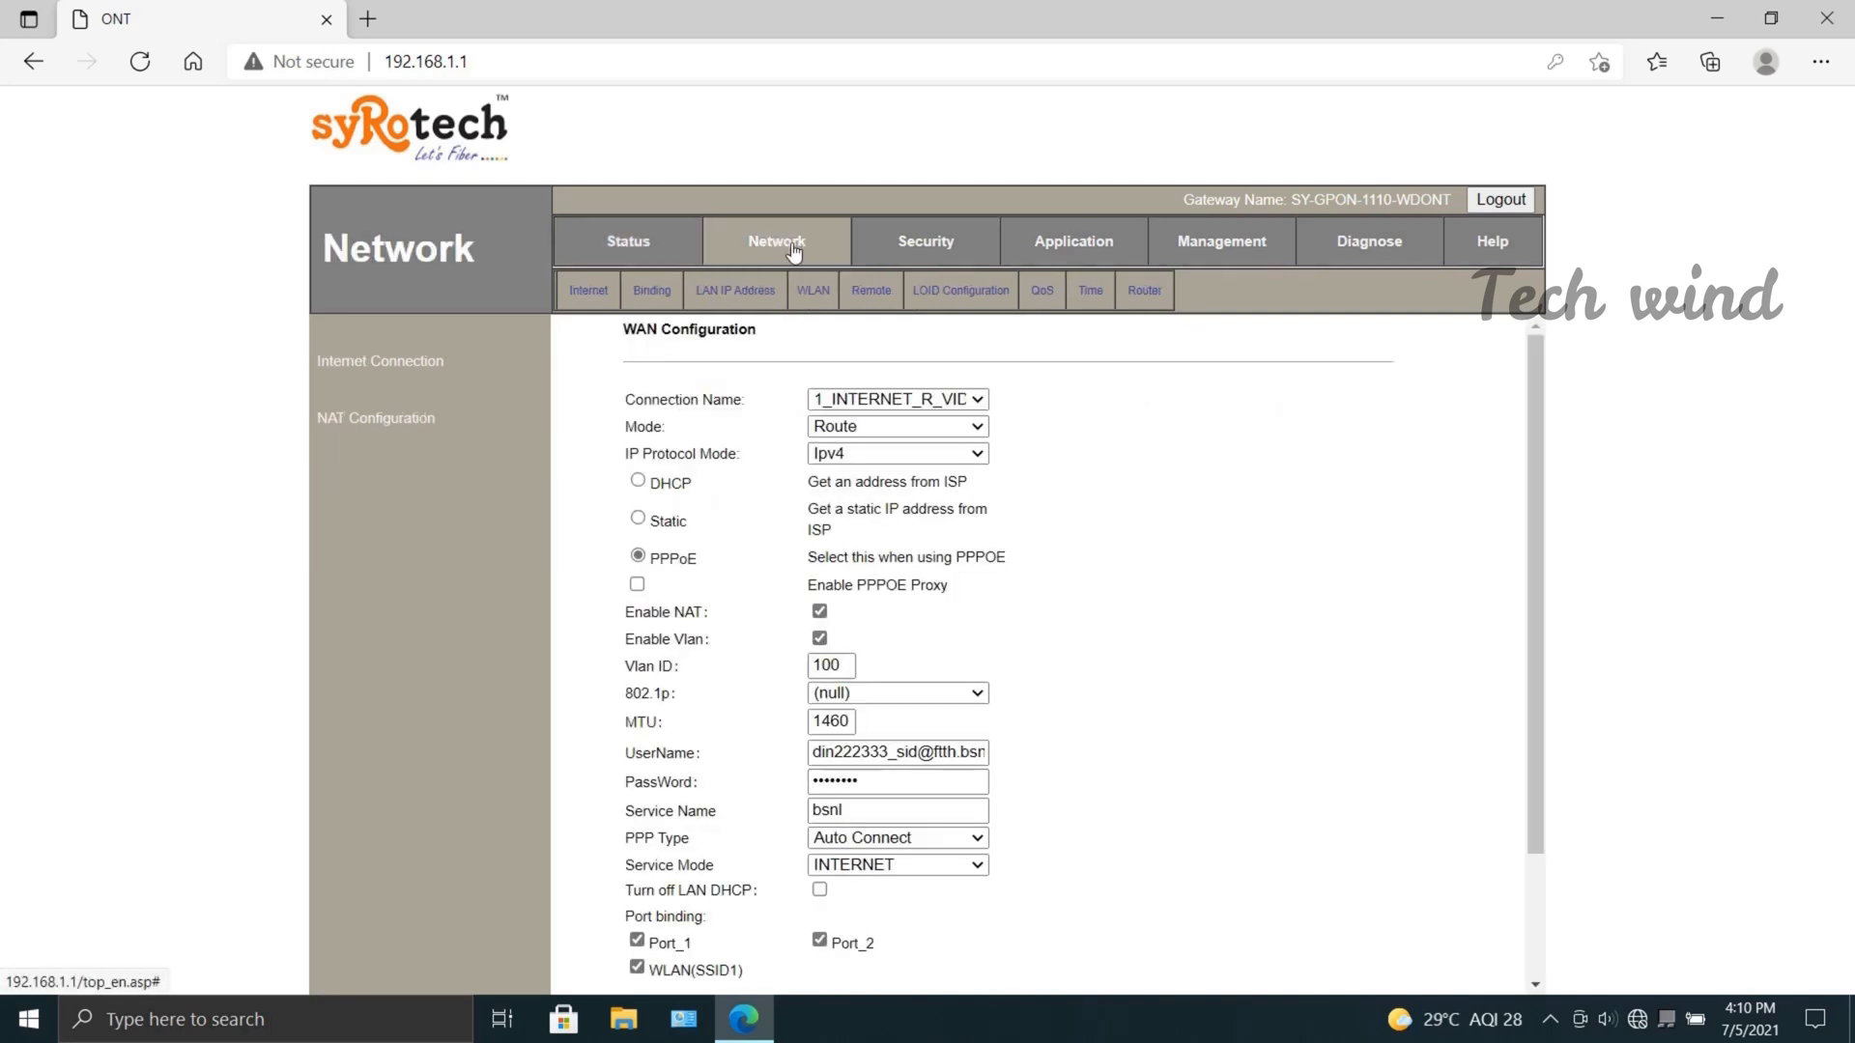
{"action": "left_click", "coordinate": [813, 290]}
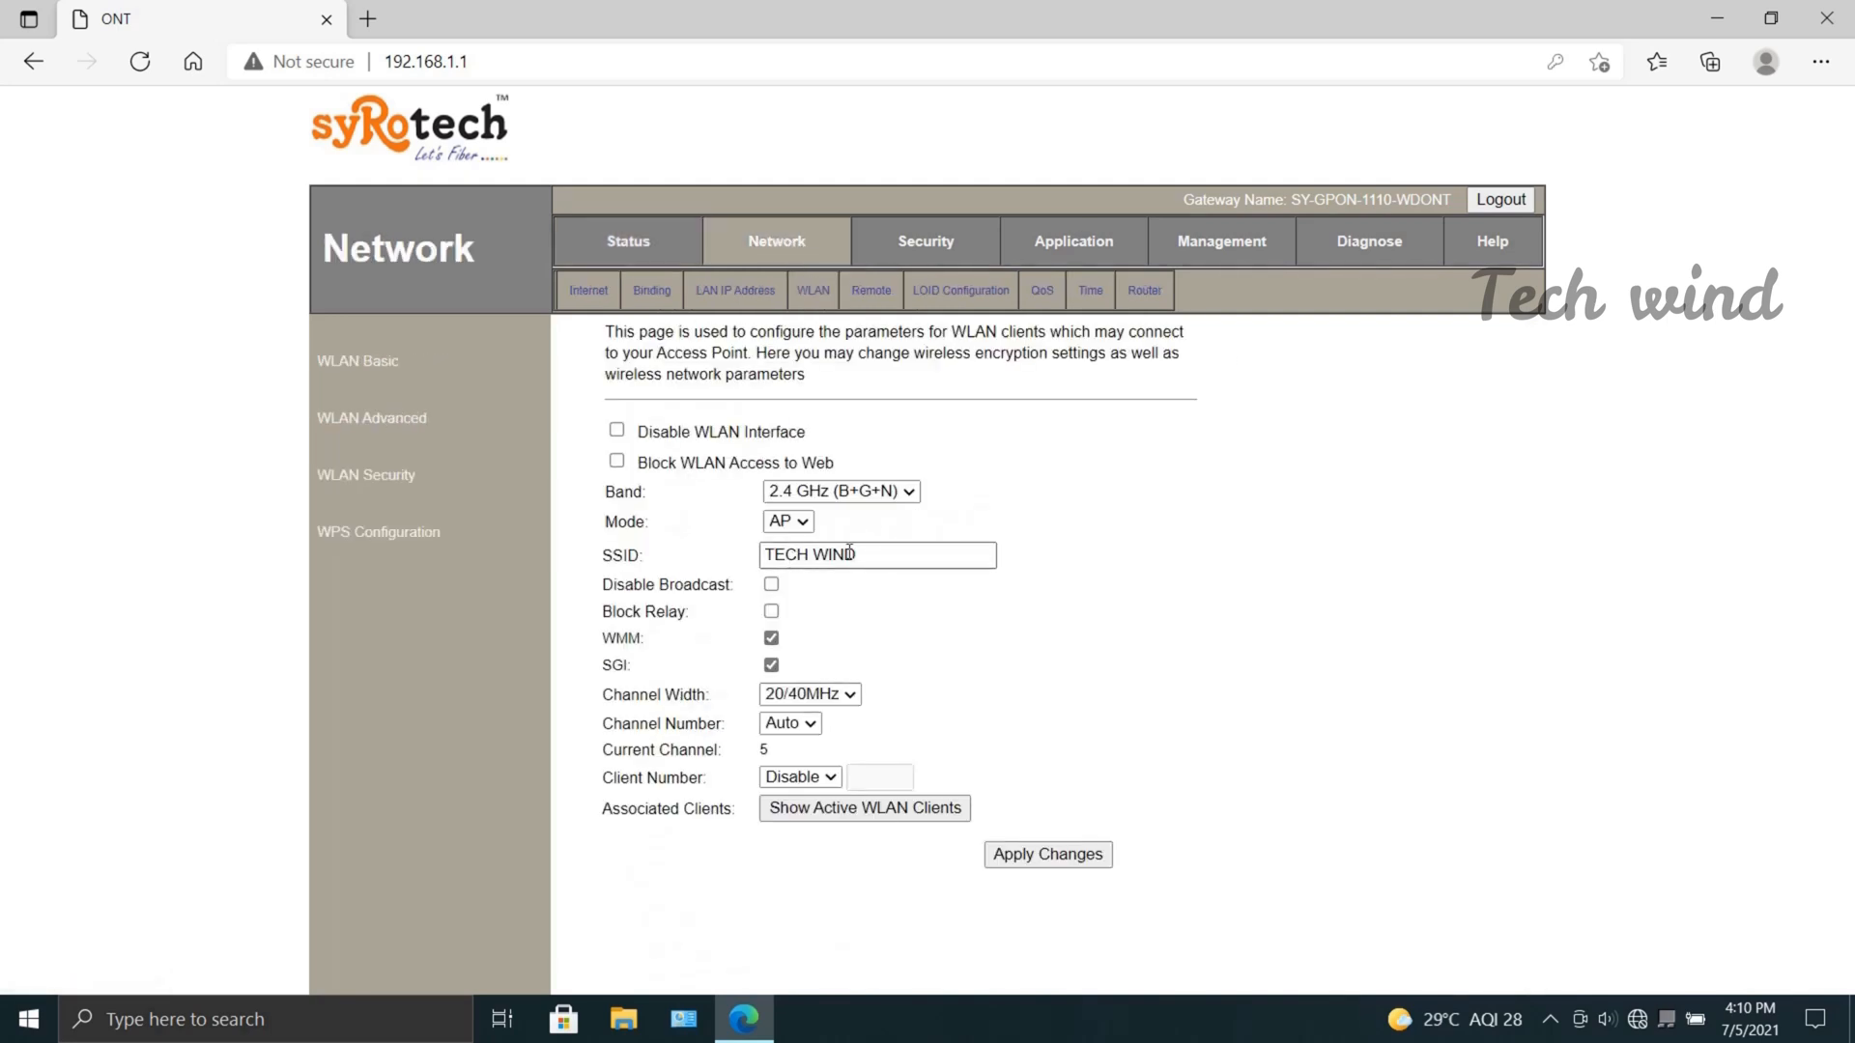
{"action": "mouse_move", "coordinate": [811, 290]}
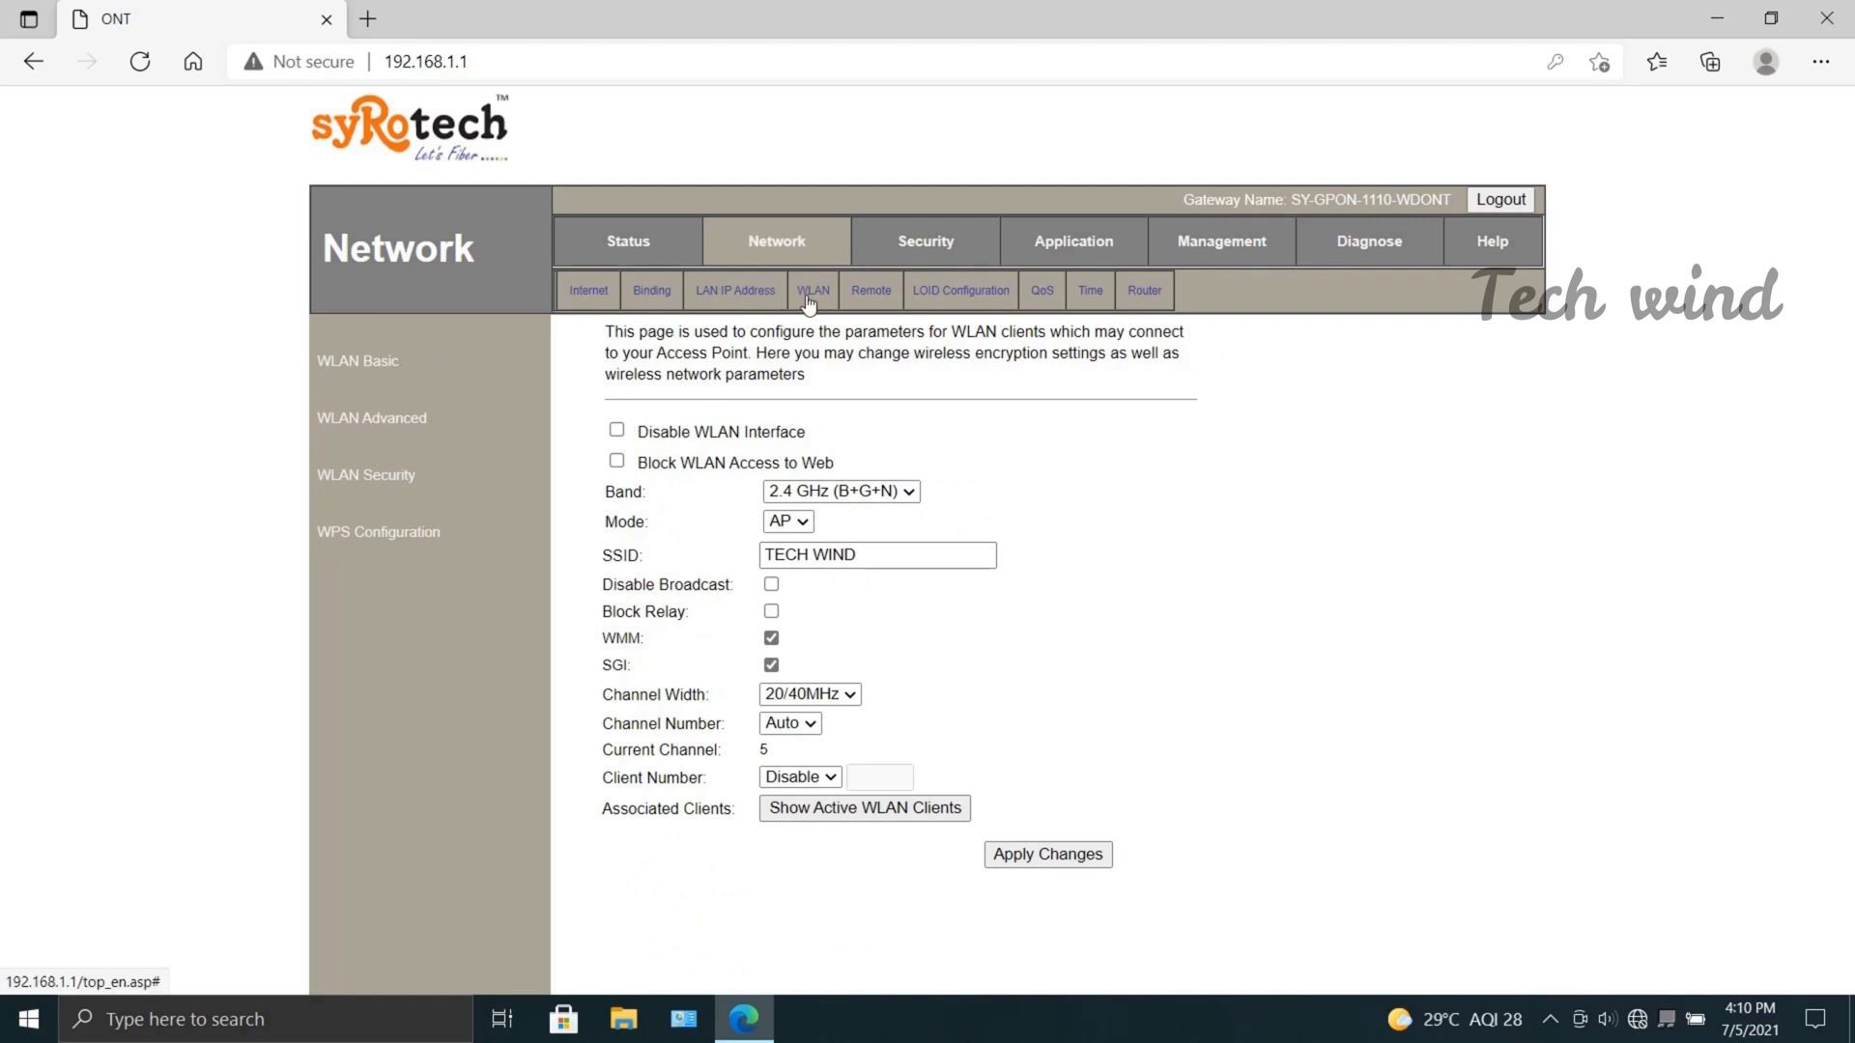
{"action": "mouse_move", "coordinate": [398, 427]}
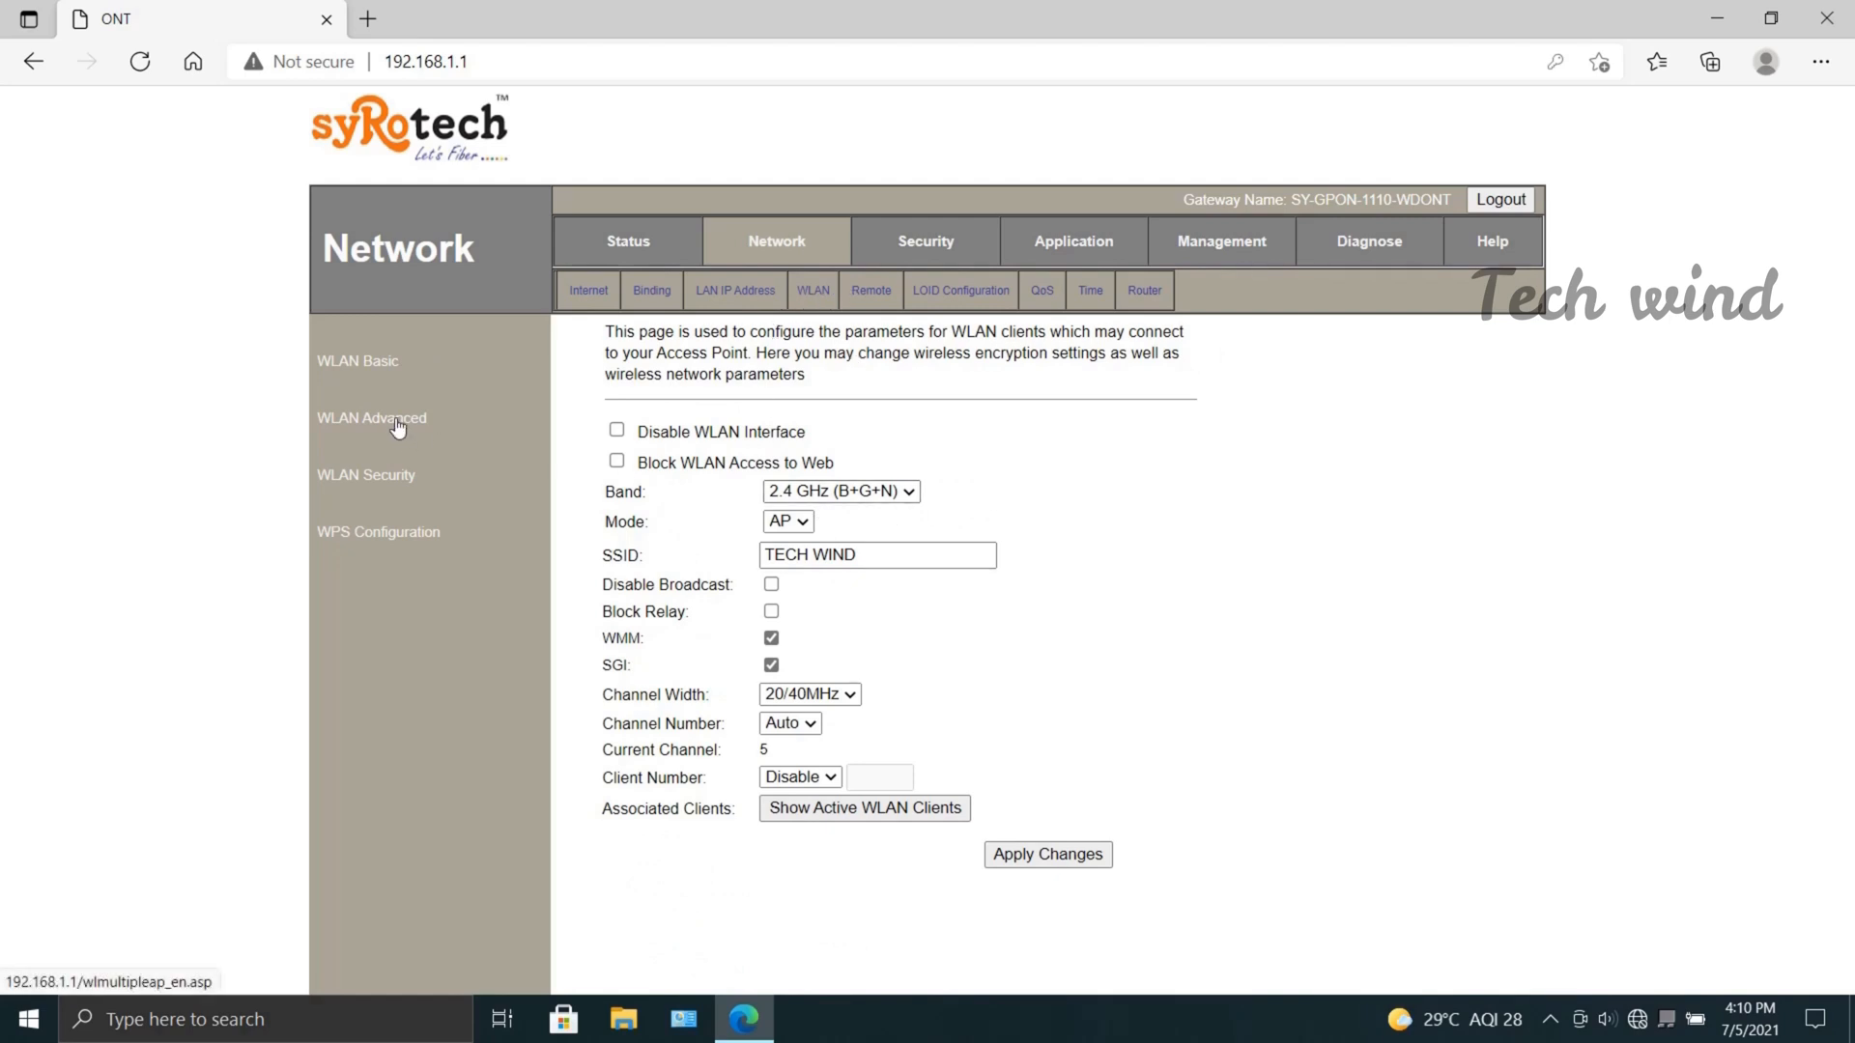
Step: In WLAN Advanced, switch SSID isolation on and enable AP1 named FTTH
{"action": "left_click", "coordinate": [371, 417]}
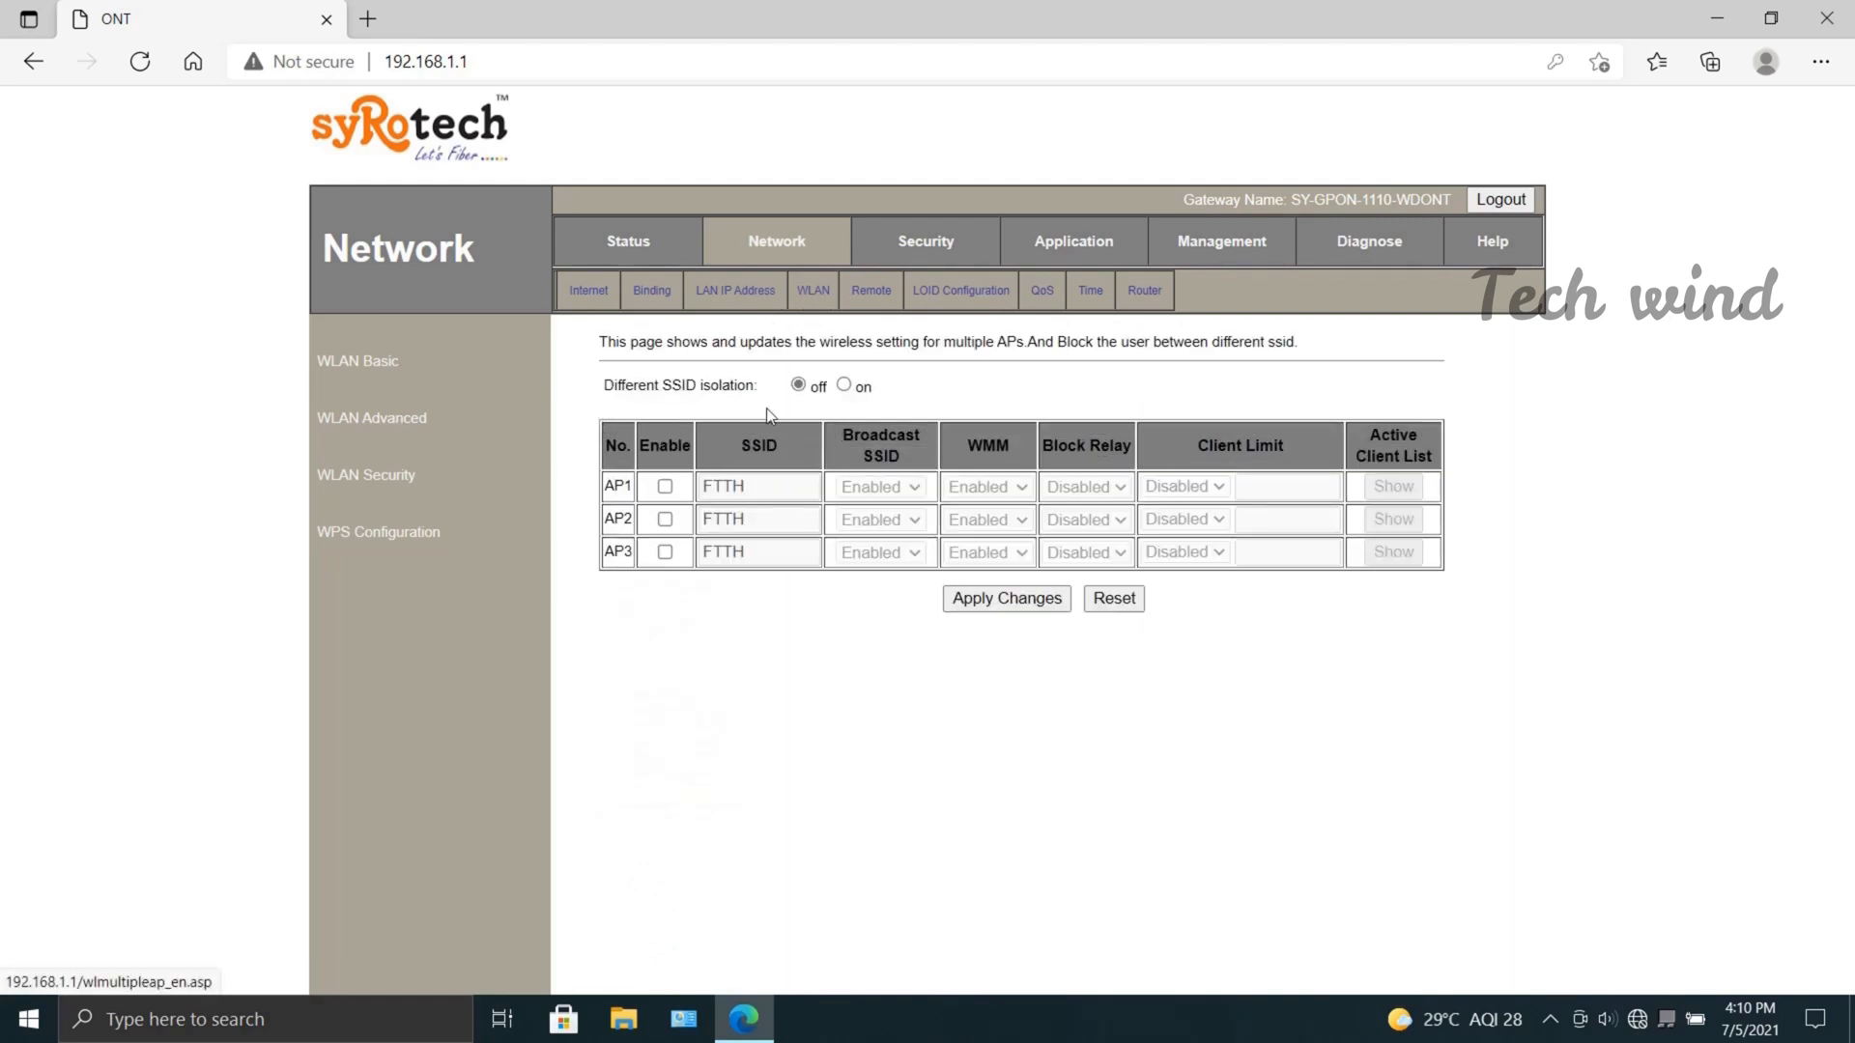
{"action": "left_click", "coordinate": [844, 386]}
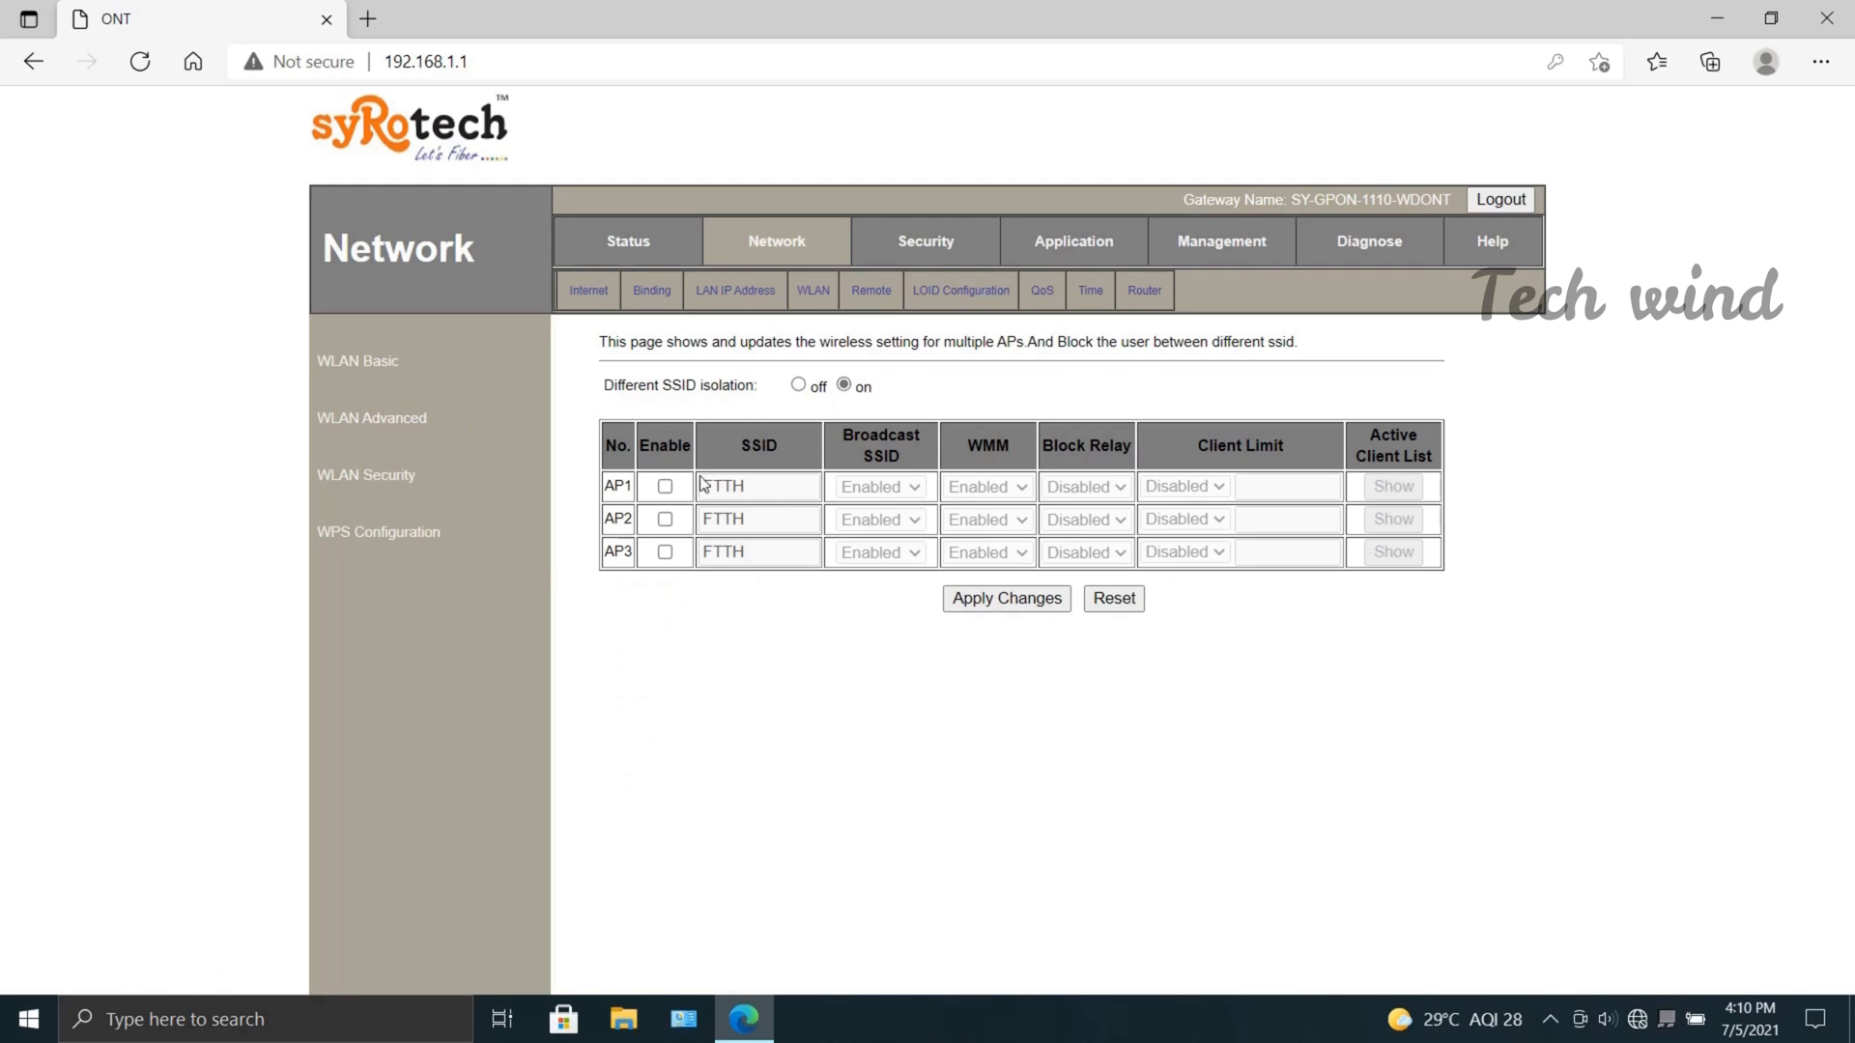
{"action": "left_click", "coordinate": [663, 486]}
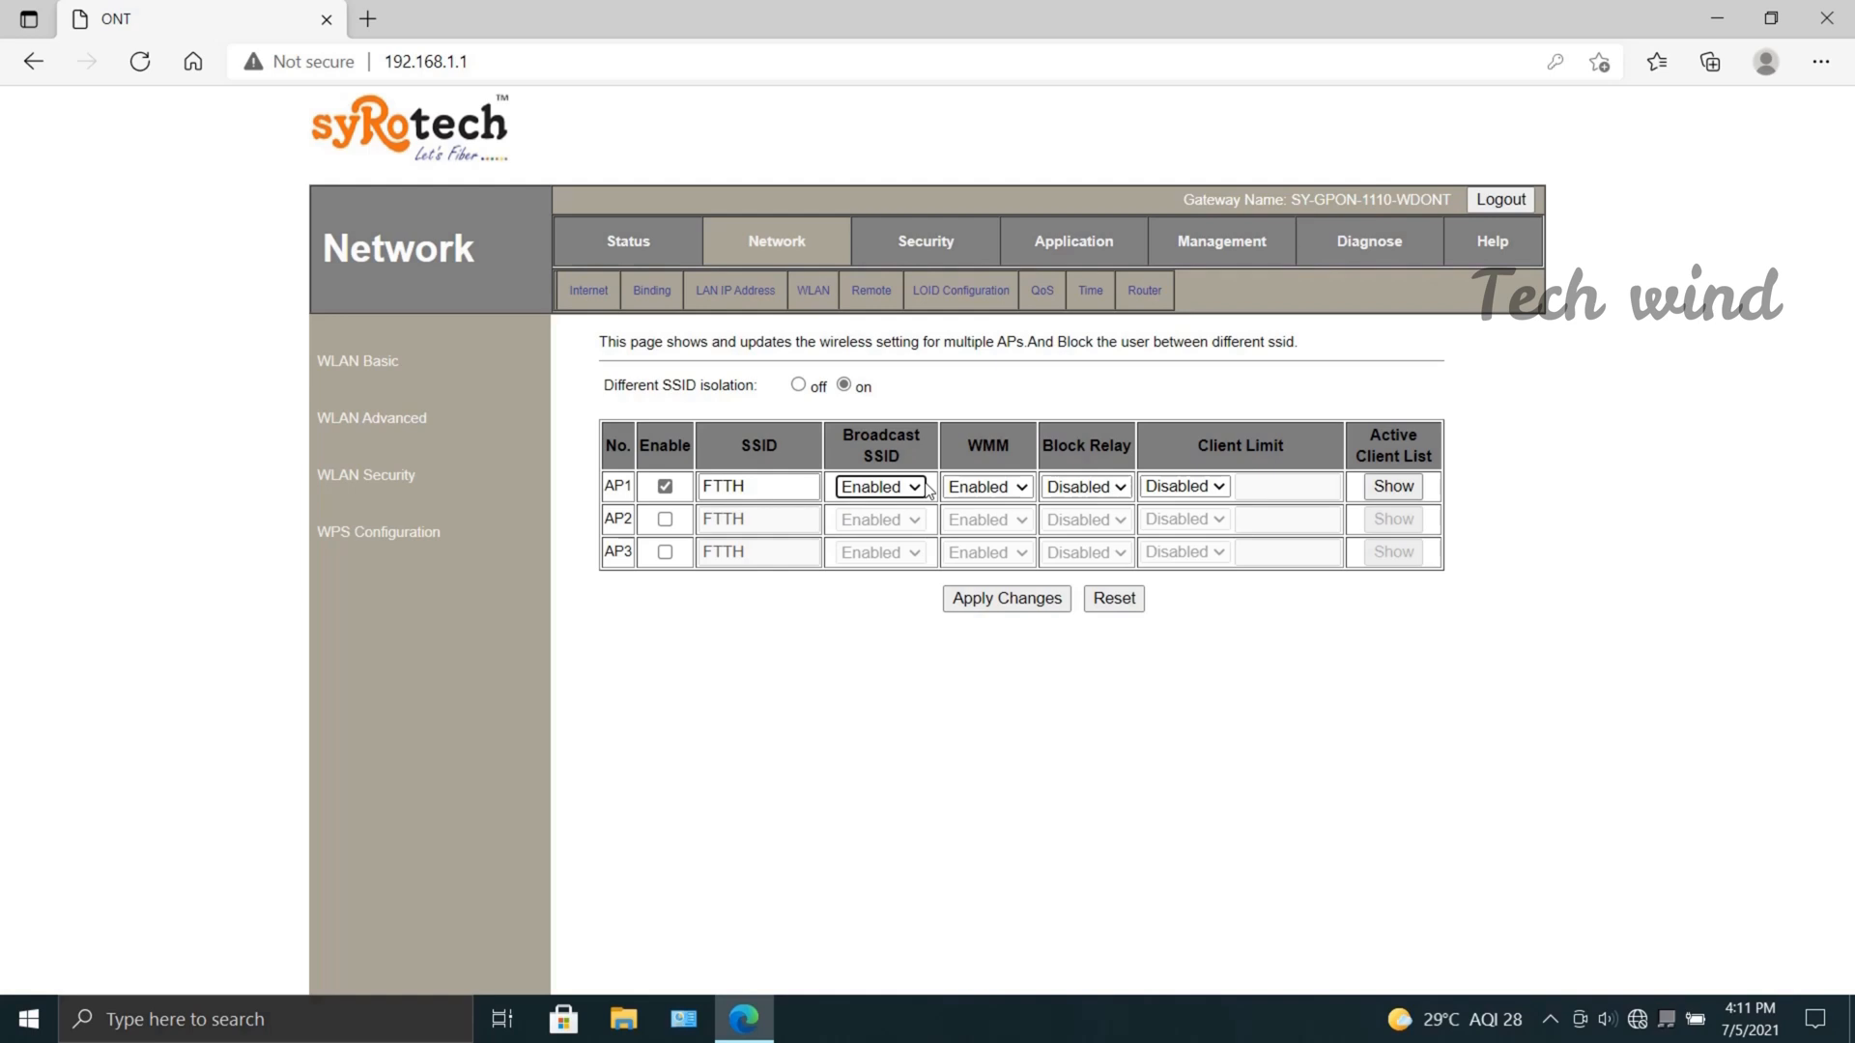
{"action": "left_click", "coordinate": [1082, 486]}
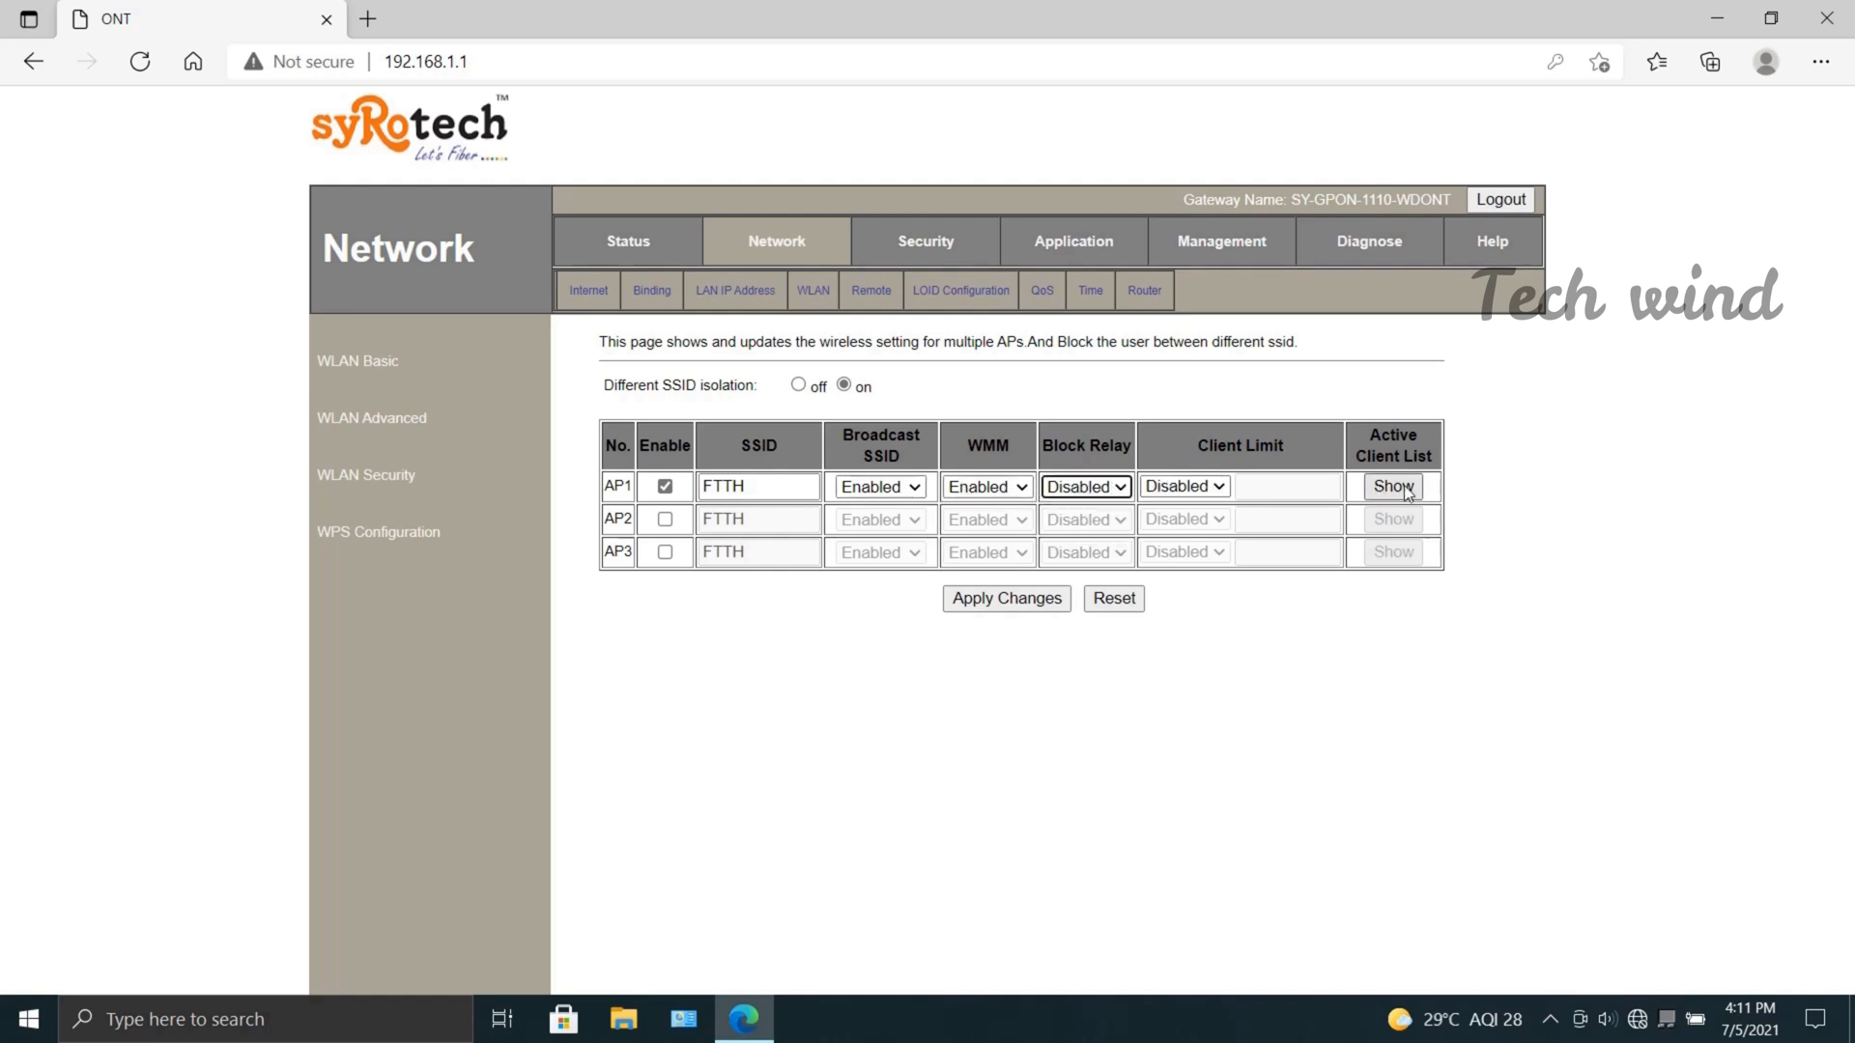
{"action": "mouse_move", "coordinate": [1006, 597]}
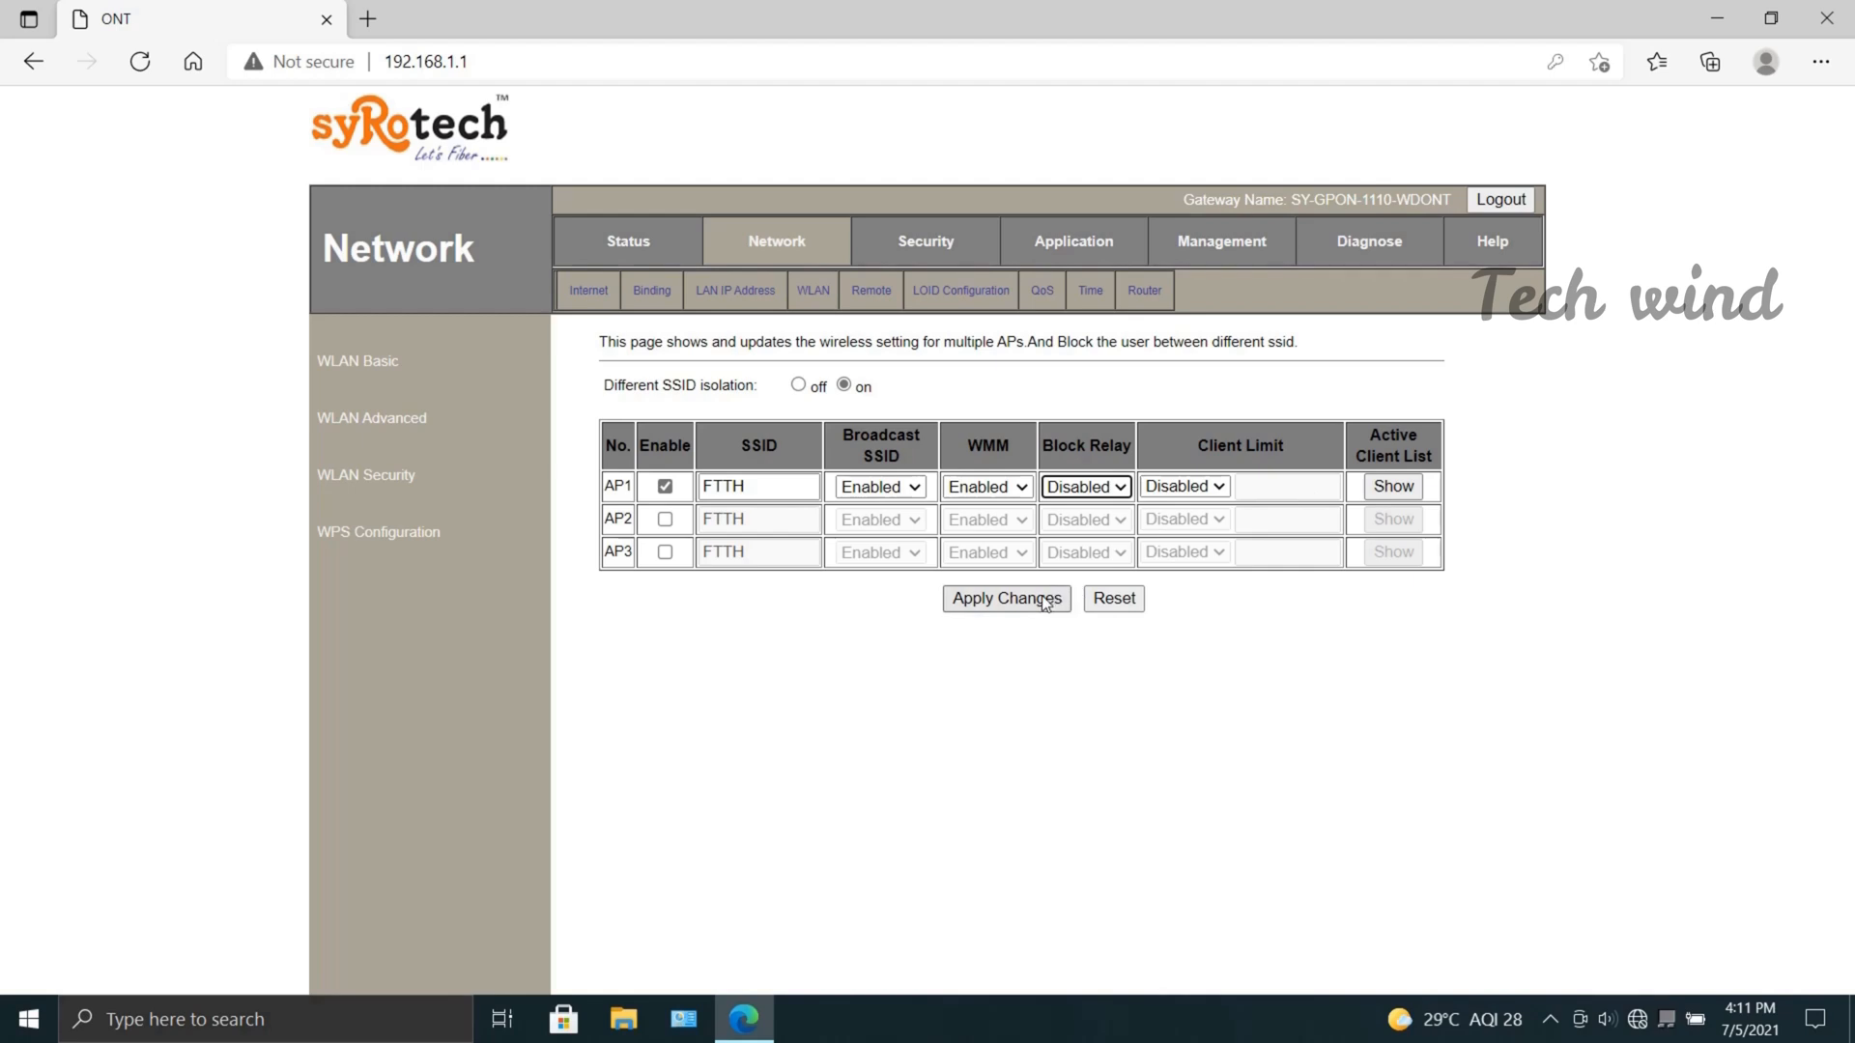
{"action": "mouse_move", "coordinate": [1165, 456]}
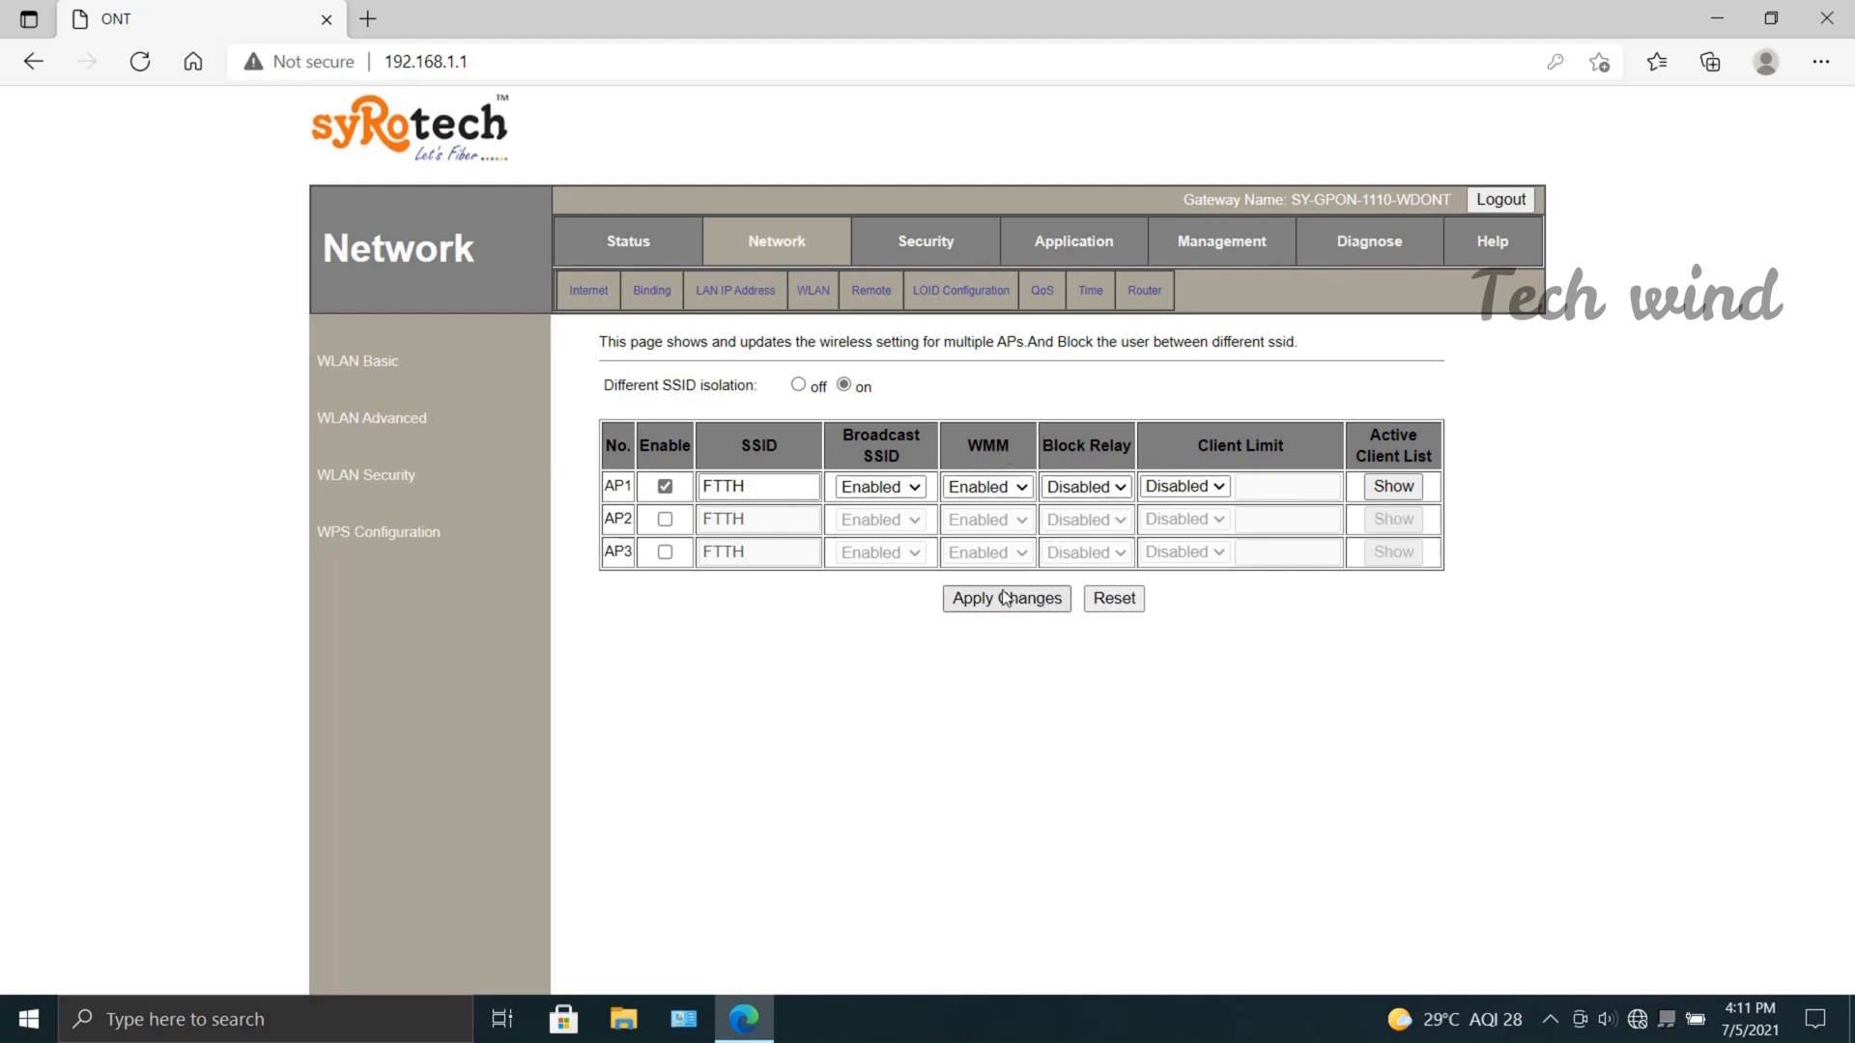
{"action": "mouse_move", "coordinate": [1638, 1026]}
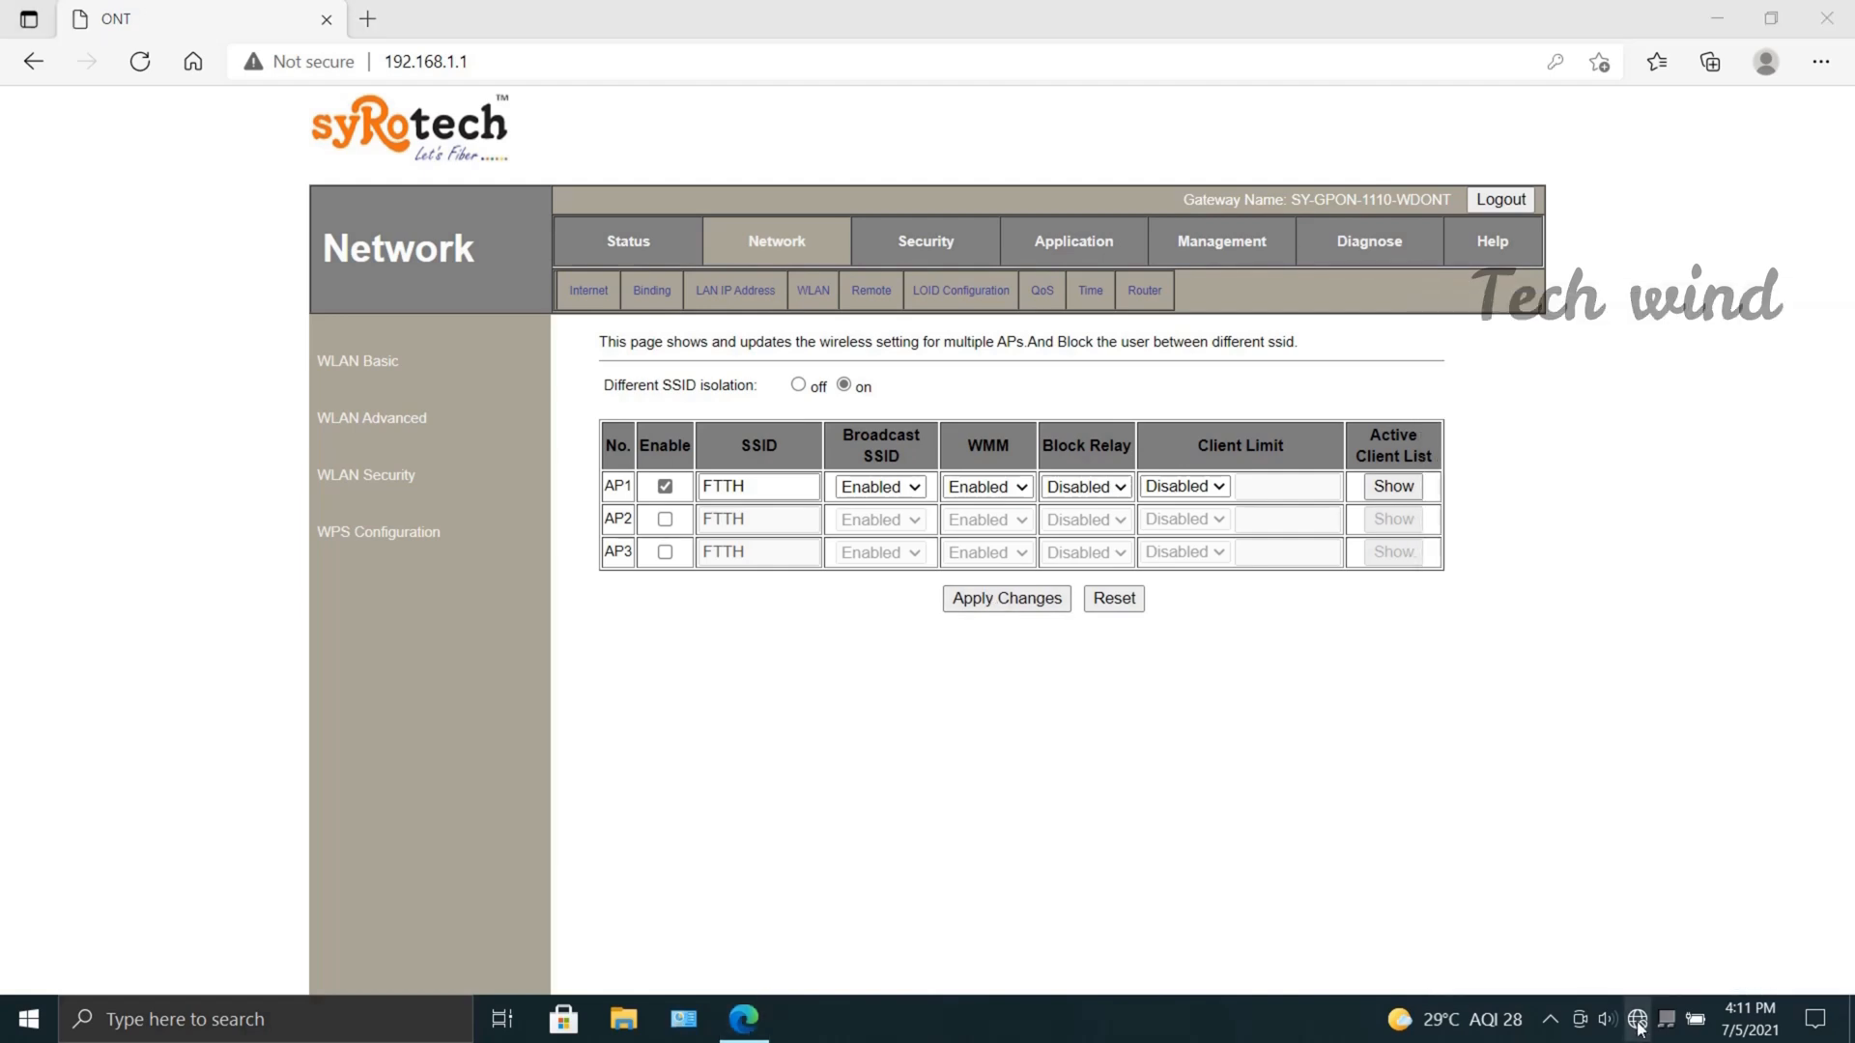
Step: From the Windows Wi-Fi list, connect to the open FTTH network
{"action": "left_click", "coordinate": [1637, 1018]}
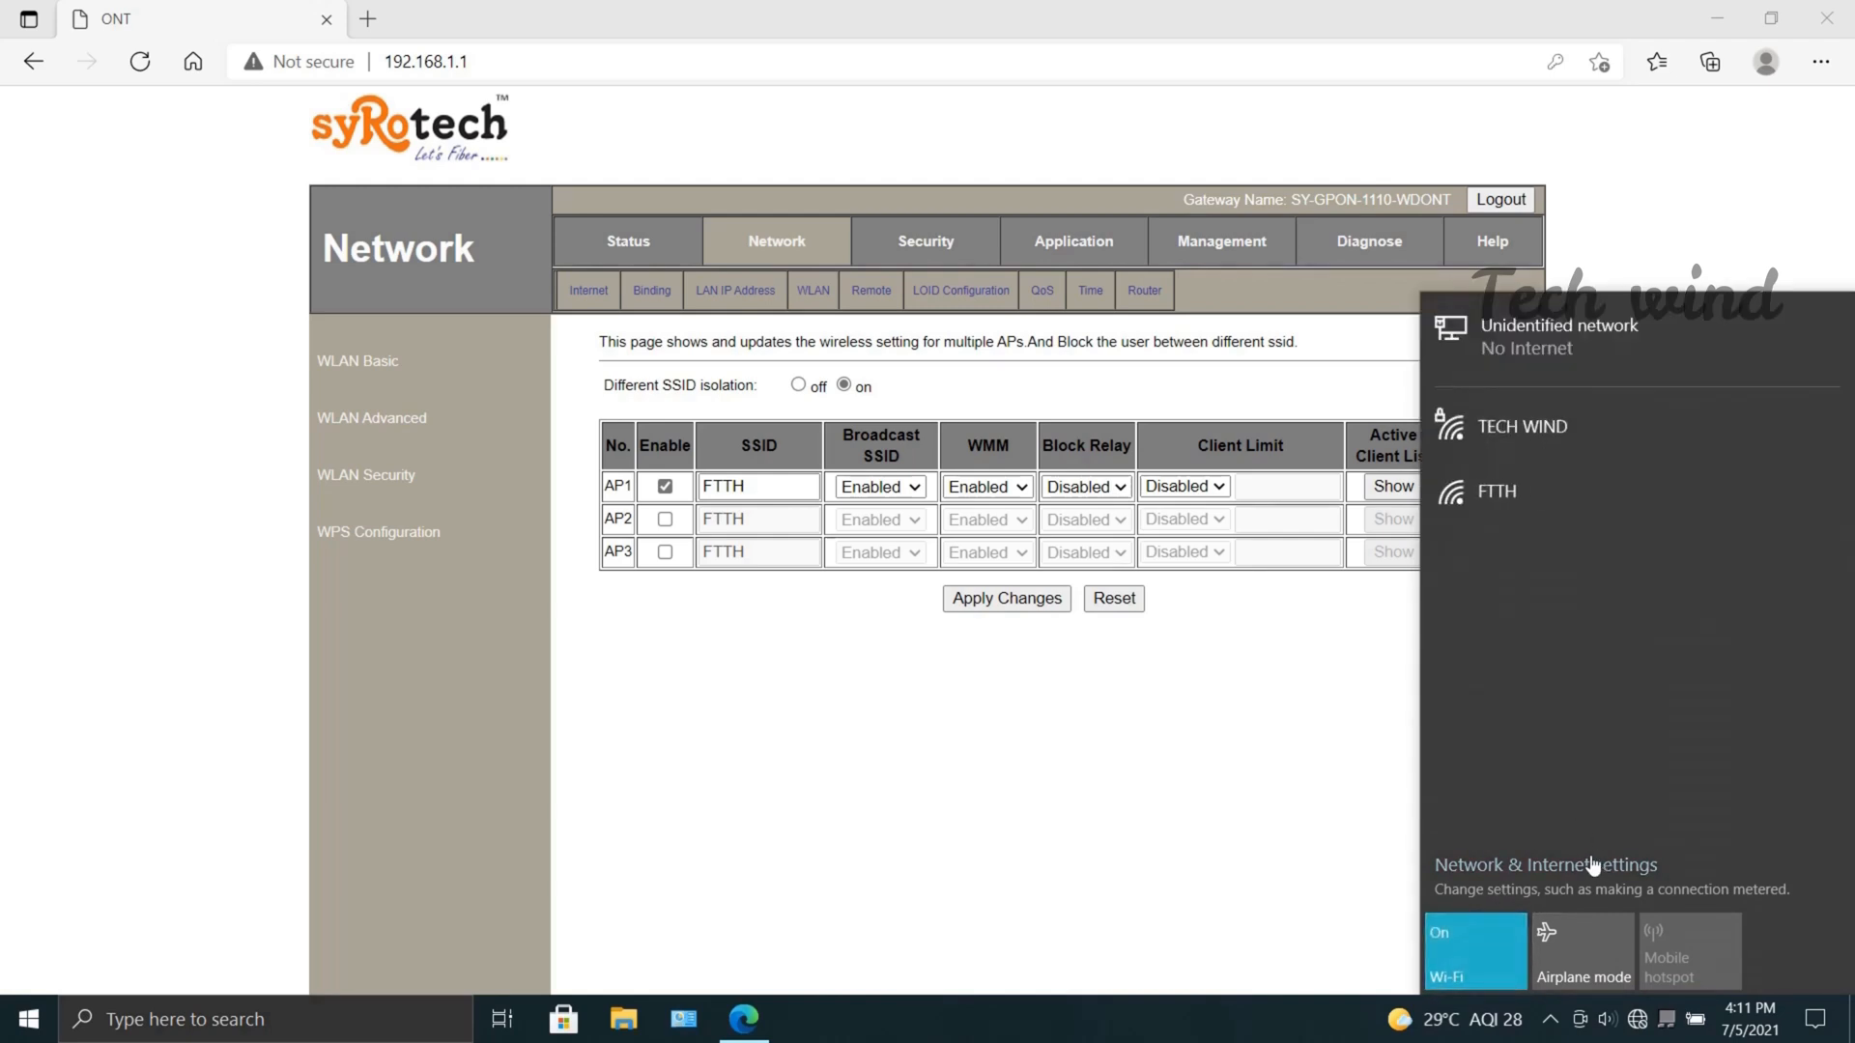
{"action": "left_click", "coordinate": [1538, 491]}
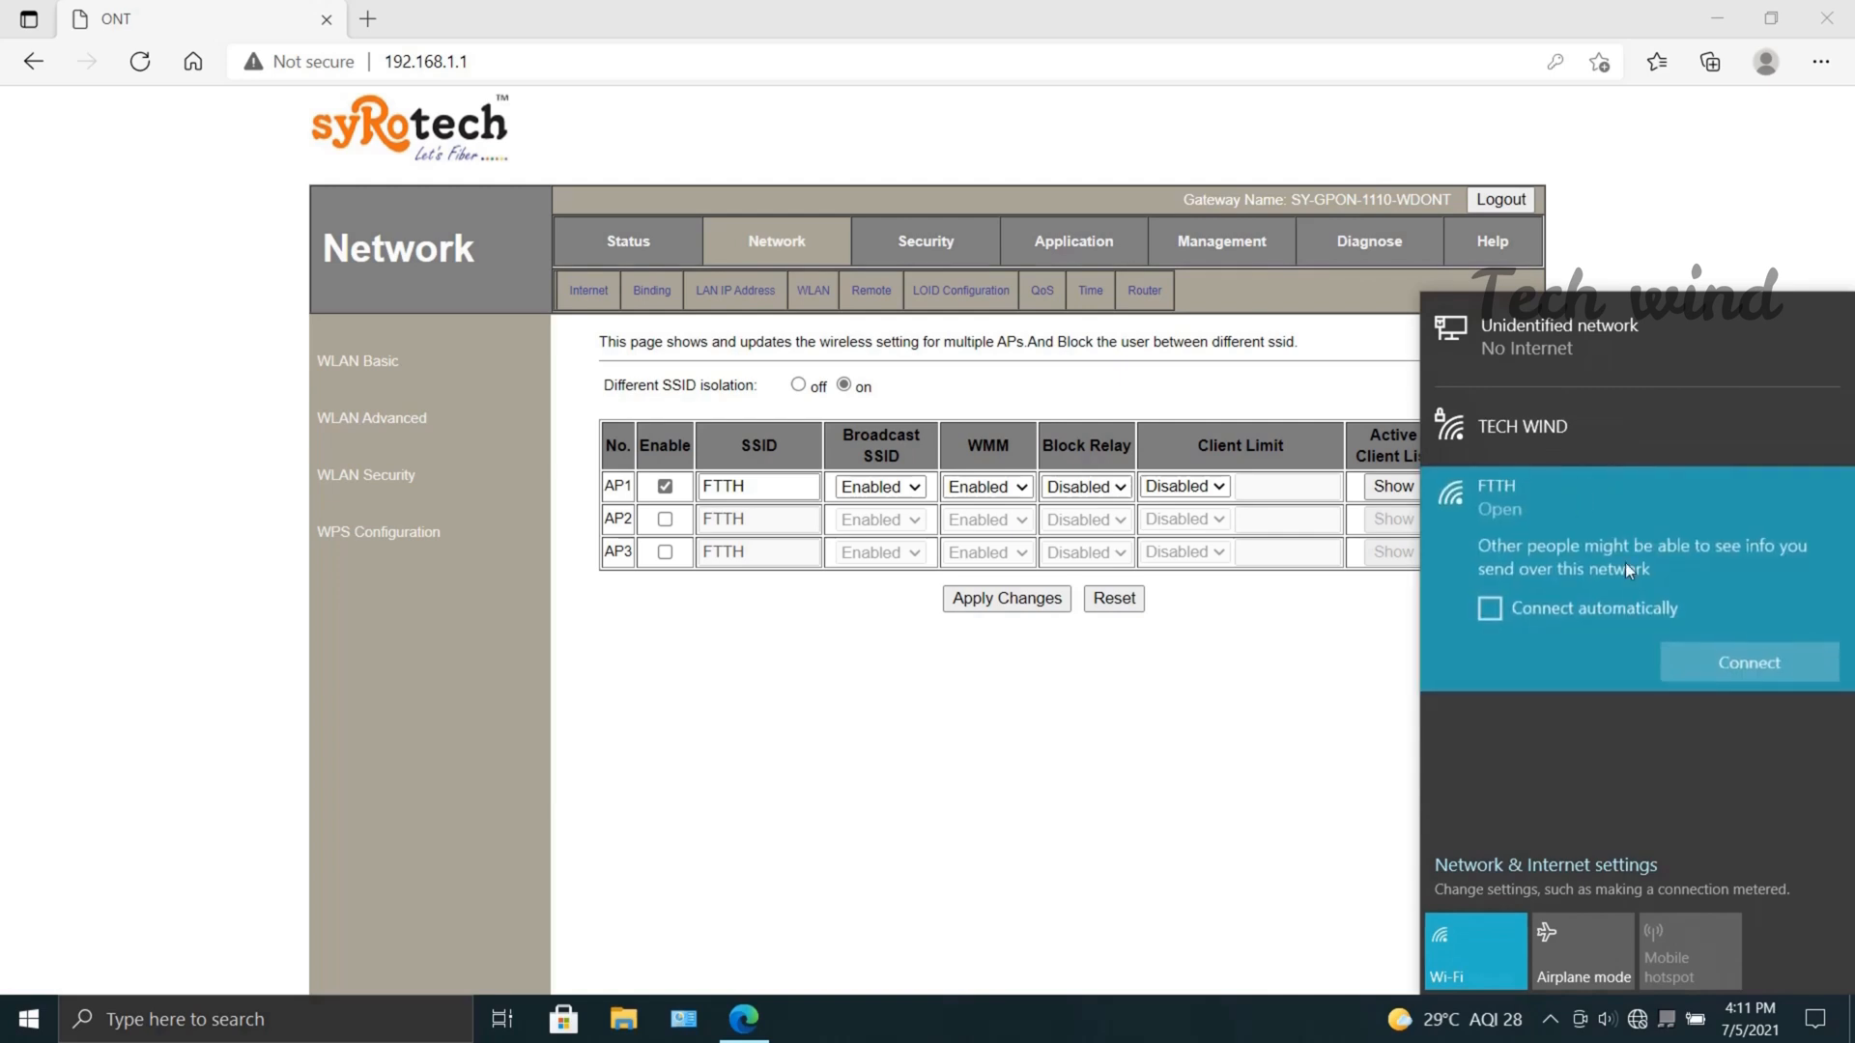
{"action": "mouse_move", "coordinate": [1335, 805]}
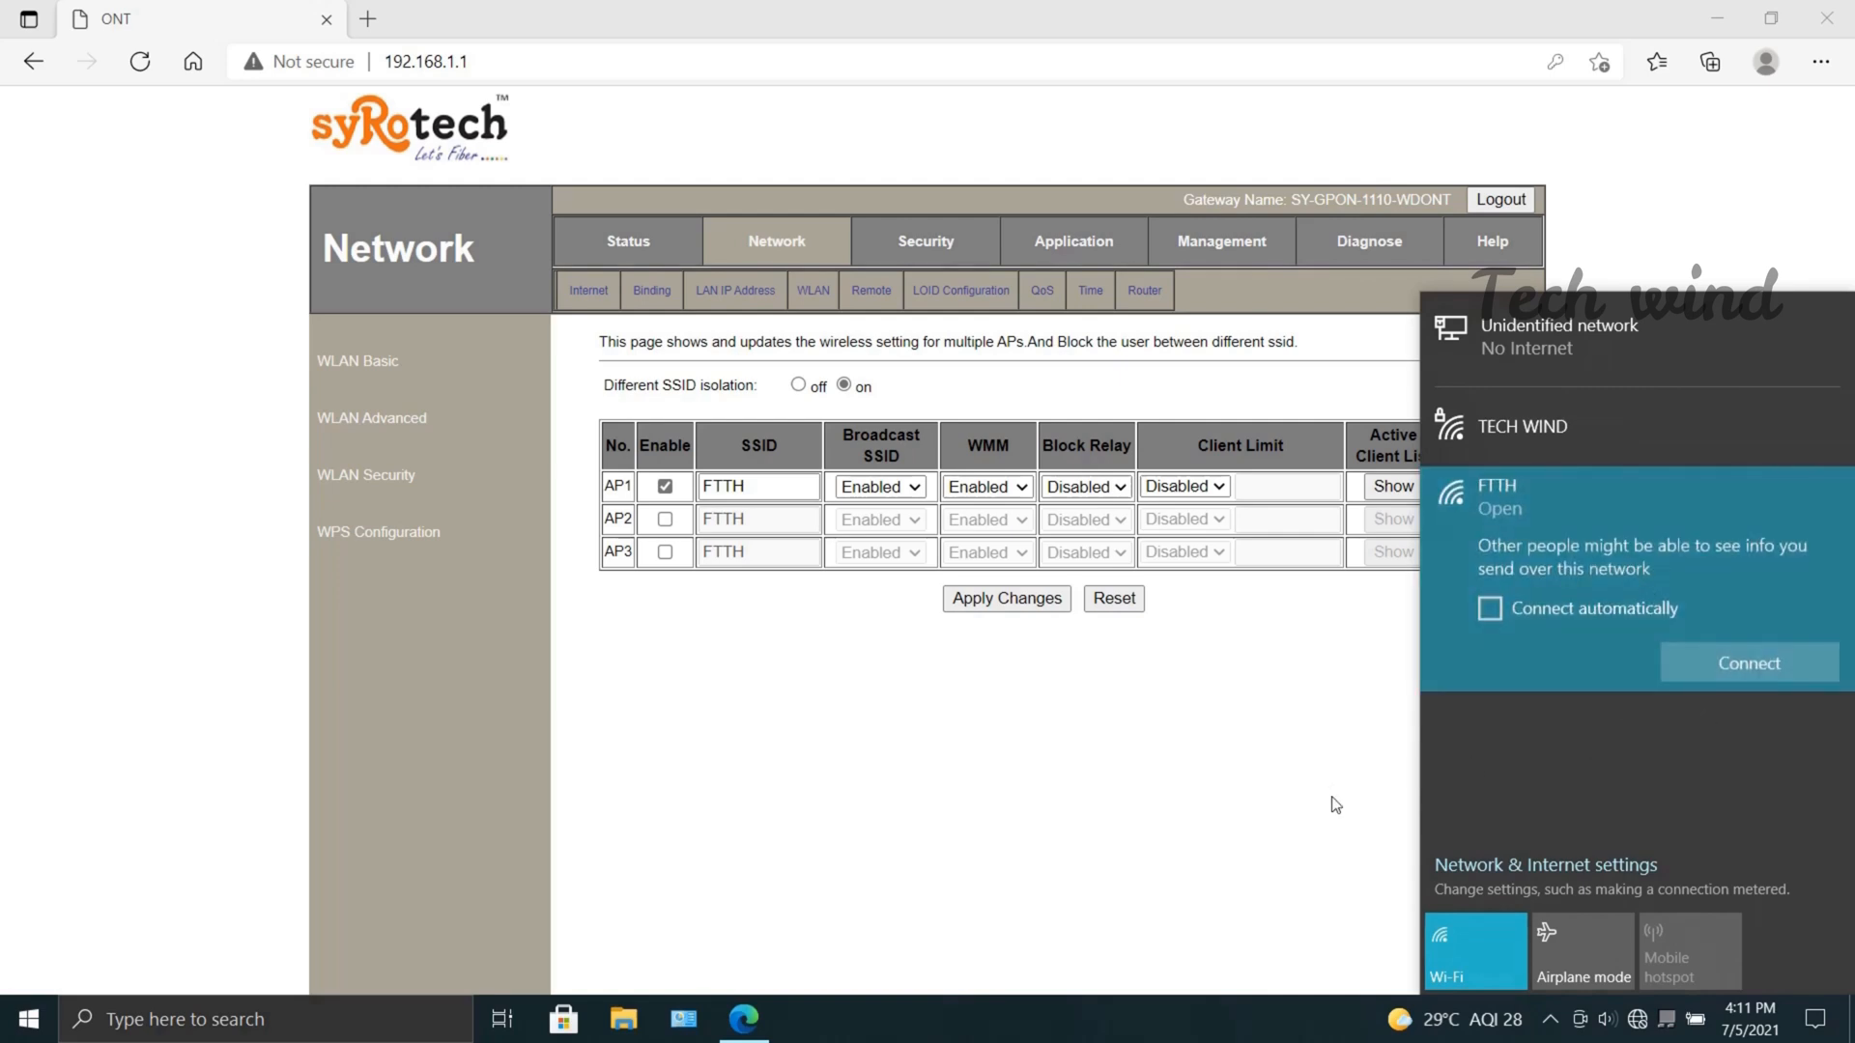
{"action": "left_click", "coordinate": [1749, 663]}
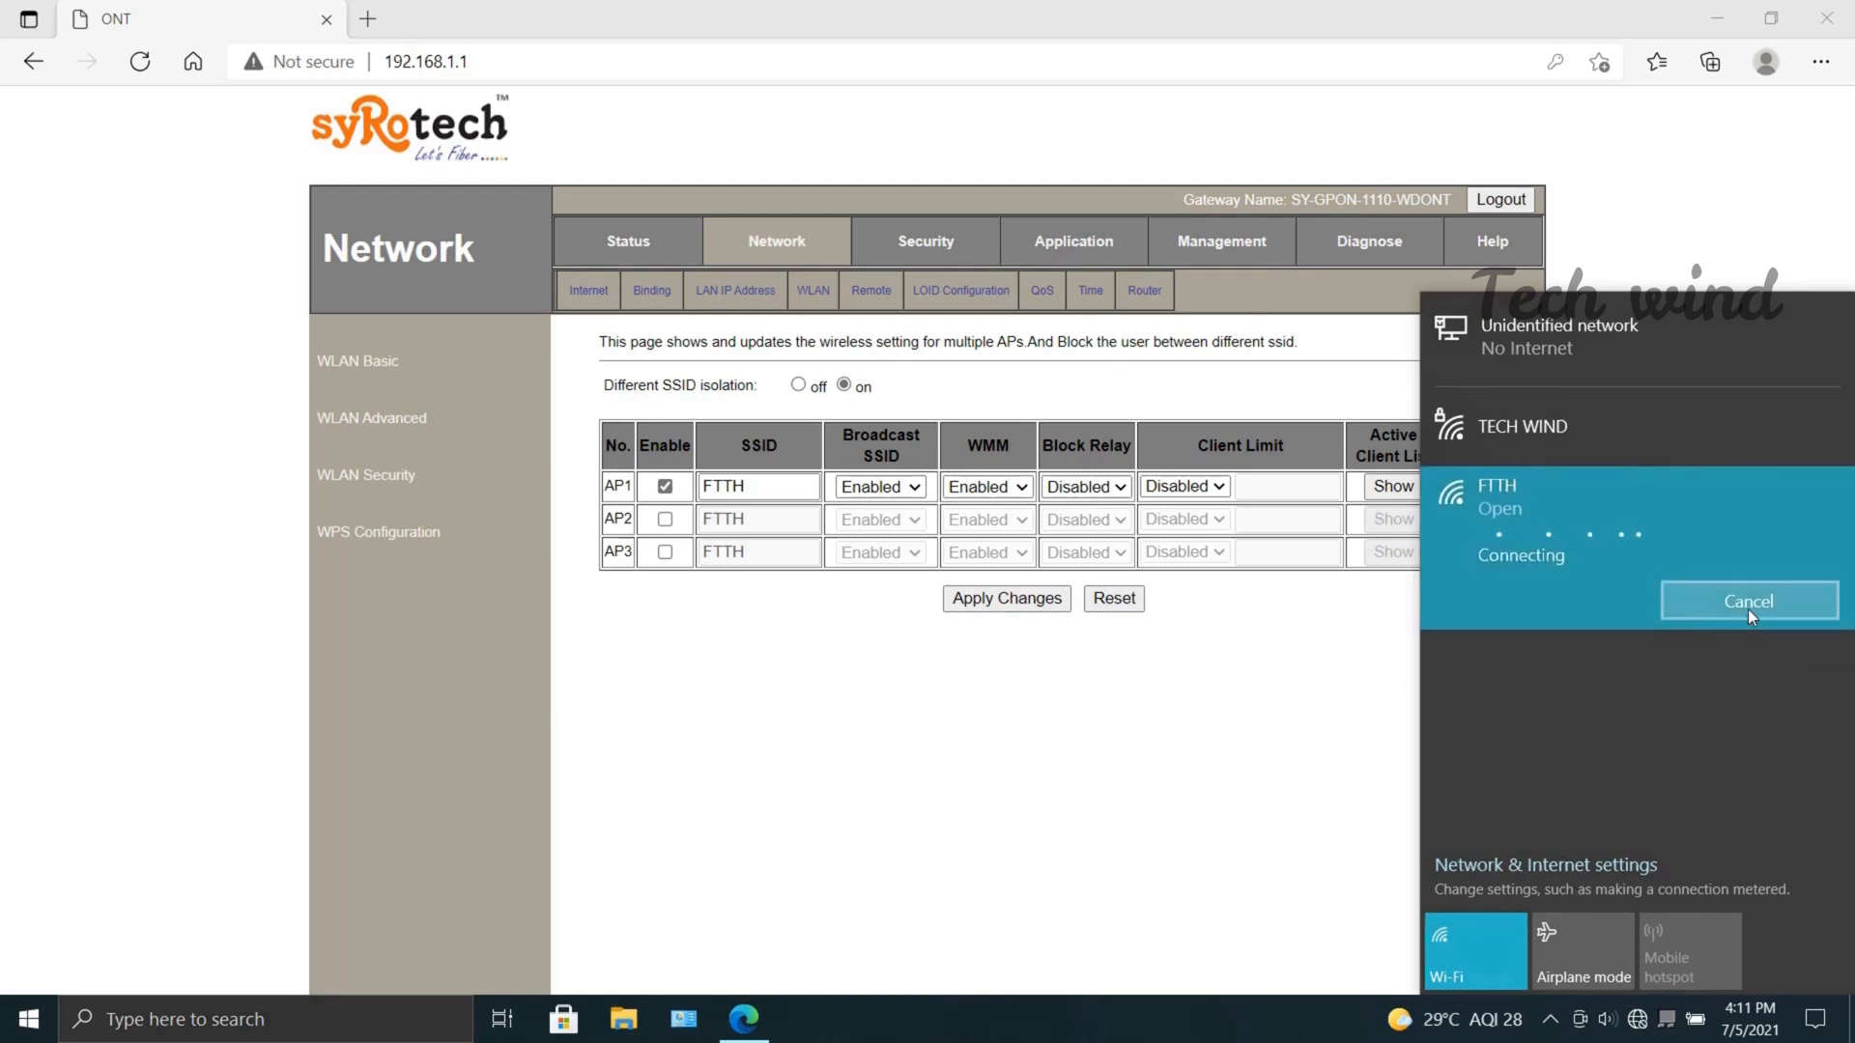
{"action": "mouse_move", "coordinate": [1609, 935]}
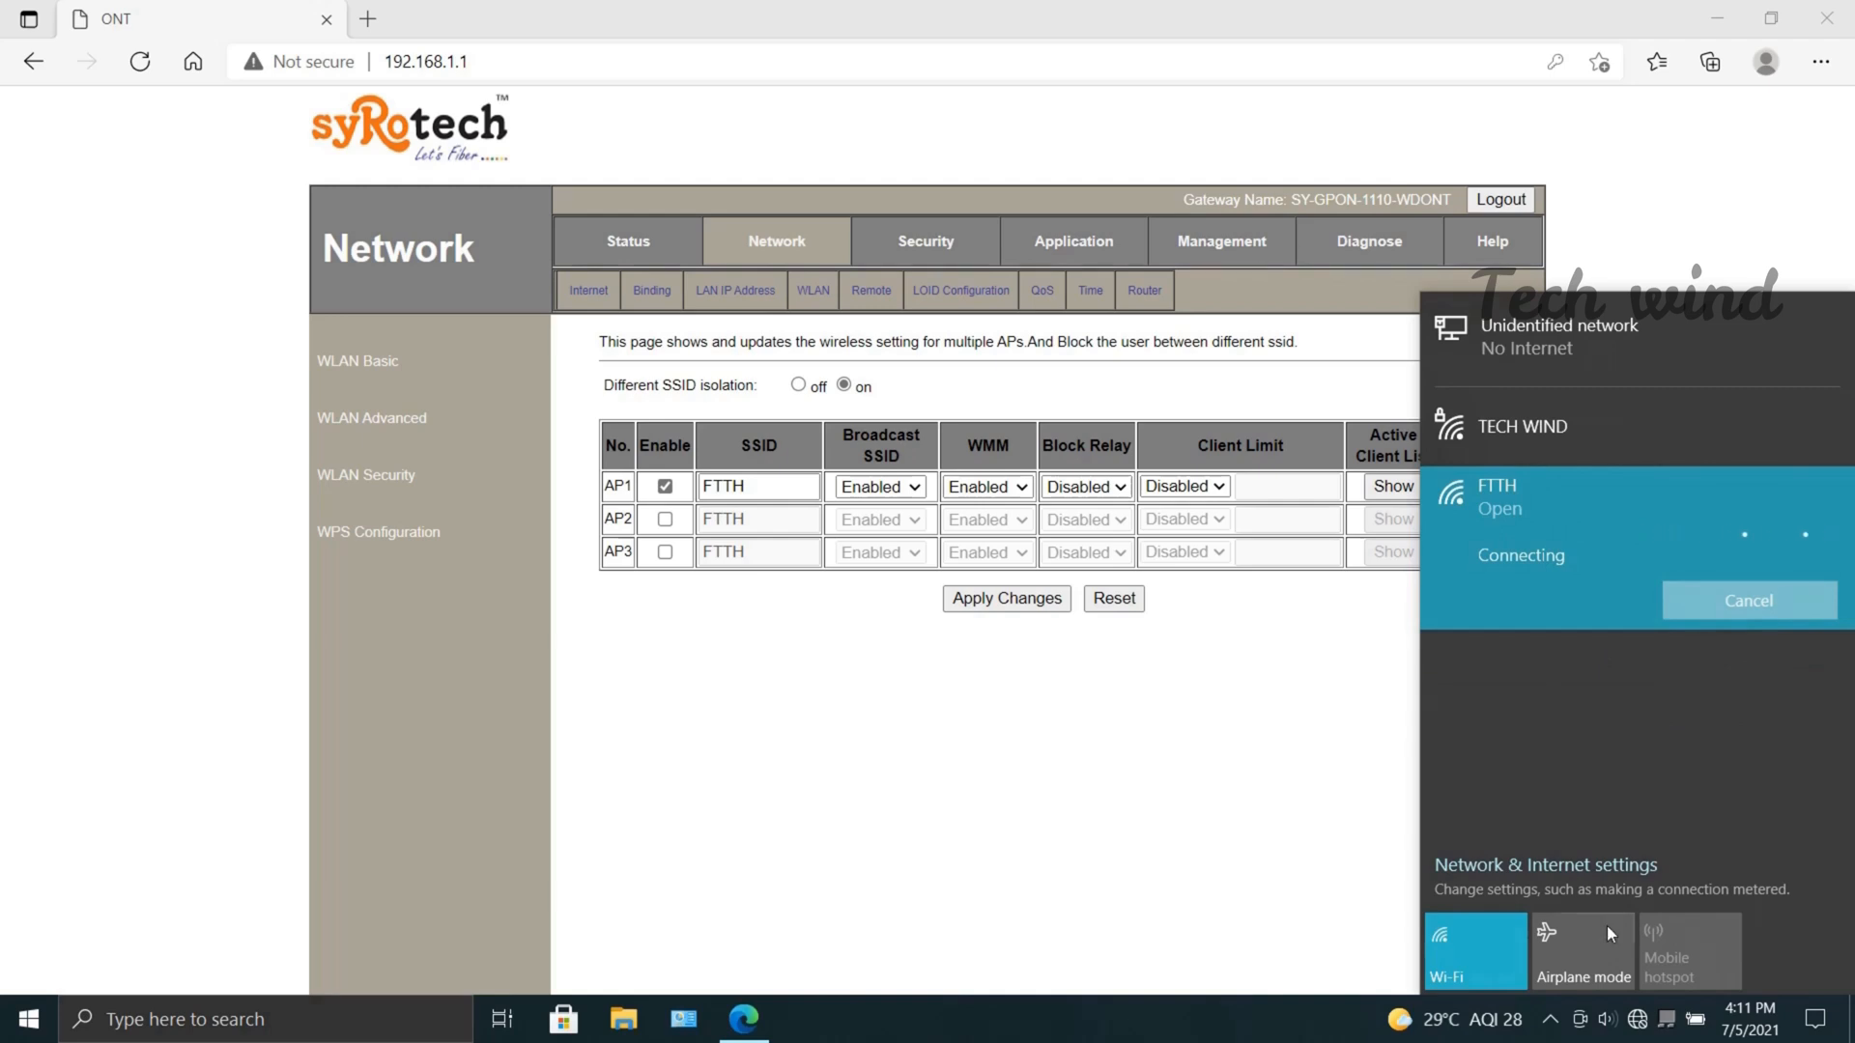
Step: In WLAN Security, set FTTH encryption to WPA2 Mixed with a personal pre-shared key
{"action": "left_click", "coordinate": [1129, 745]}
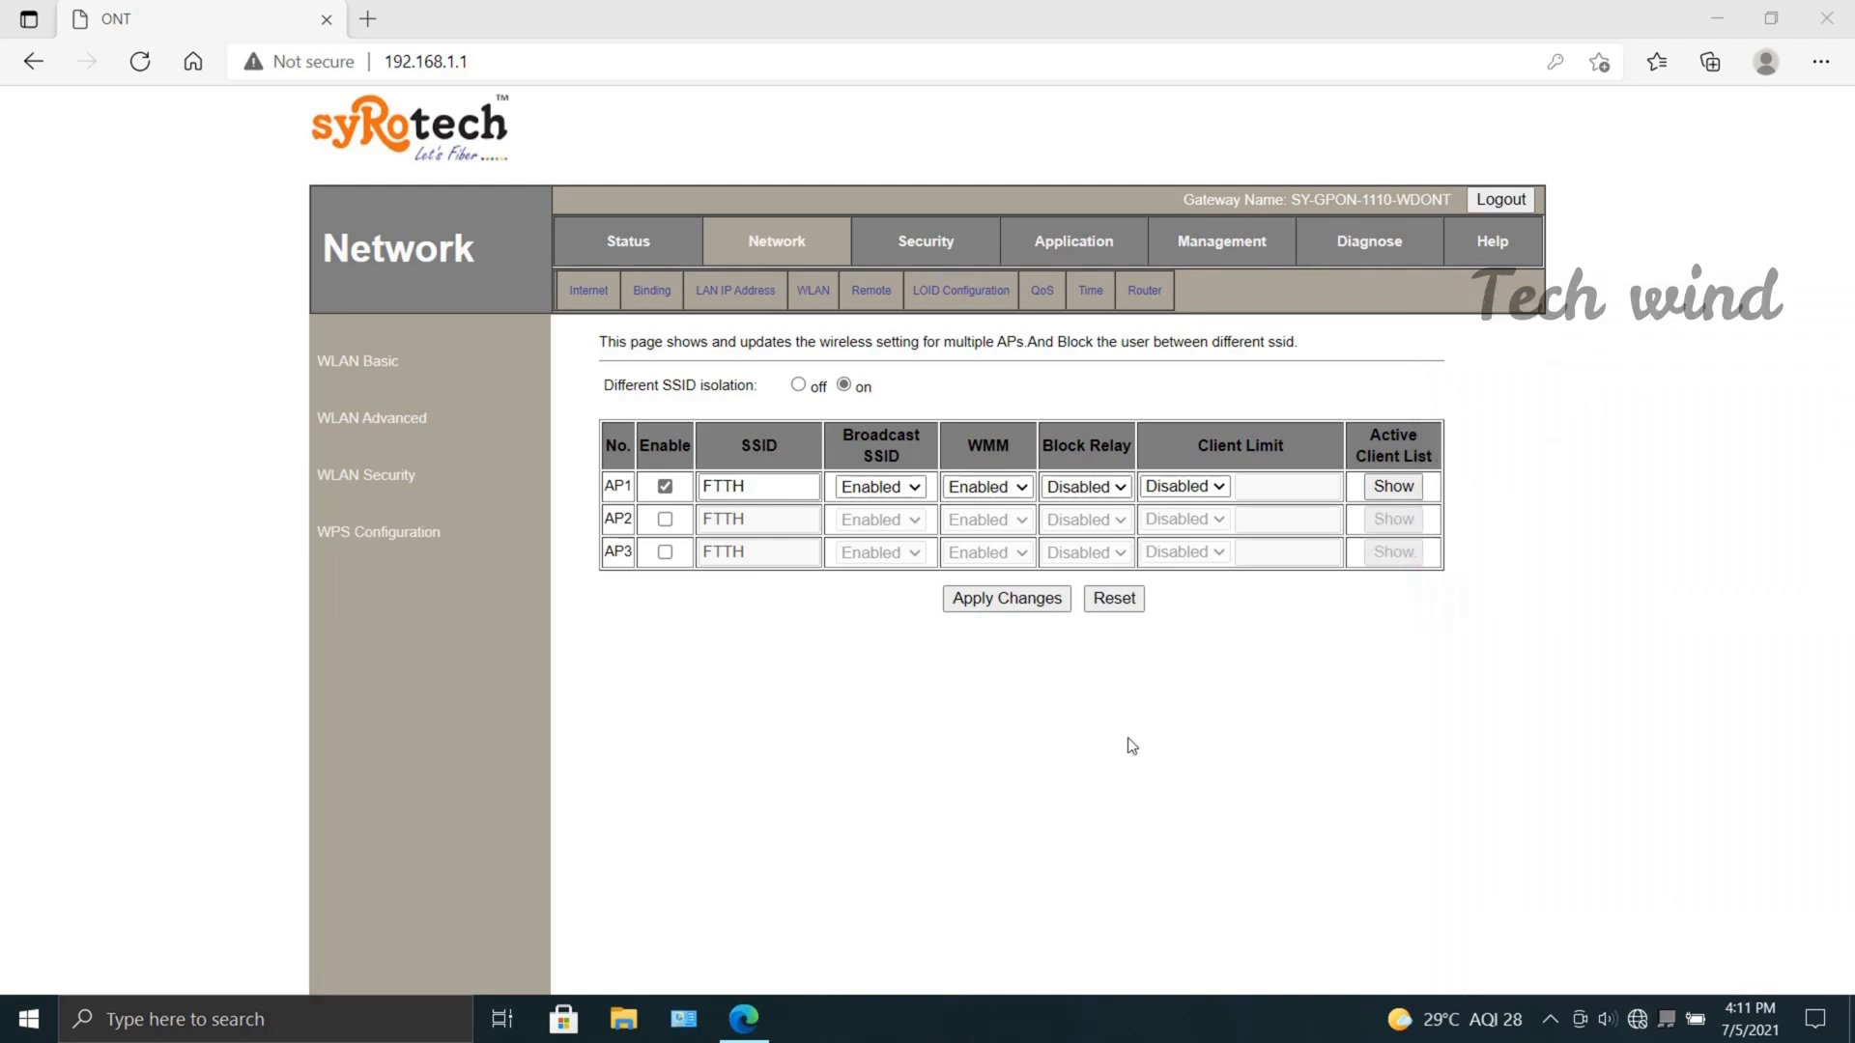
{"action": "mouse_move", "coordinate": [375, 485]}
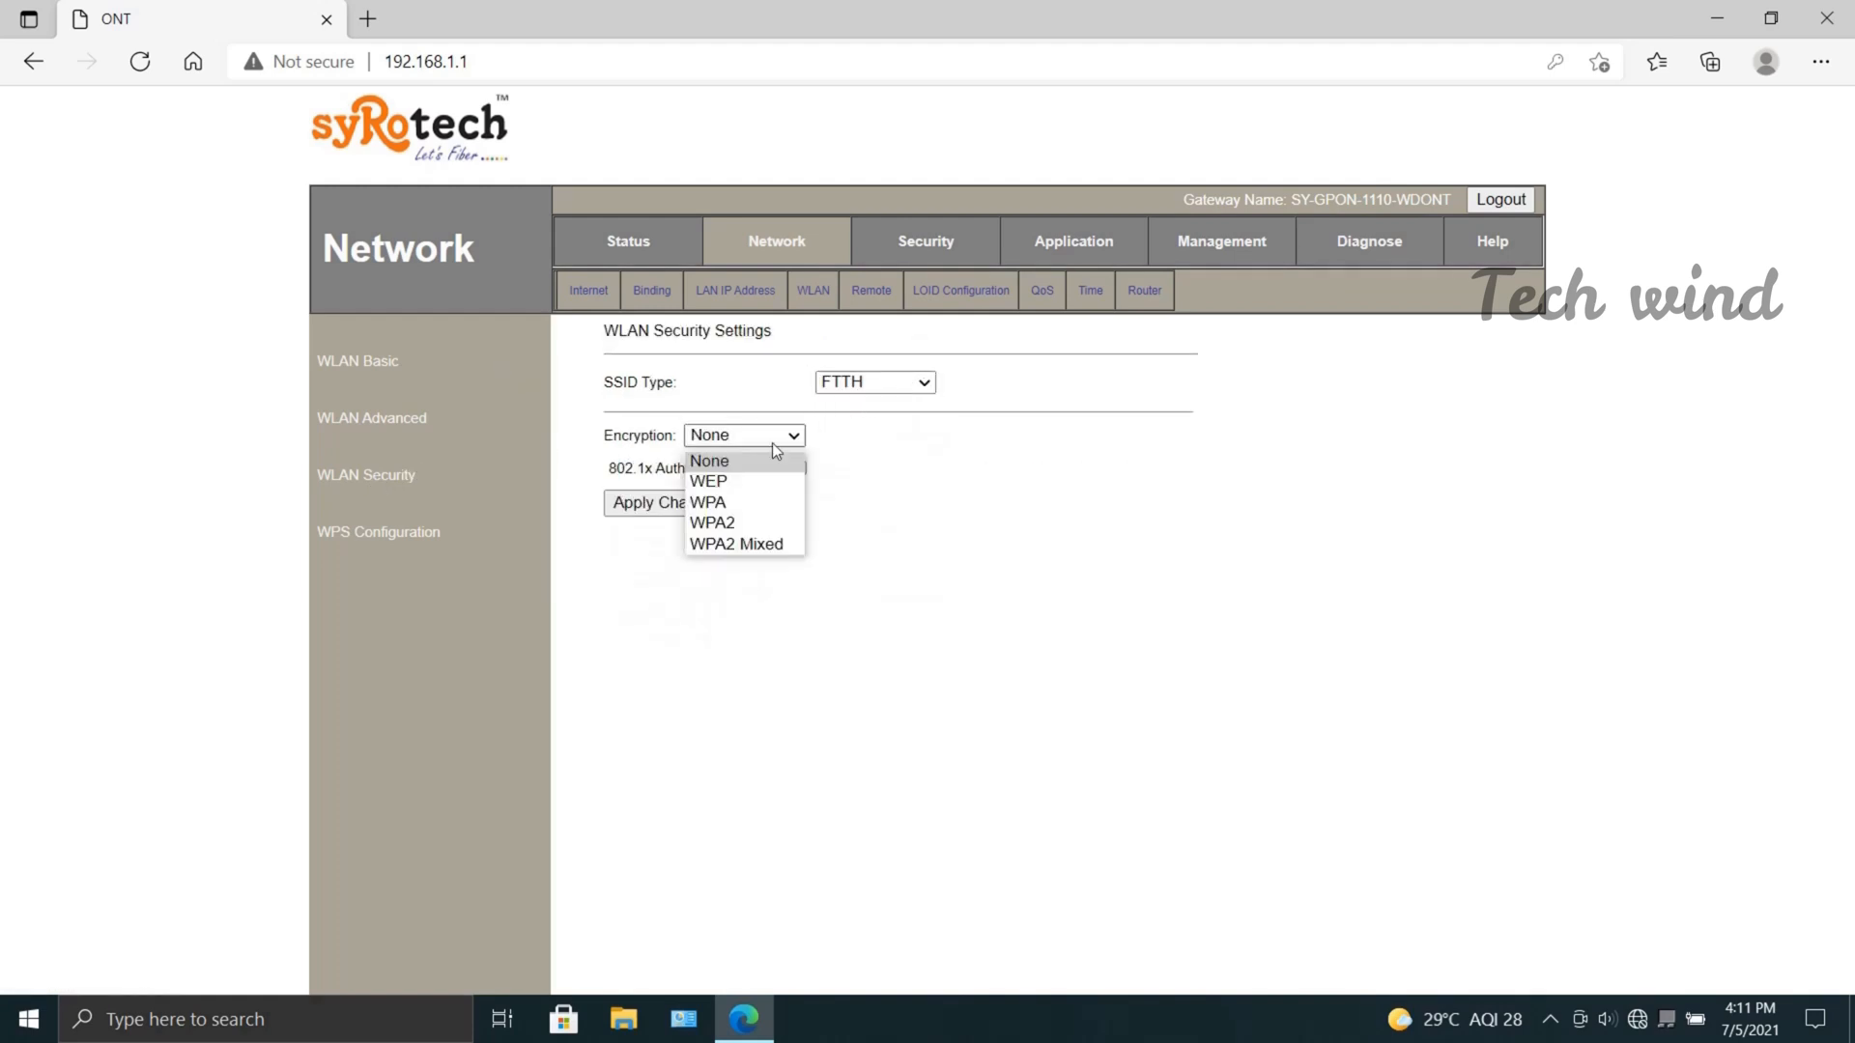
{"action": "left_click", "coordinate": [734, 544]}
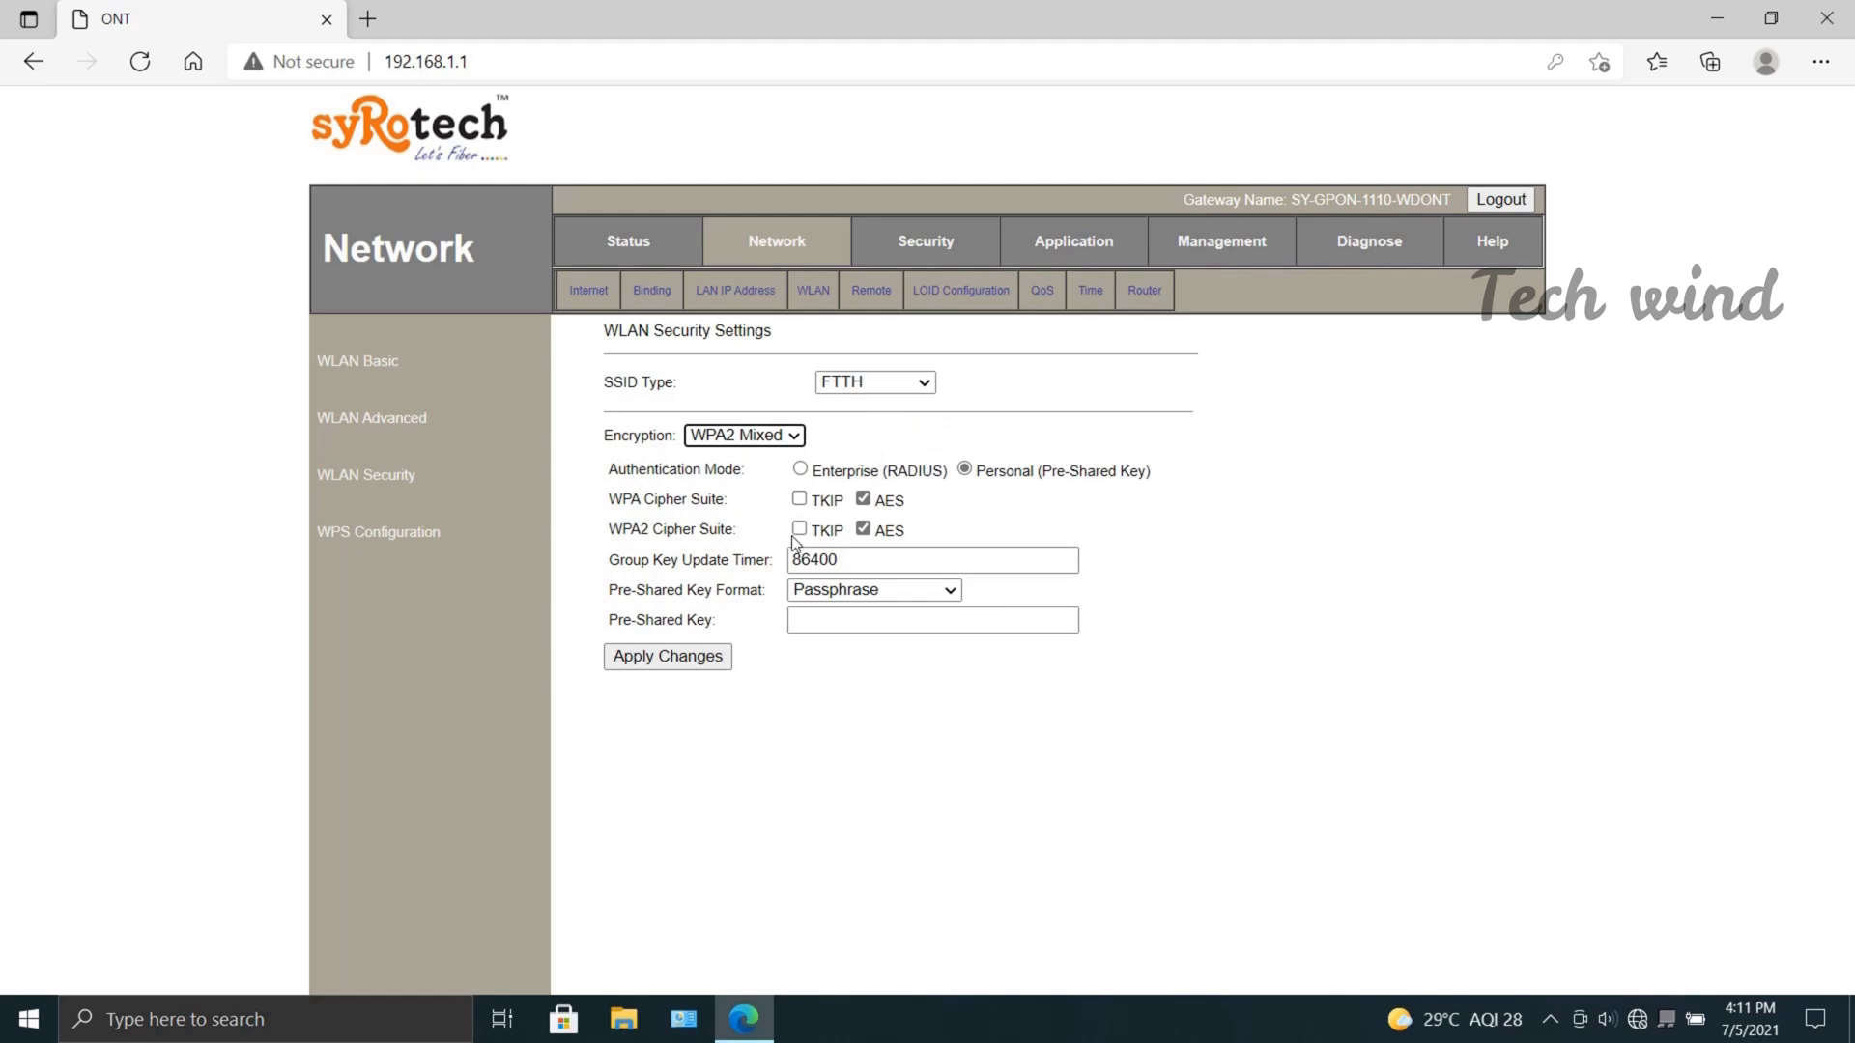
{"action": "left_click", "coordinate": [932, 618]}
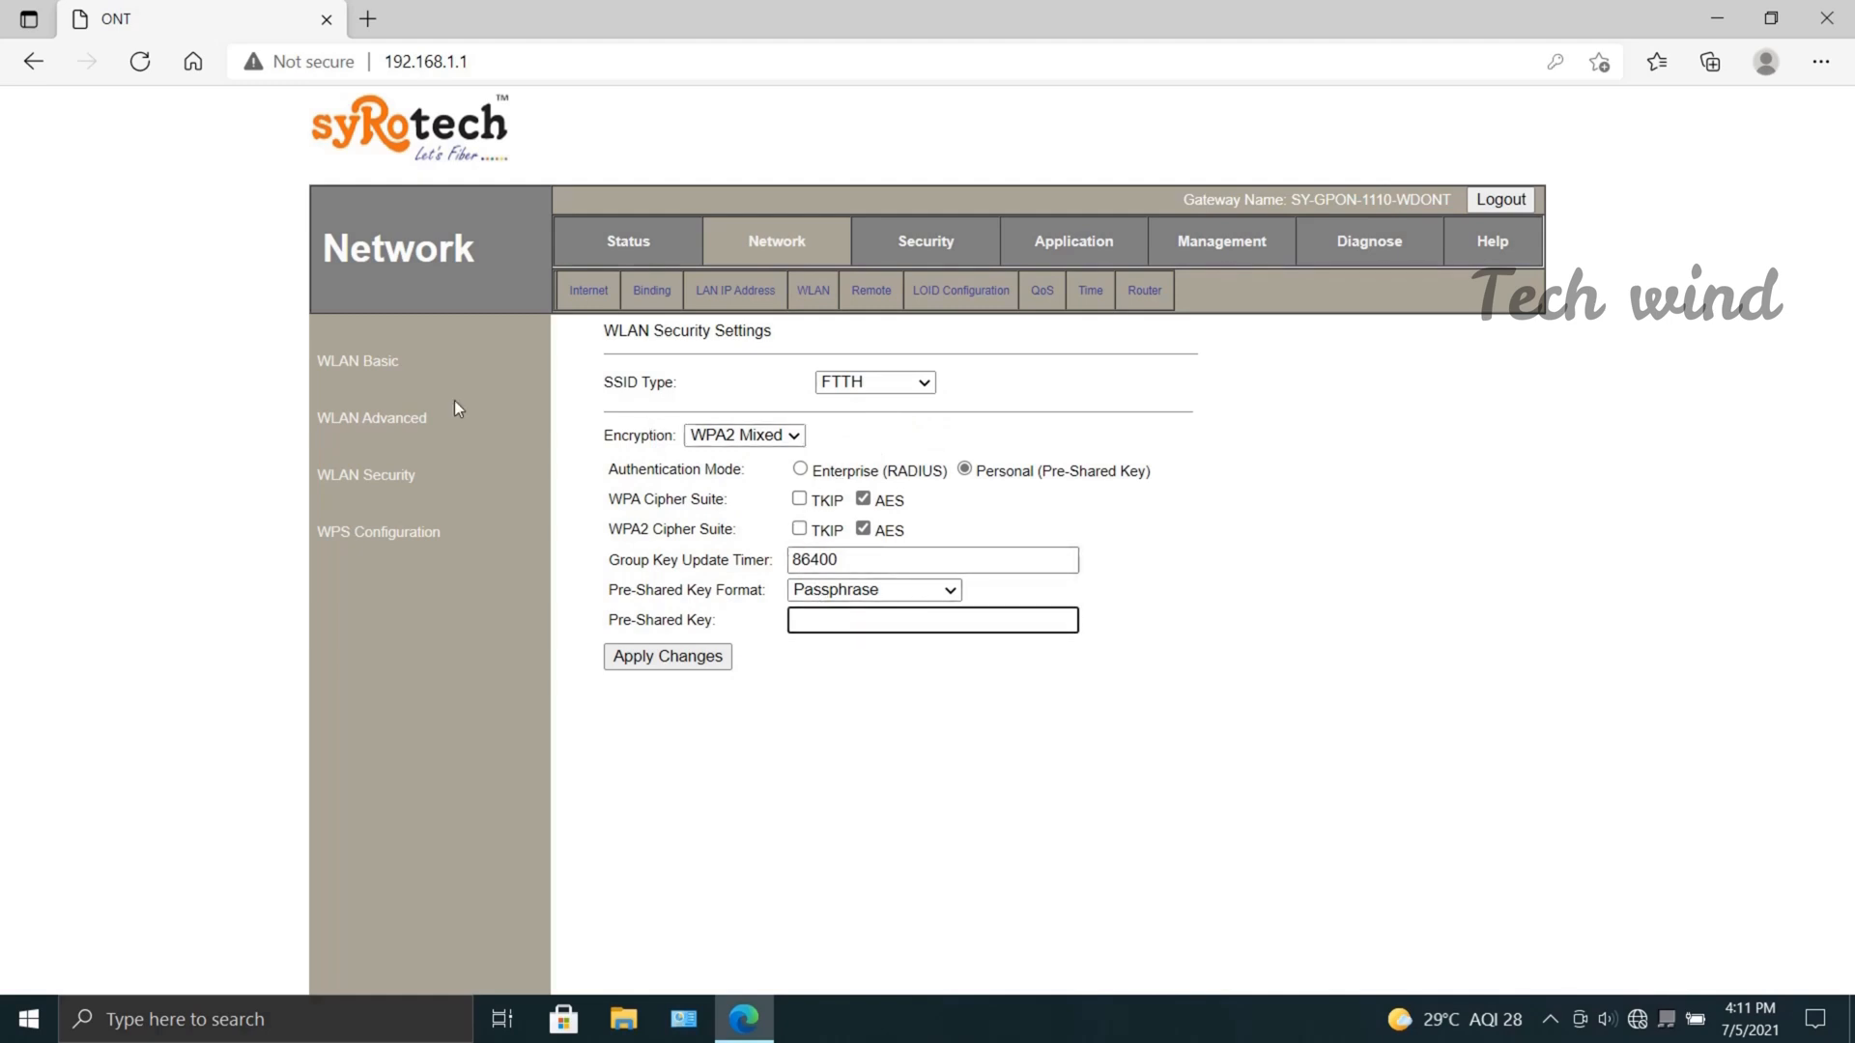
Step: Show AP1's active wireless client list, which is empty
{"action": "left_click", "coordinate": [371, 417]}
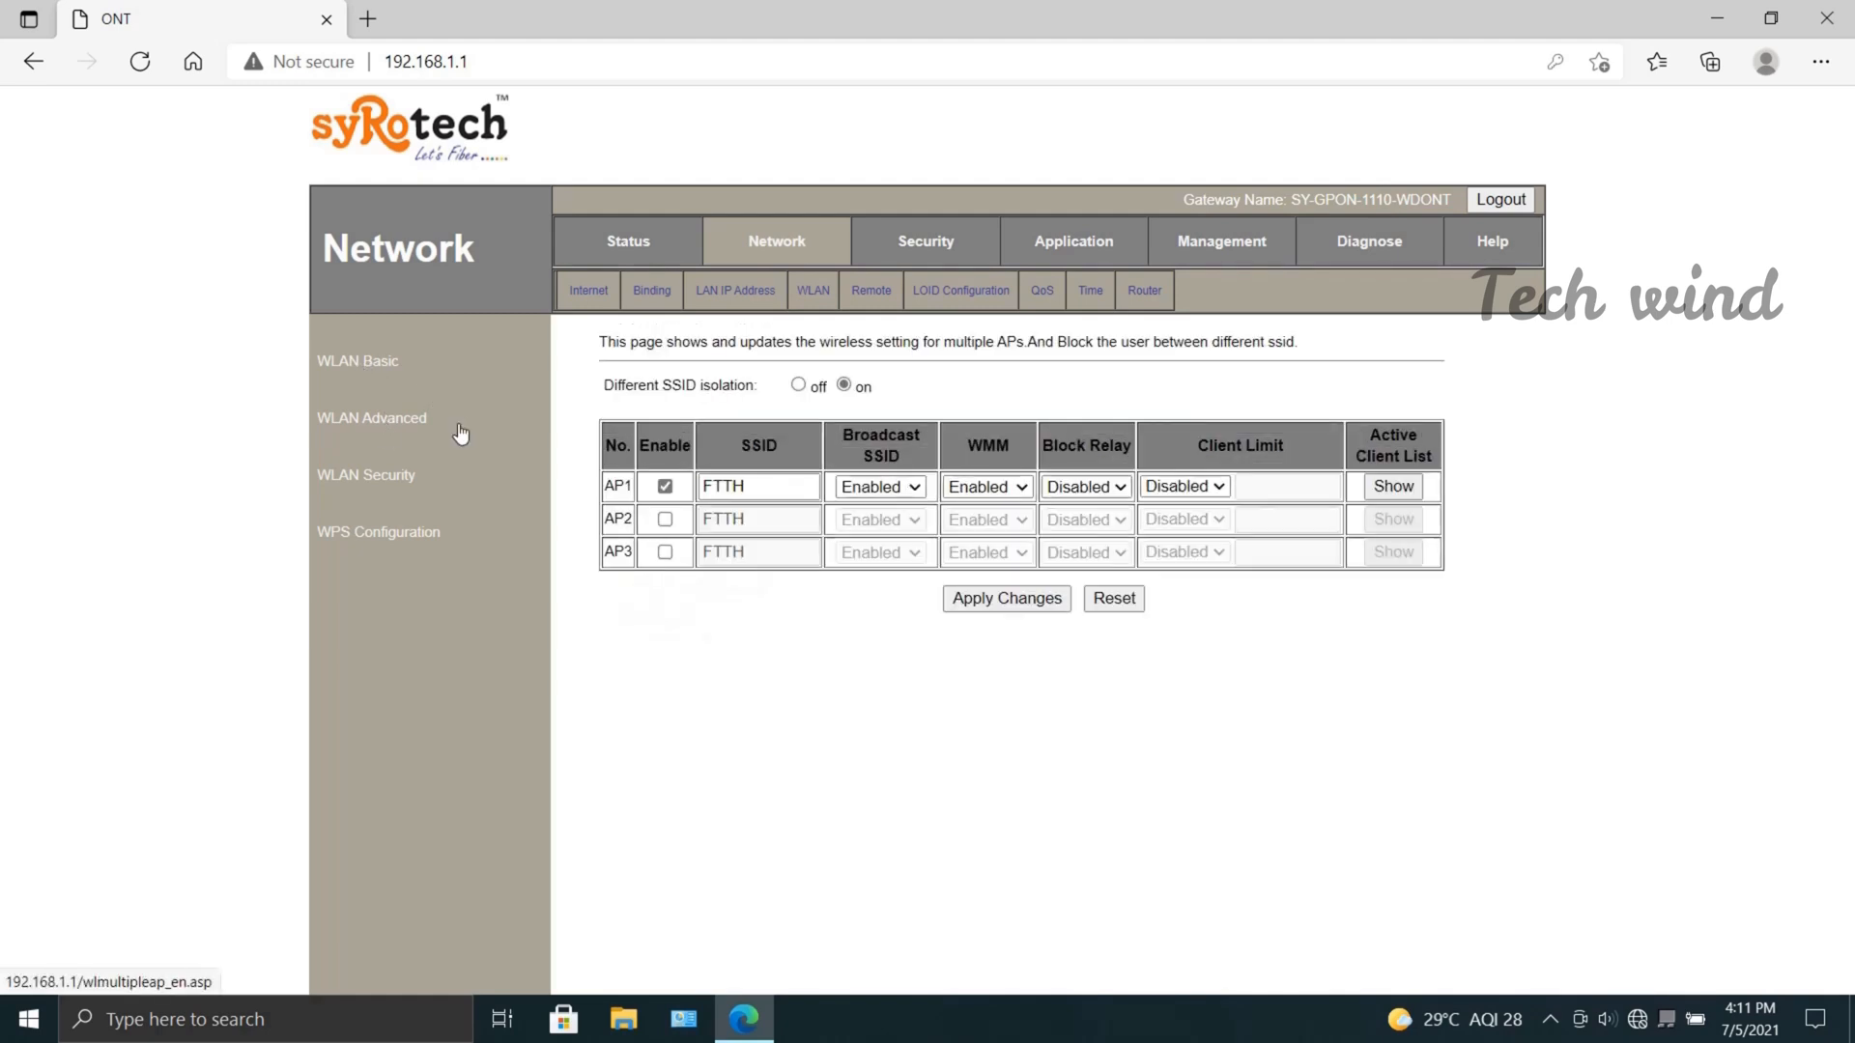
{"action": "left_click", "coordinate": [1393, 487]}
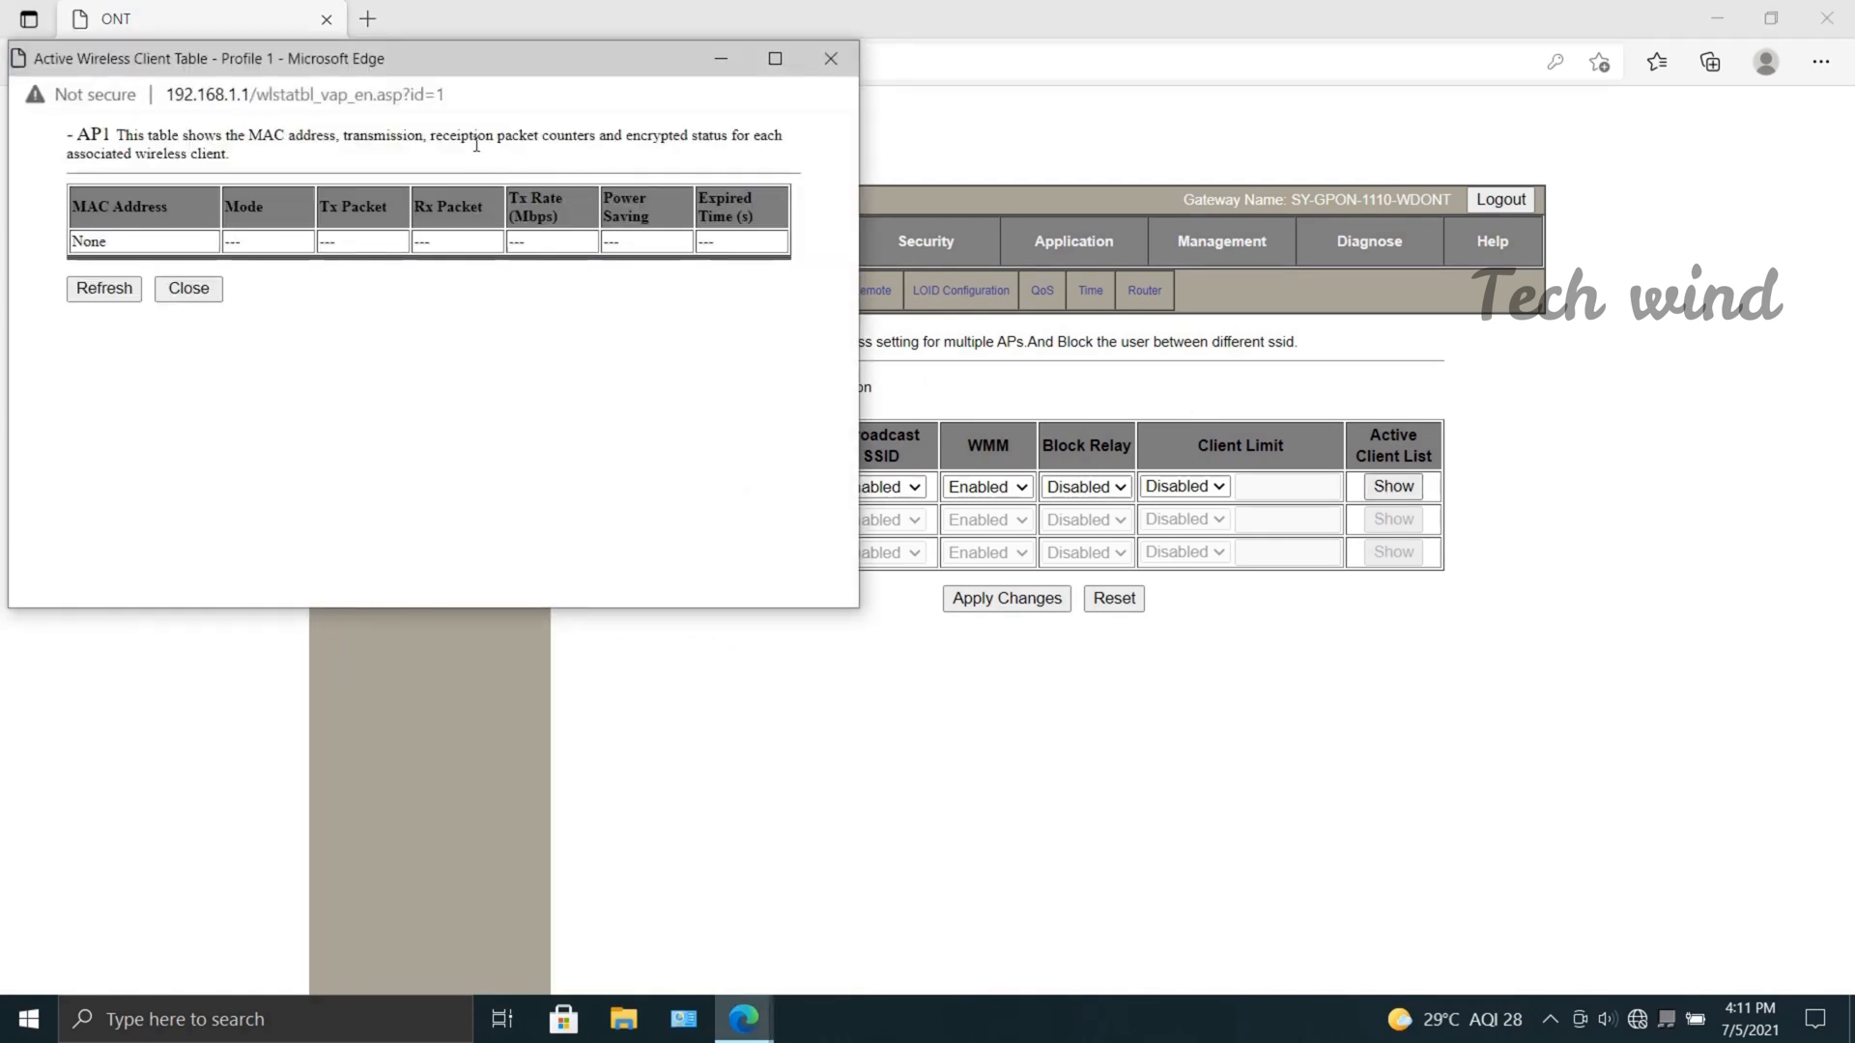
{"action": "mouse_move", "coordinate": [203, 191]}
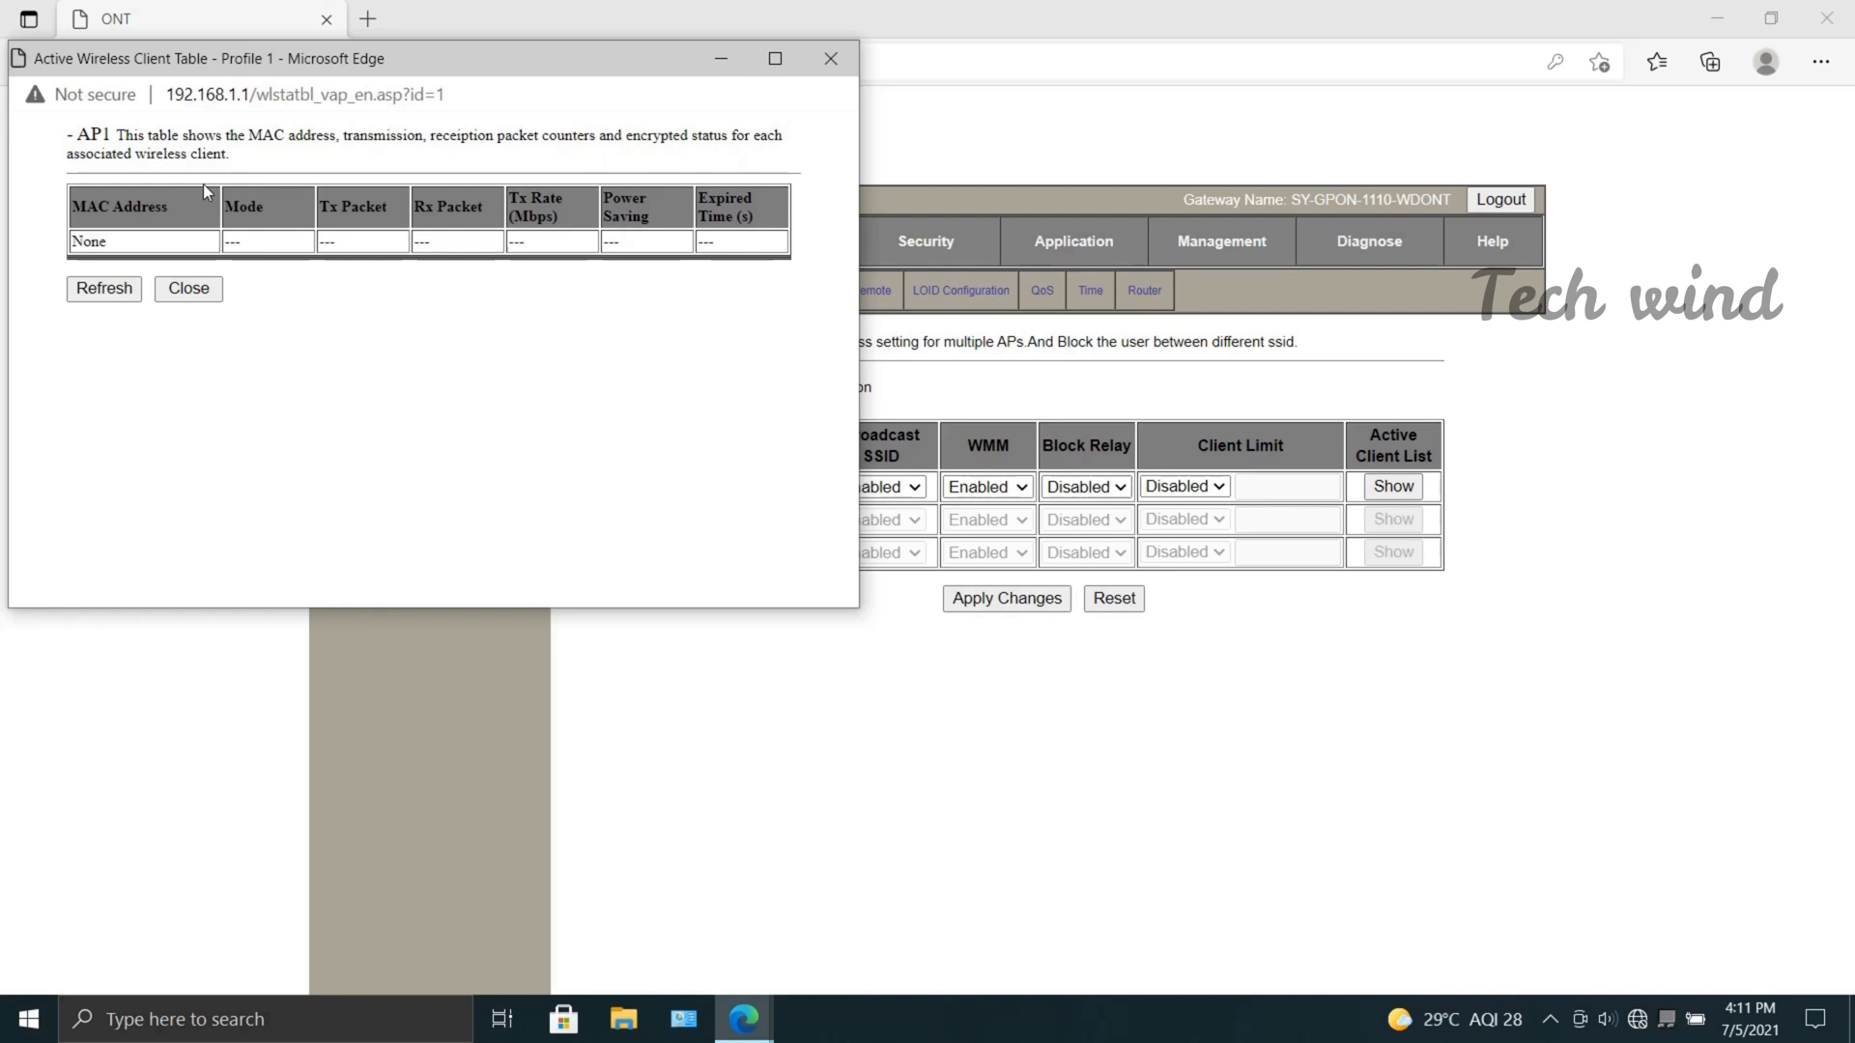
{"action": "mouse_move", "coordinate": [831, 59]}
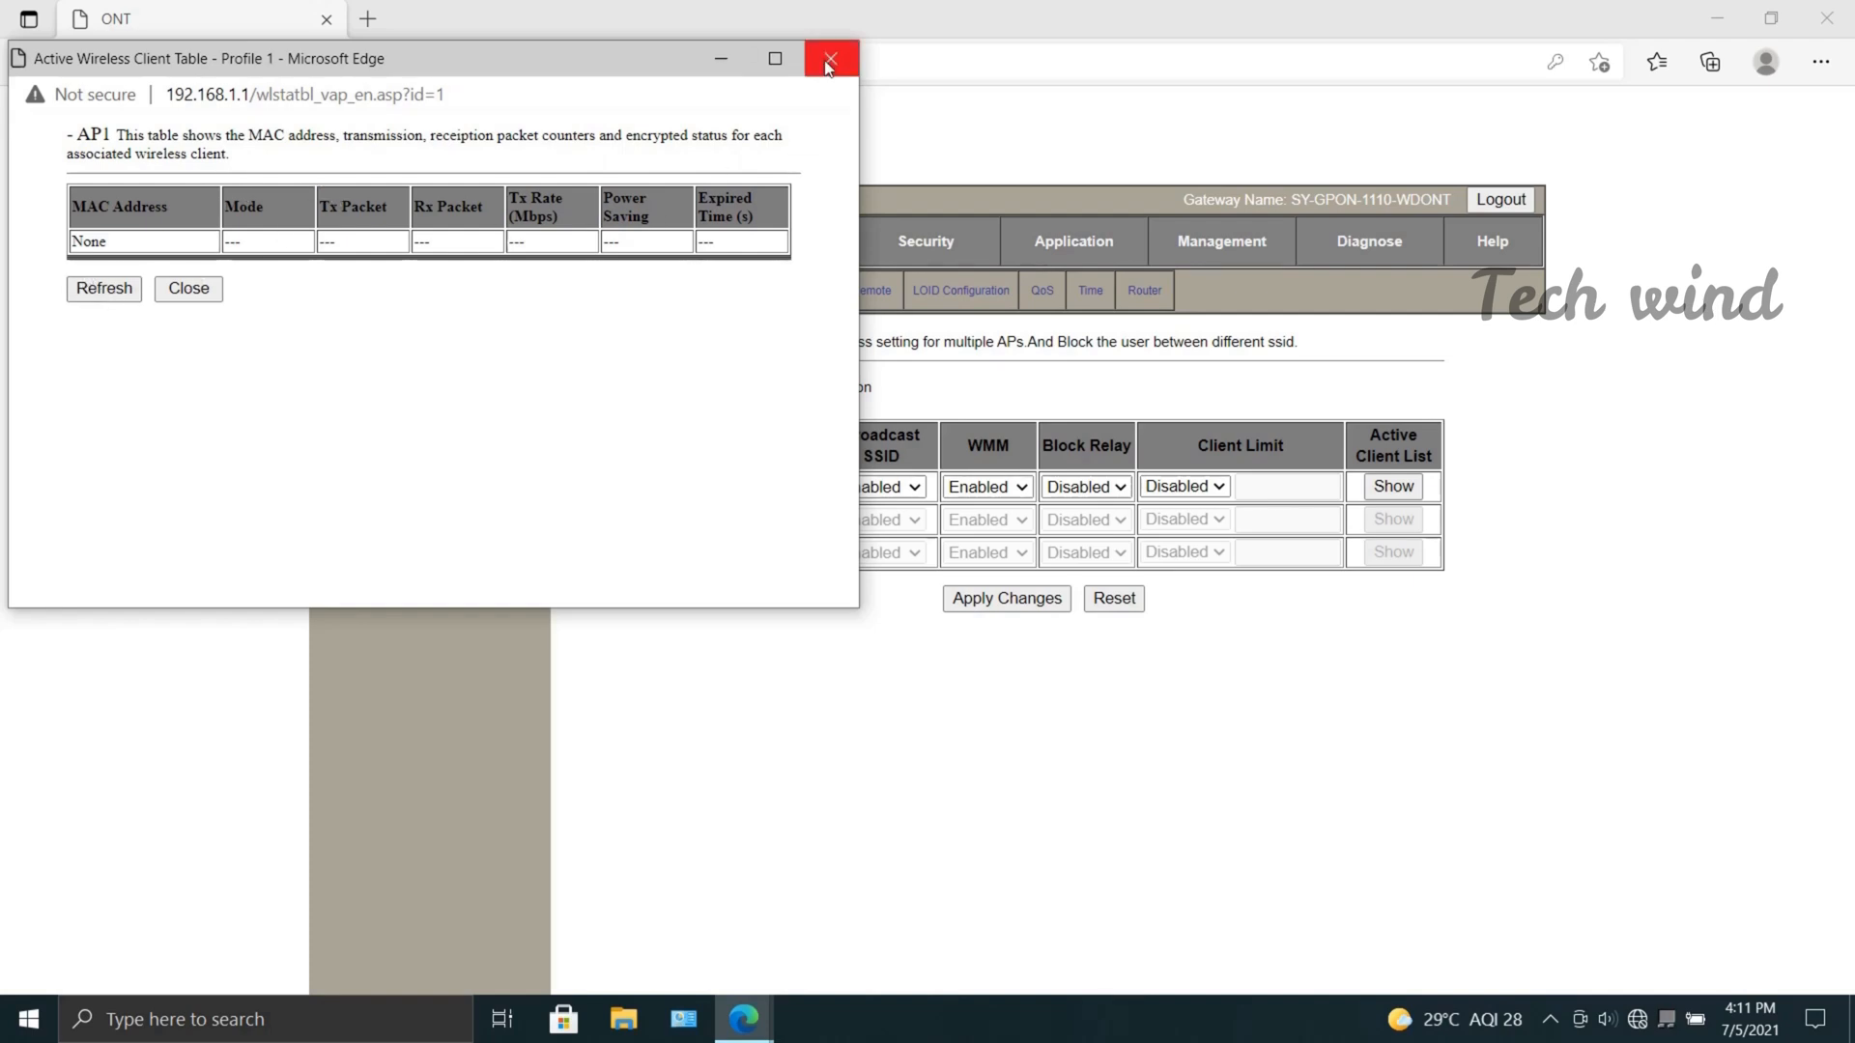
Step: Close the client table and enable AP2 named FTTH alongside AP1
{"action": "left_click", "coordinate": [829, 60]}
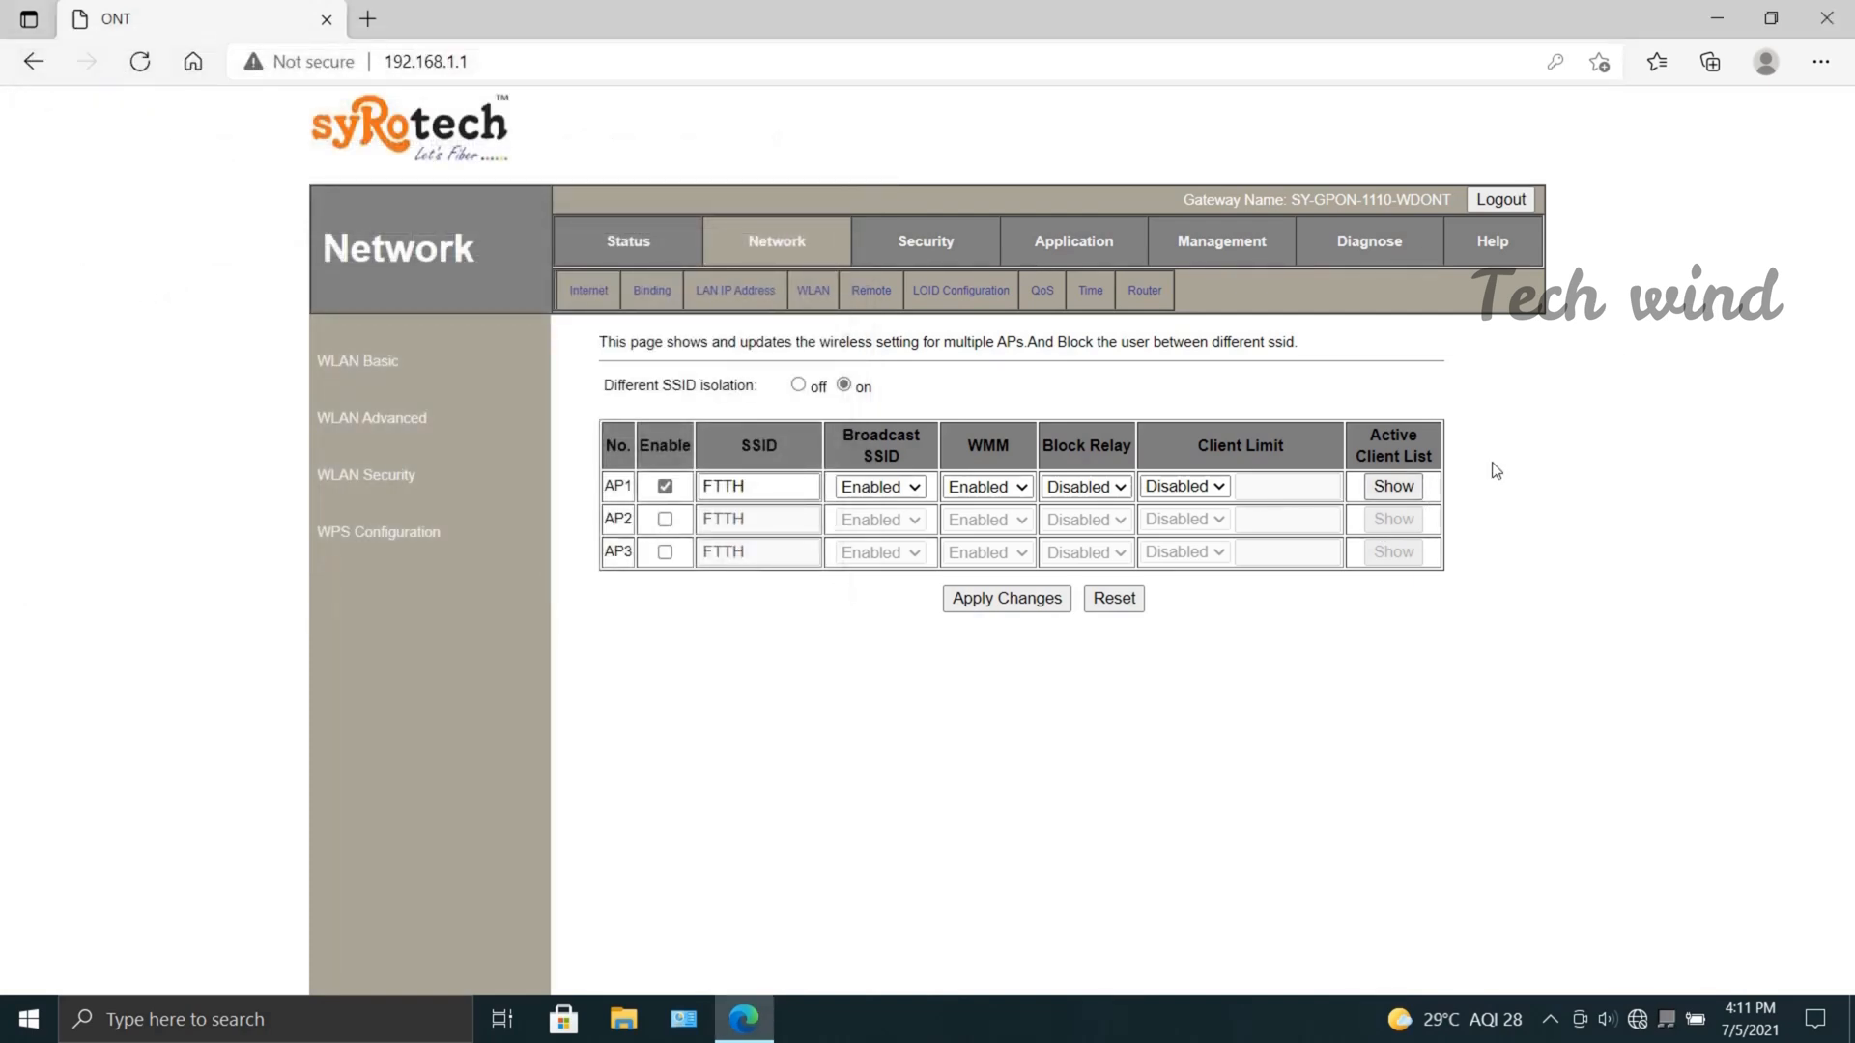
{"action": "mouse_move", "coordinate": [1282, 481]}
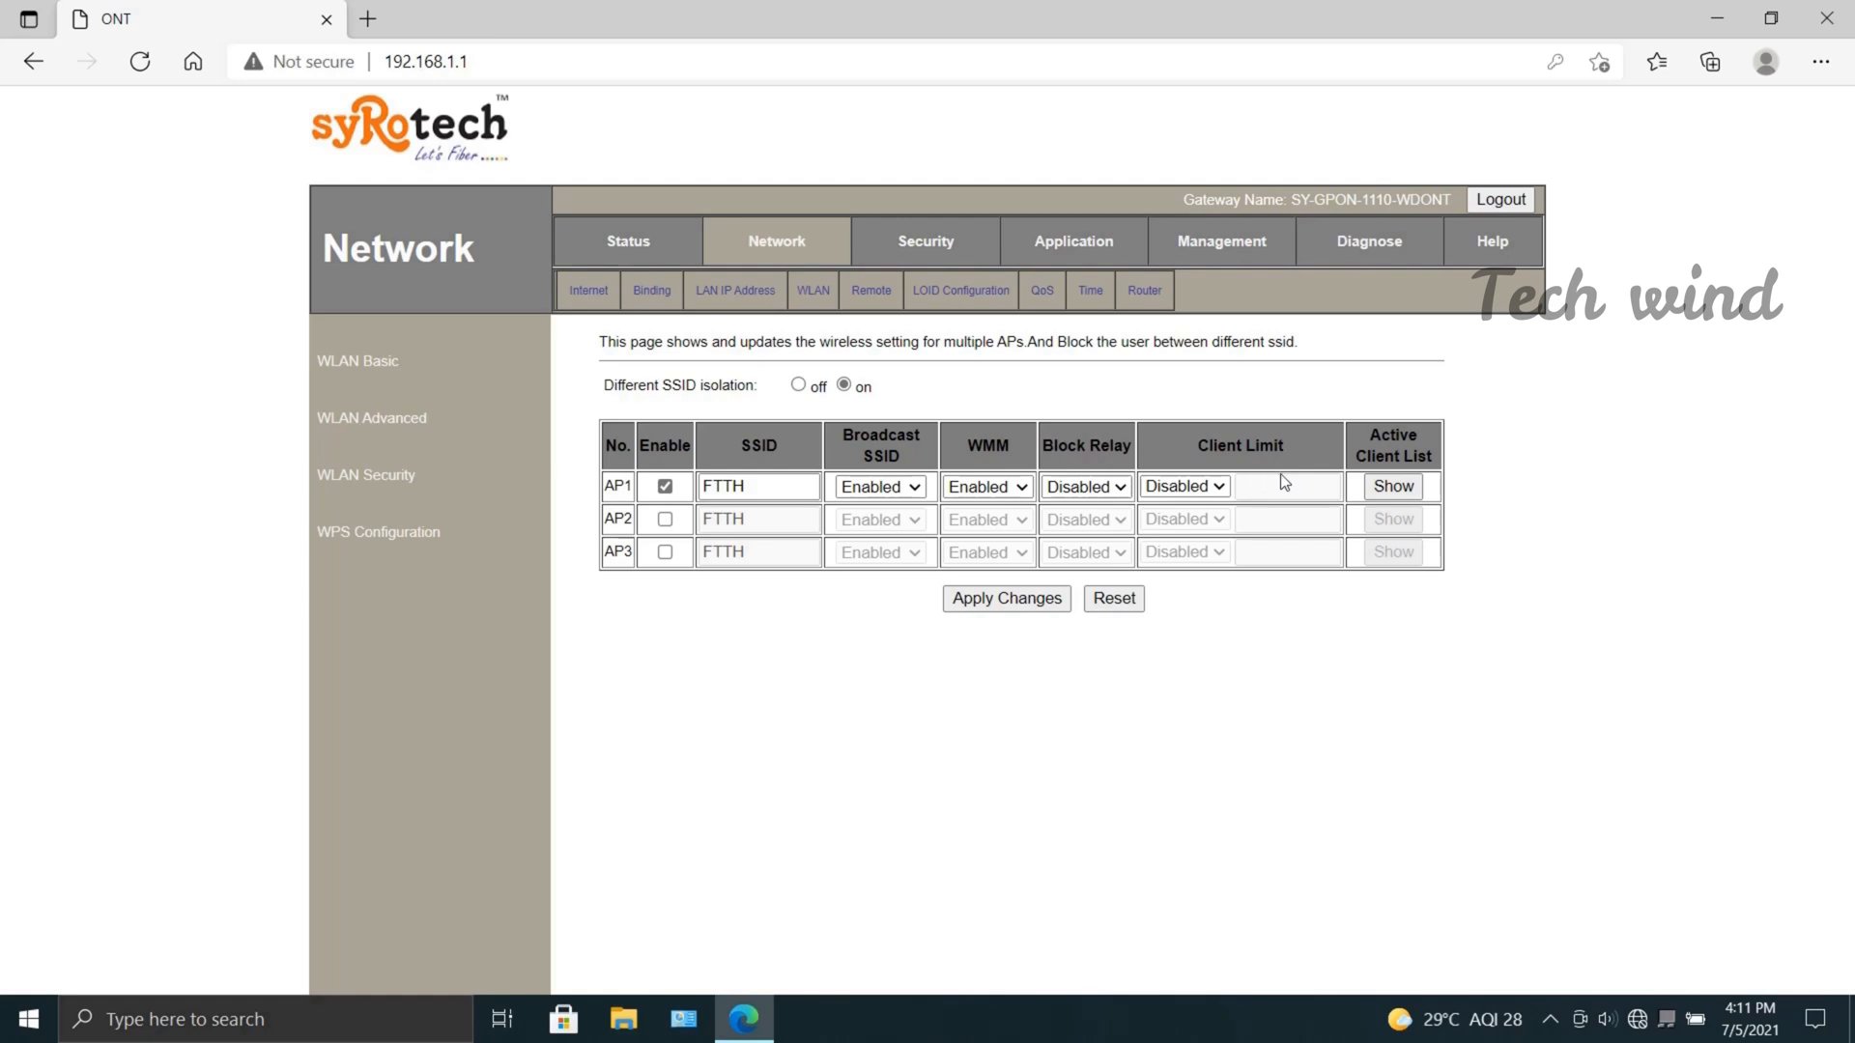
{"action": "mouse_move", "coordinate": [1031, 562]}
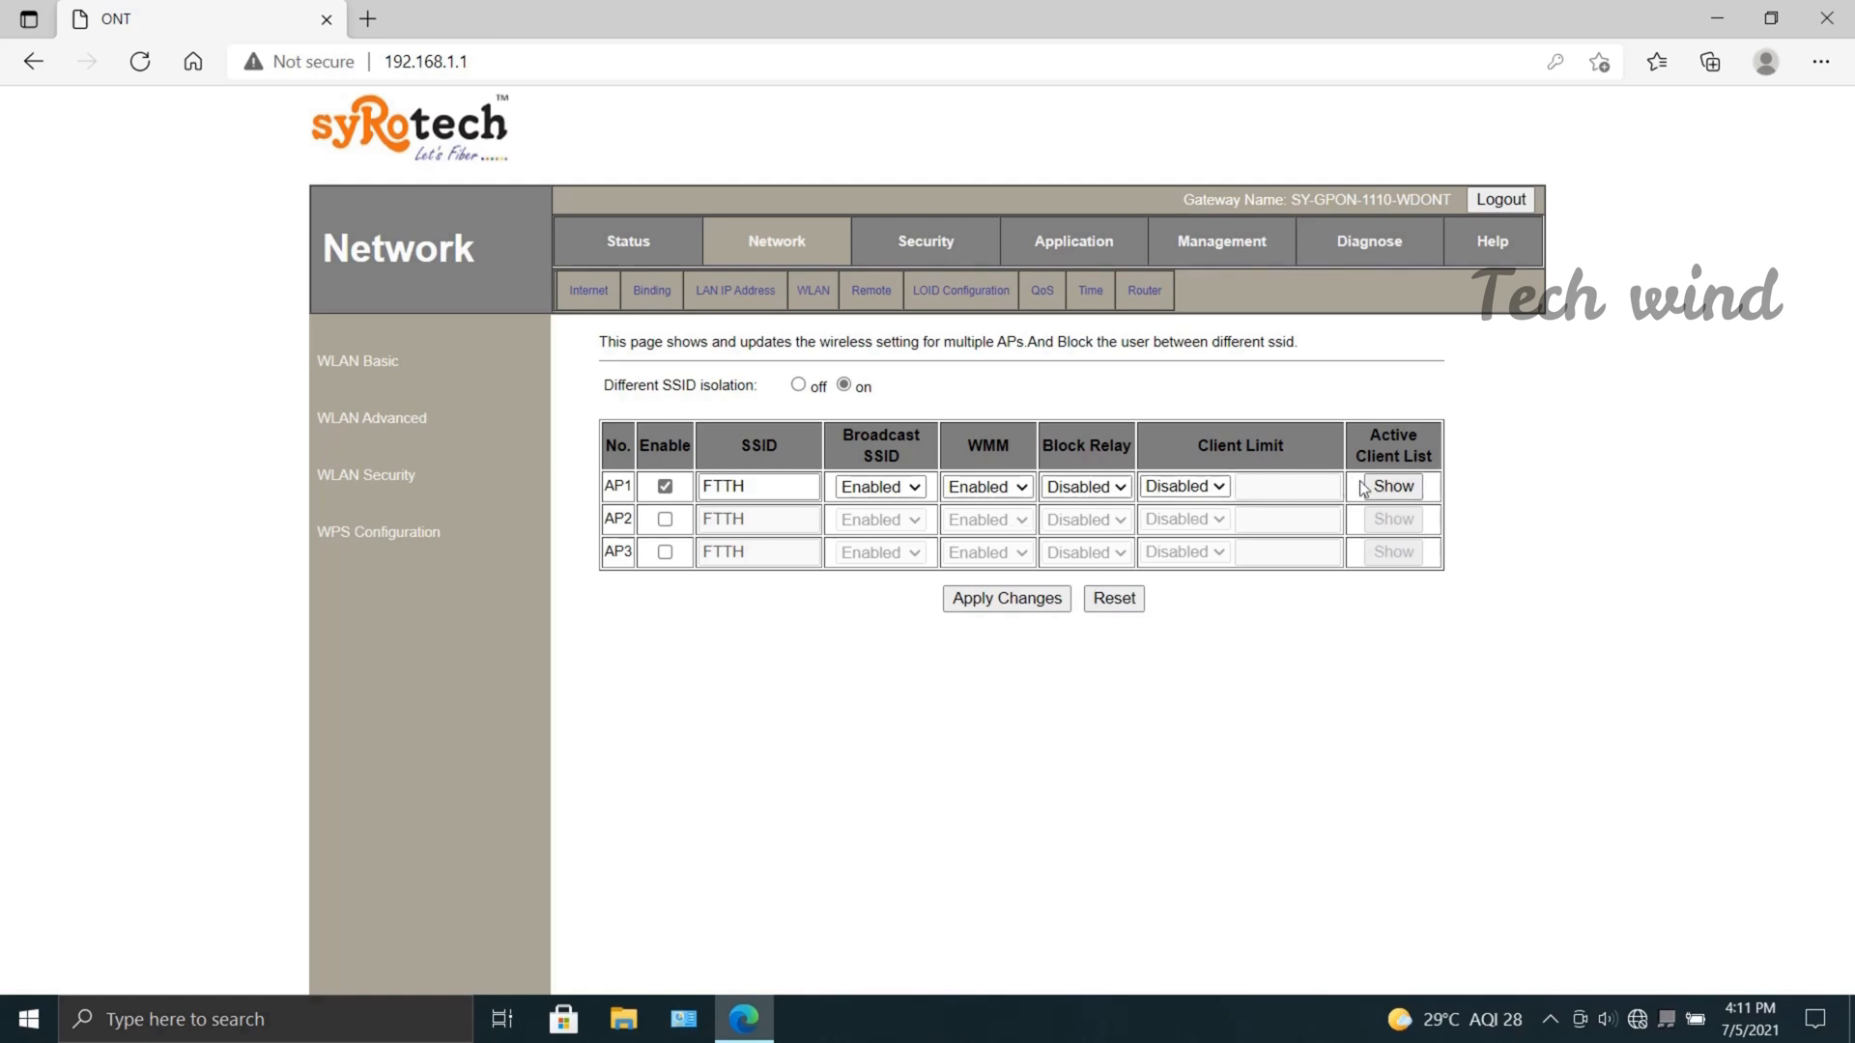
{"action": "mouse_move", "coordinate": [502, 510]}
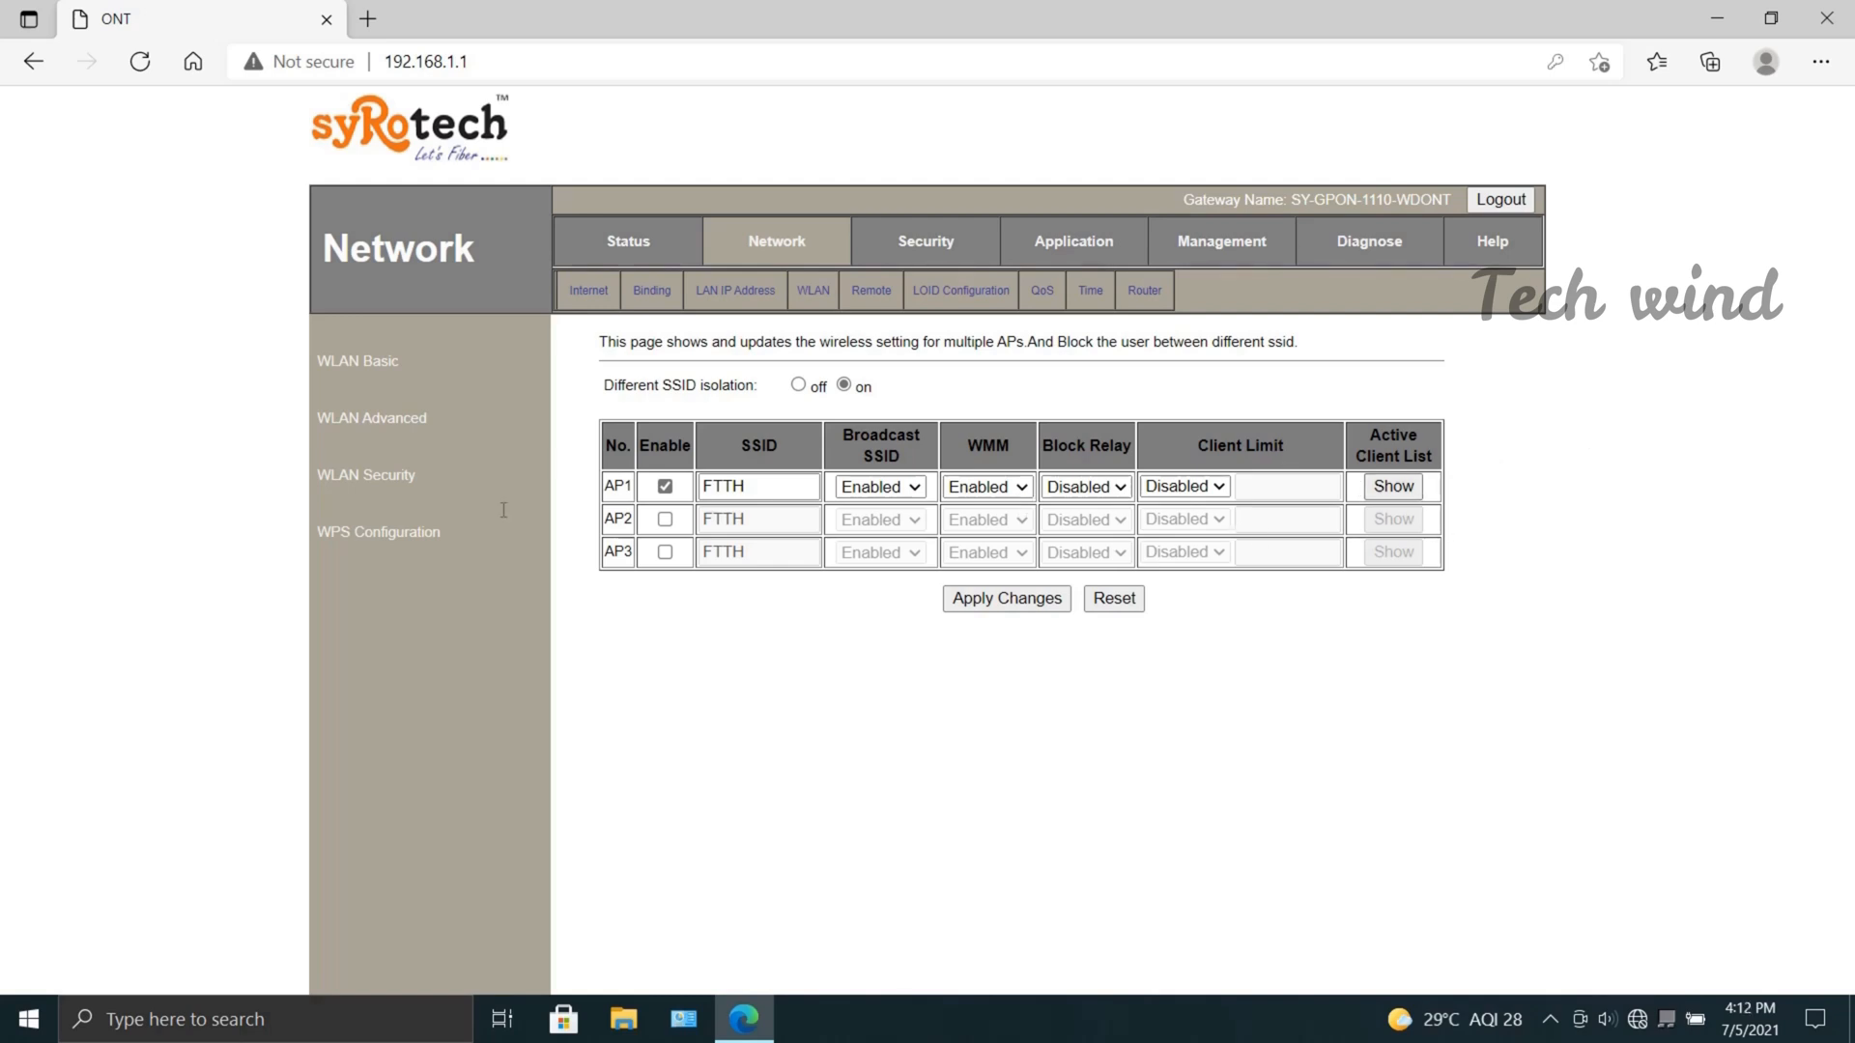
{"action": "mouse_move", "coordinate": [951, 626]}
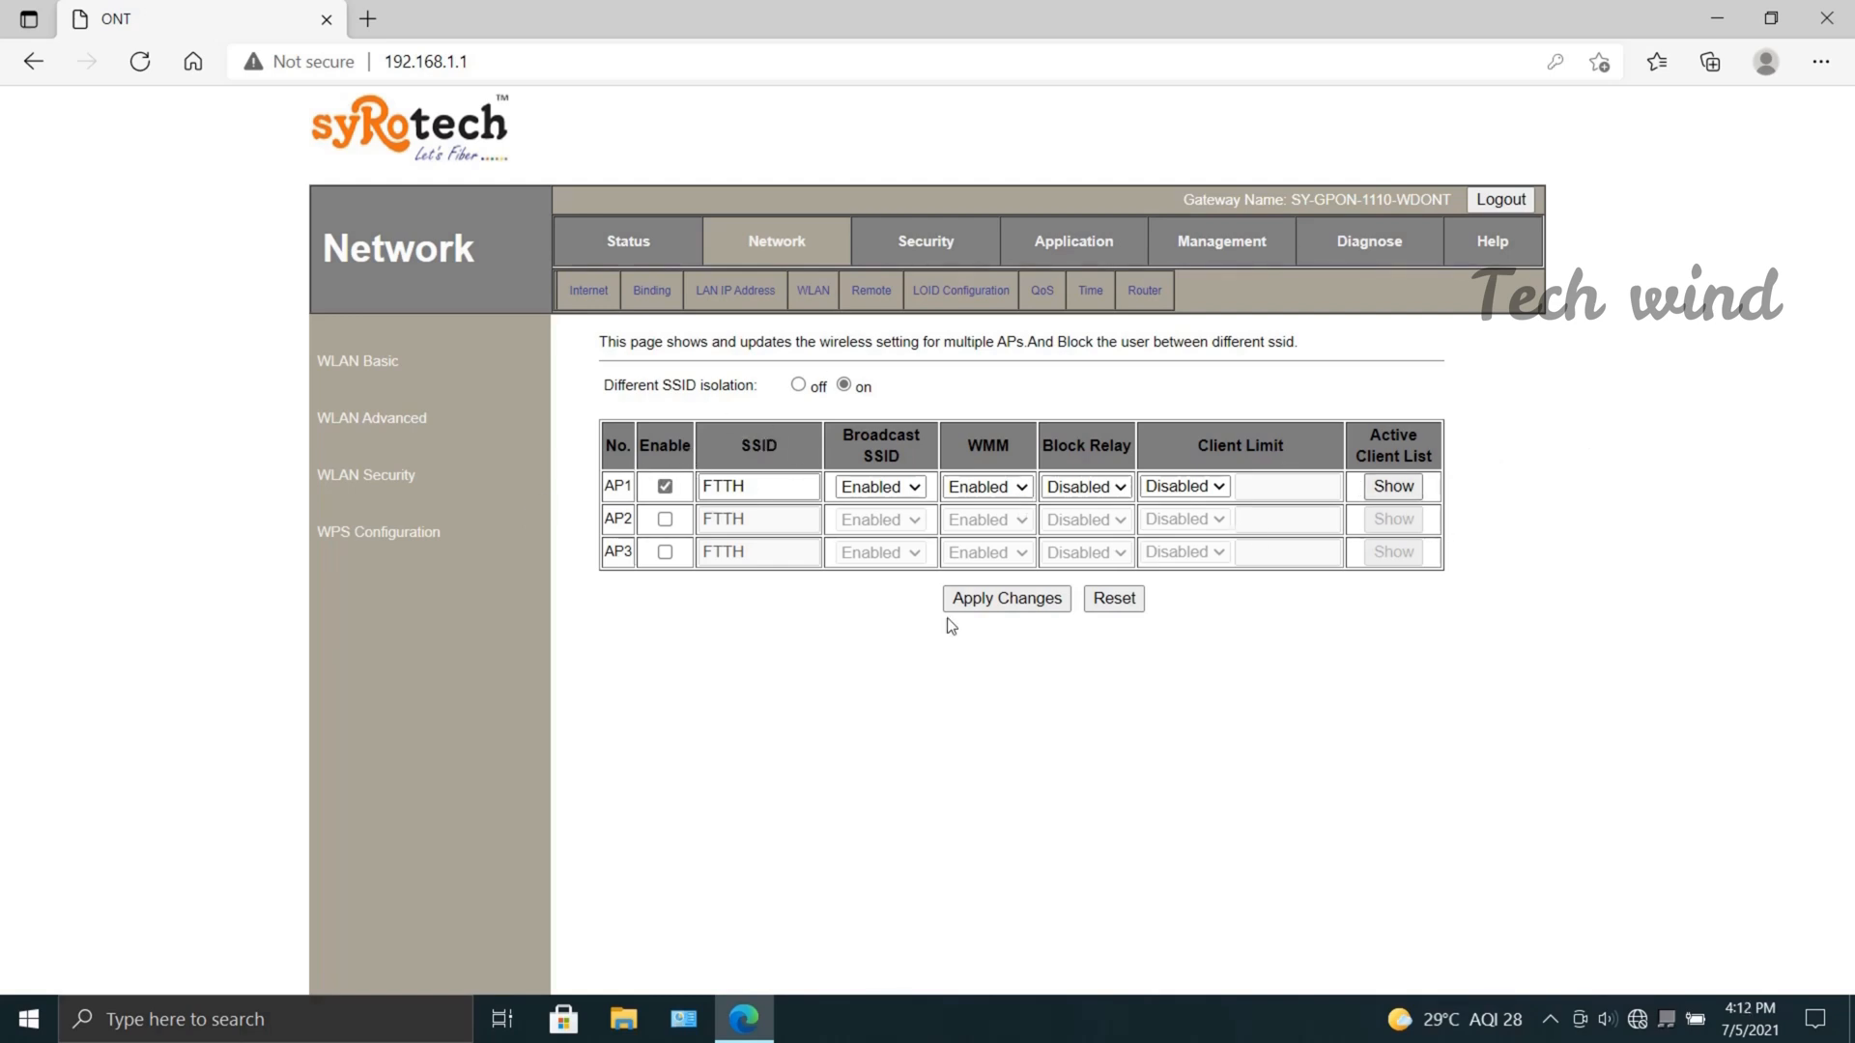
{"action": "mouse_move", "coordinate": [1465, 483]}
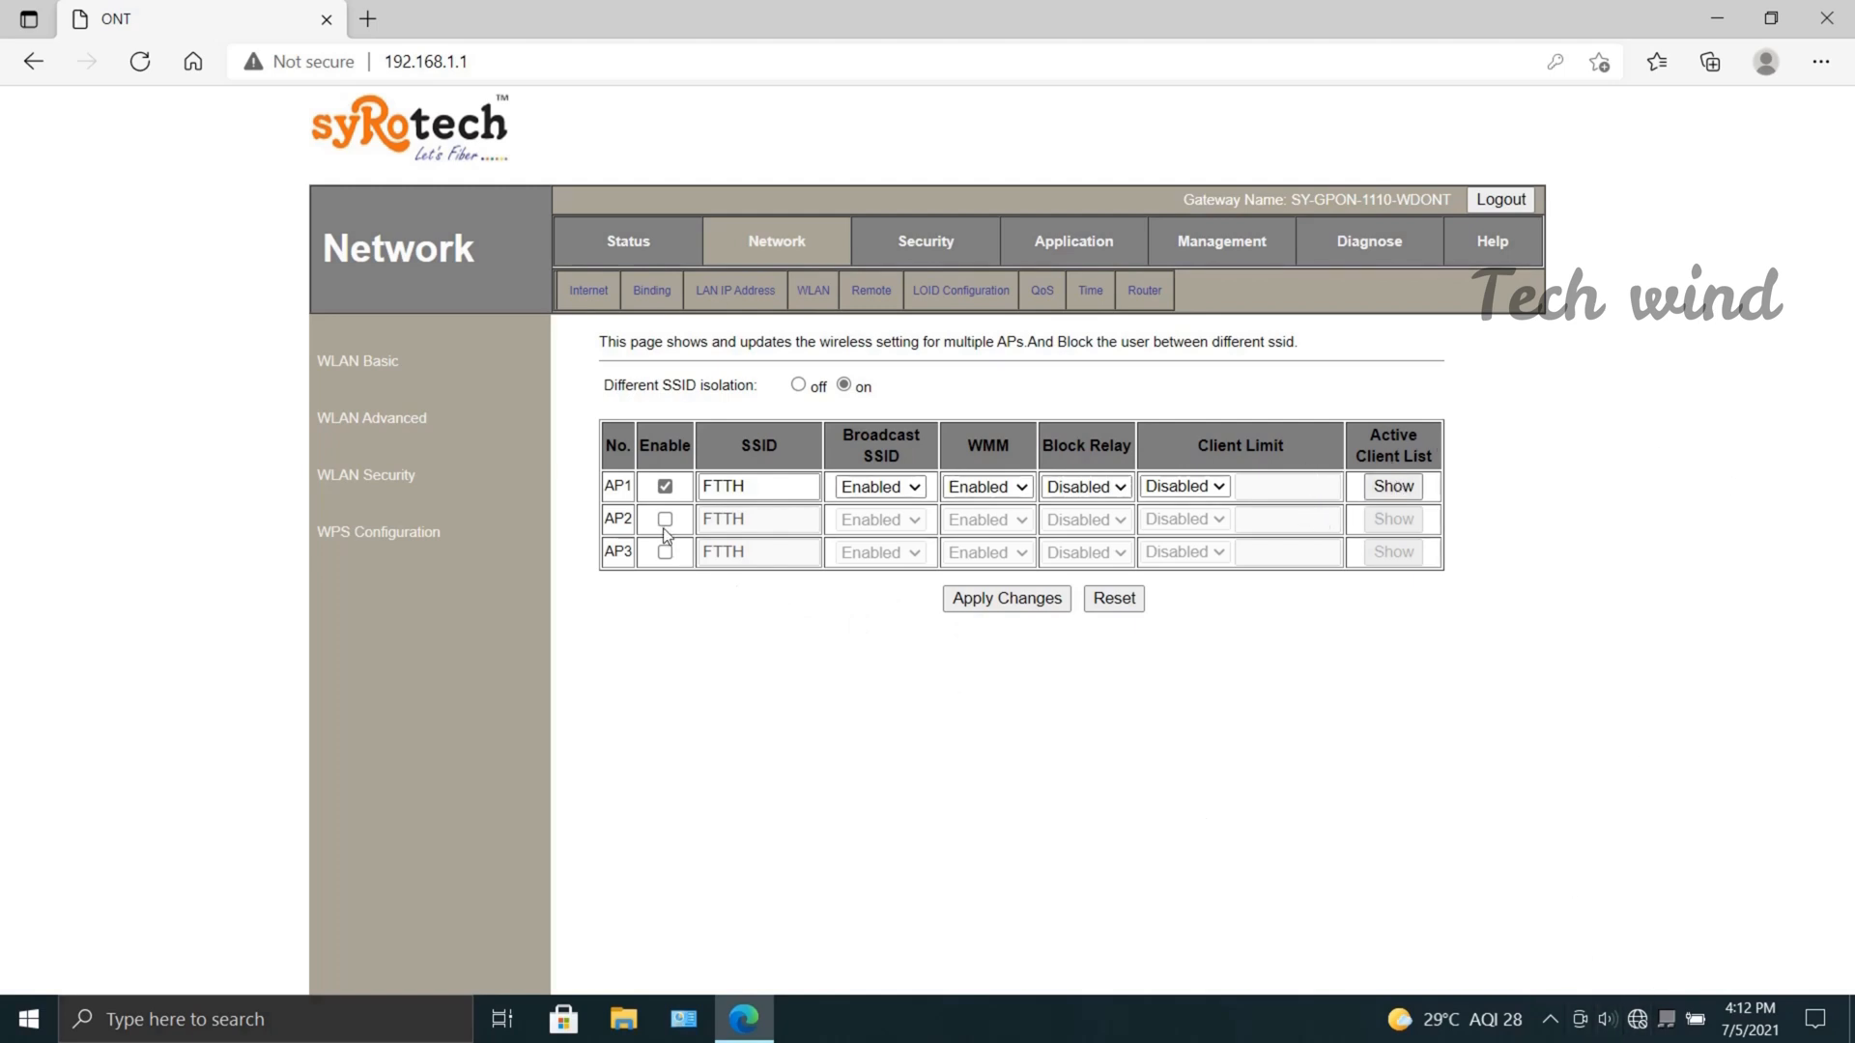
{"action": "left_click", "coordinate": [665, 520]}
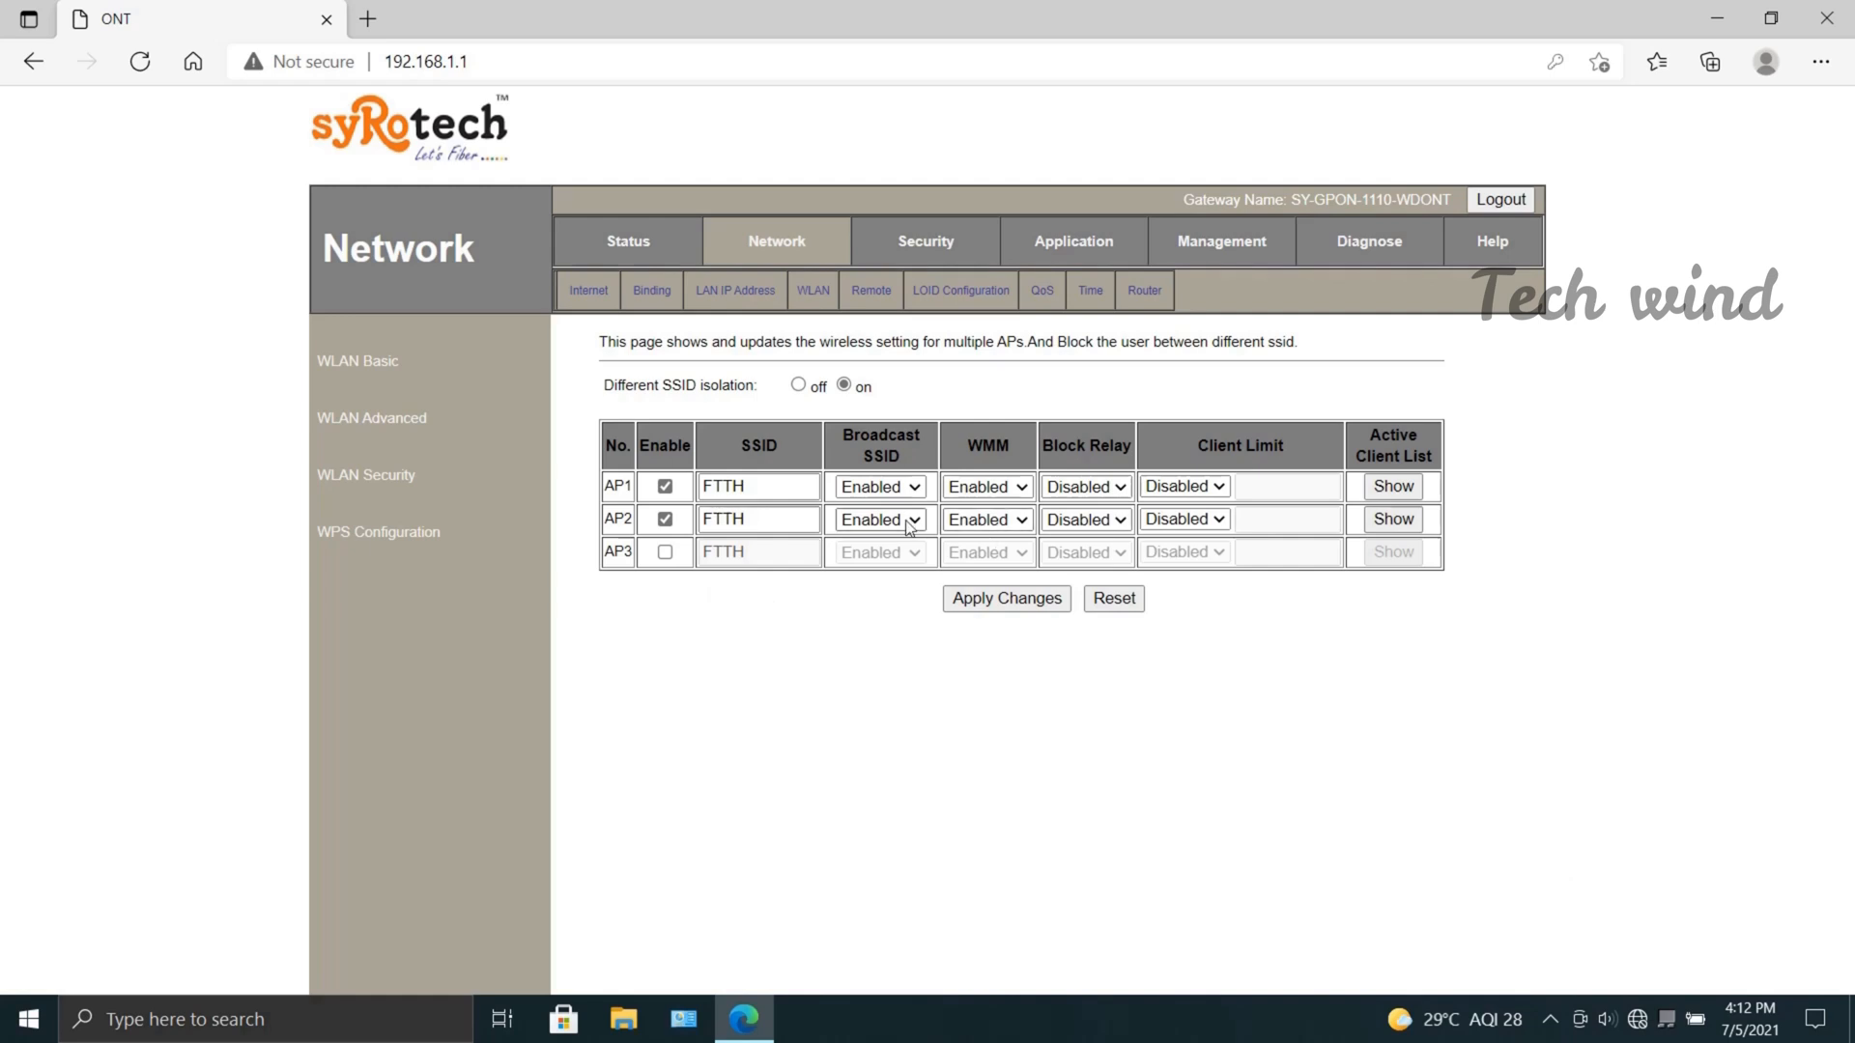
{"action": "type", "text": "2"}
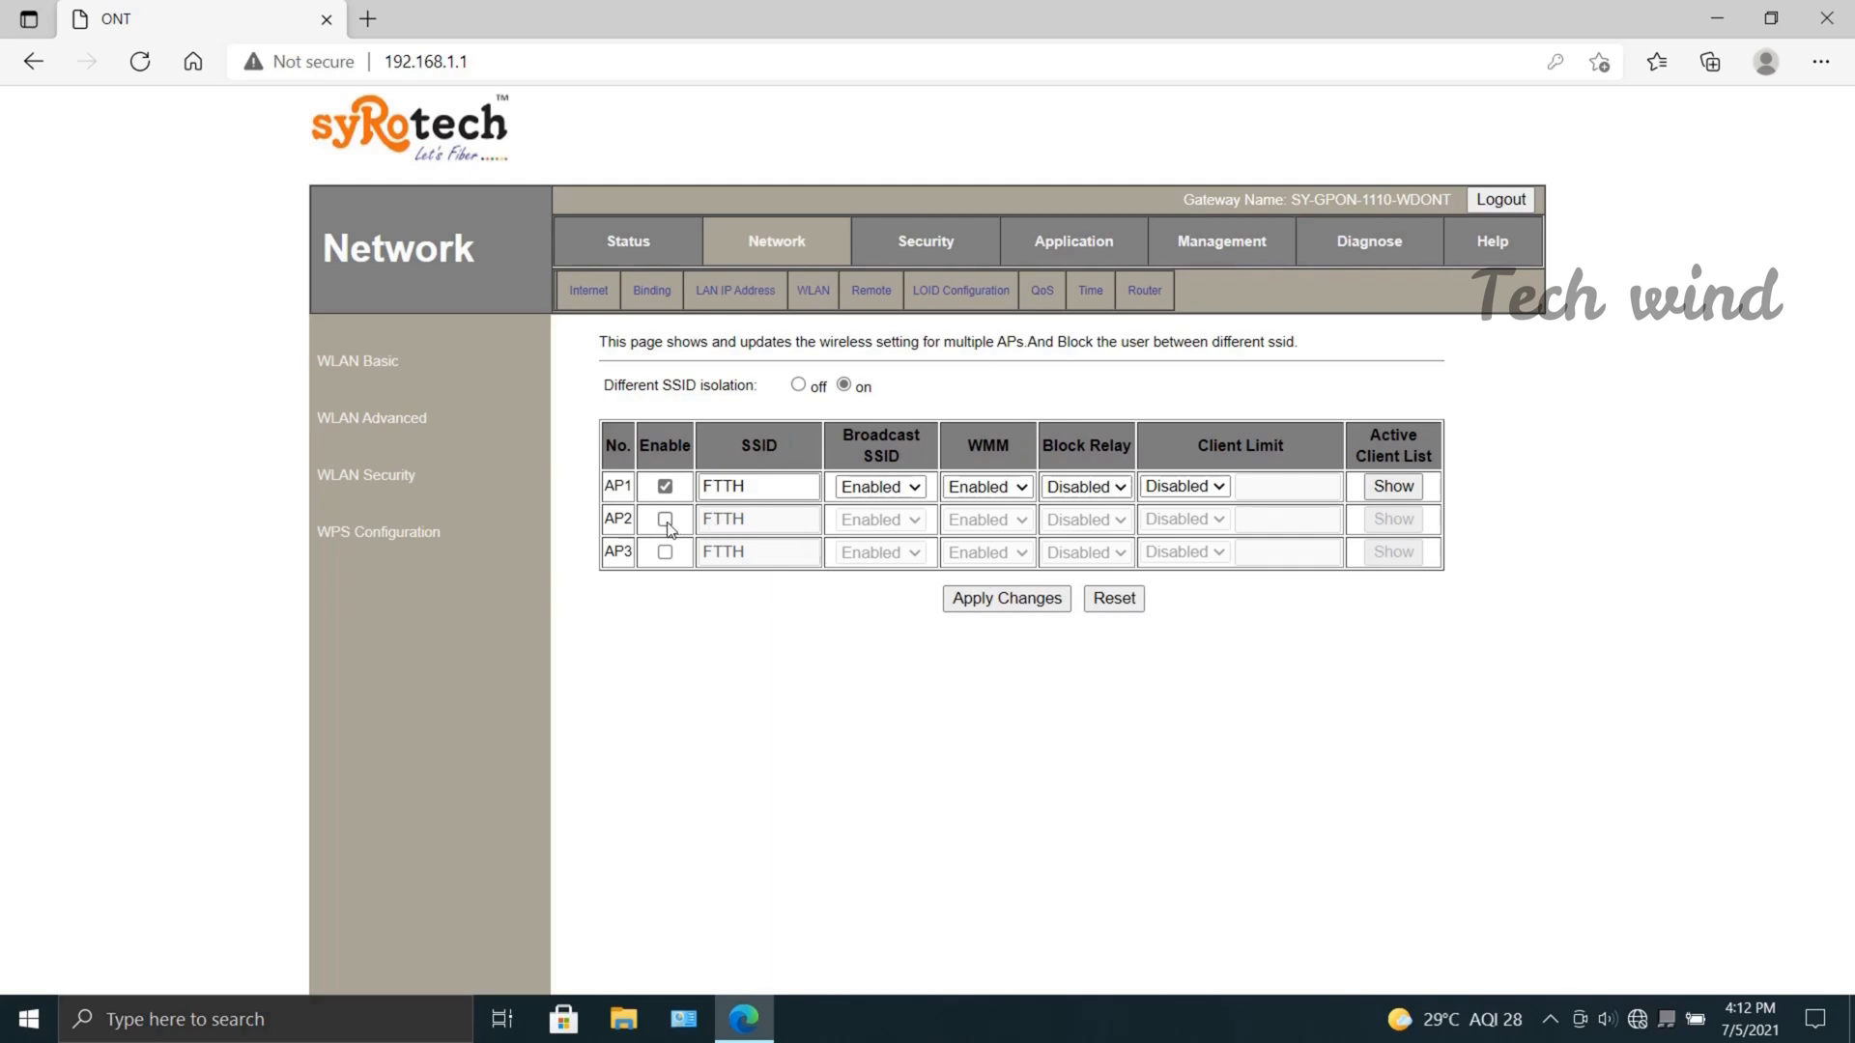
{"action": "left_click", "coordinate": [664, 518]}
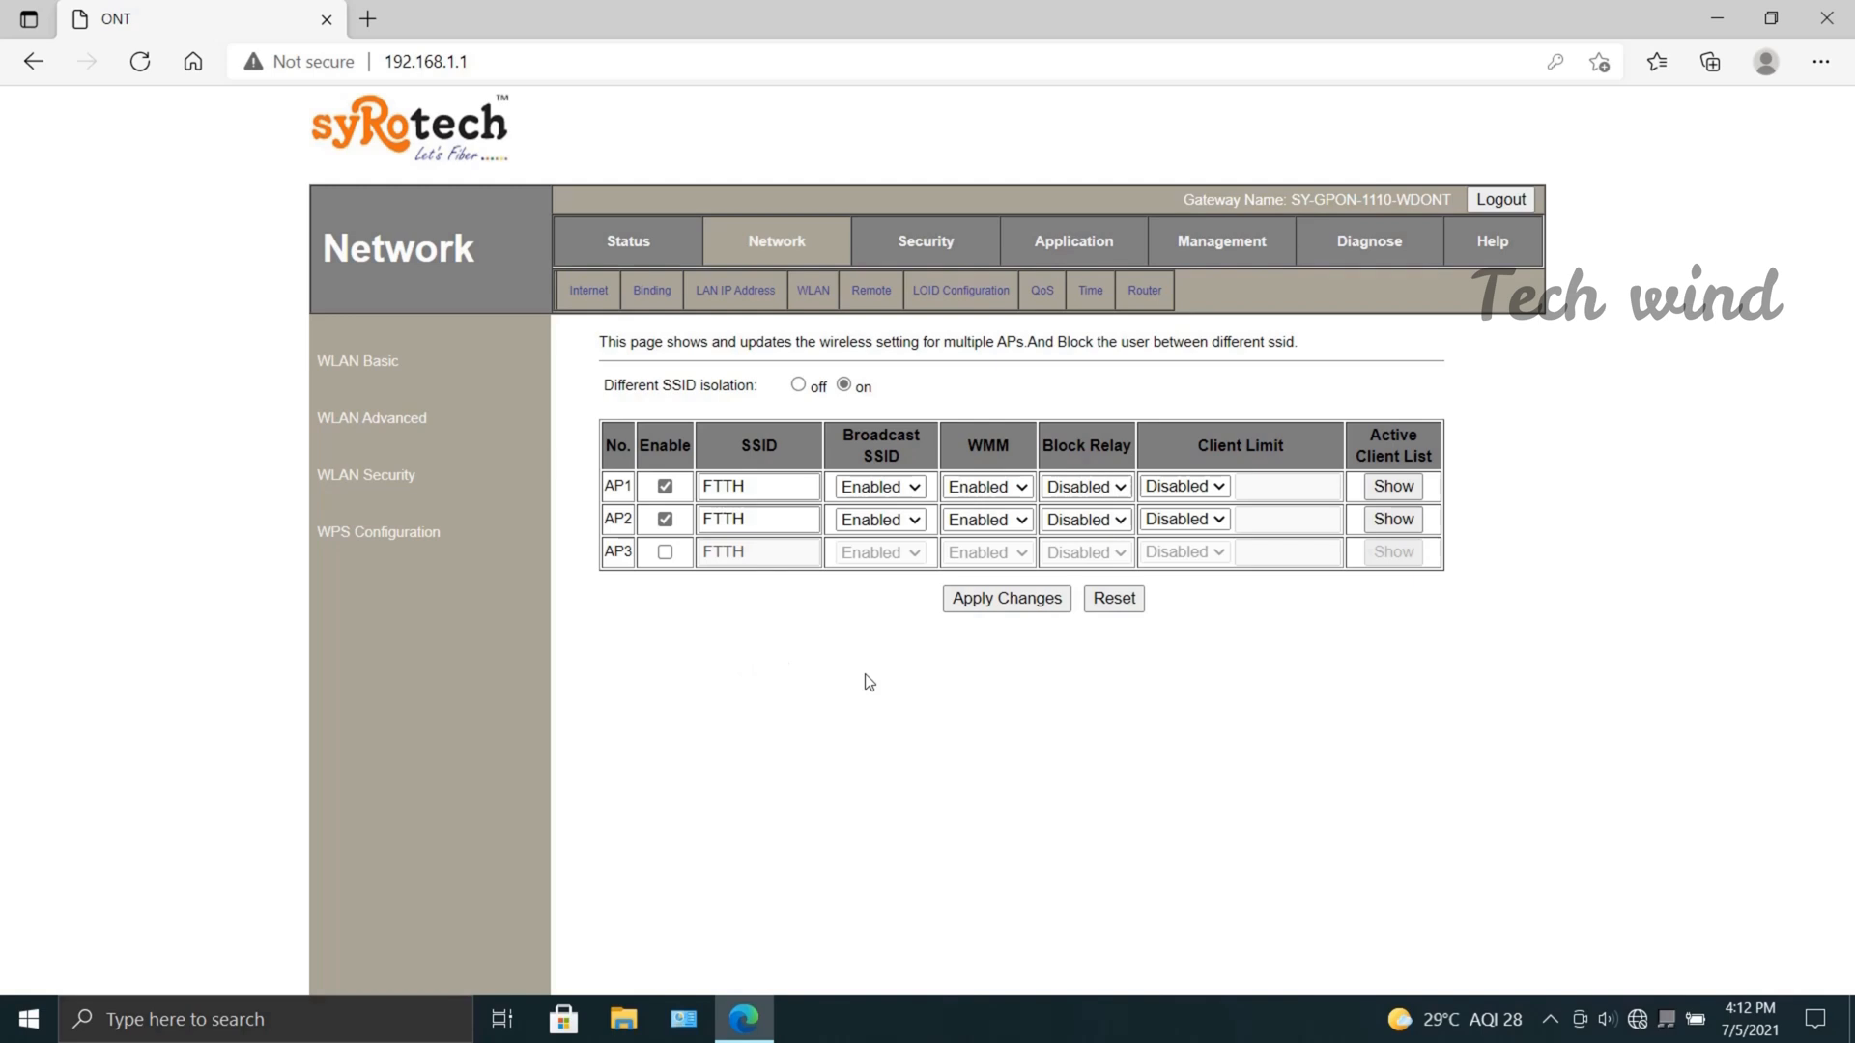
{"action": "mouse_move", "coordinate": [1604, 1020]}
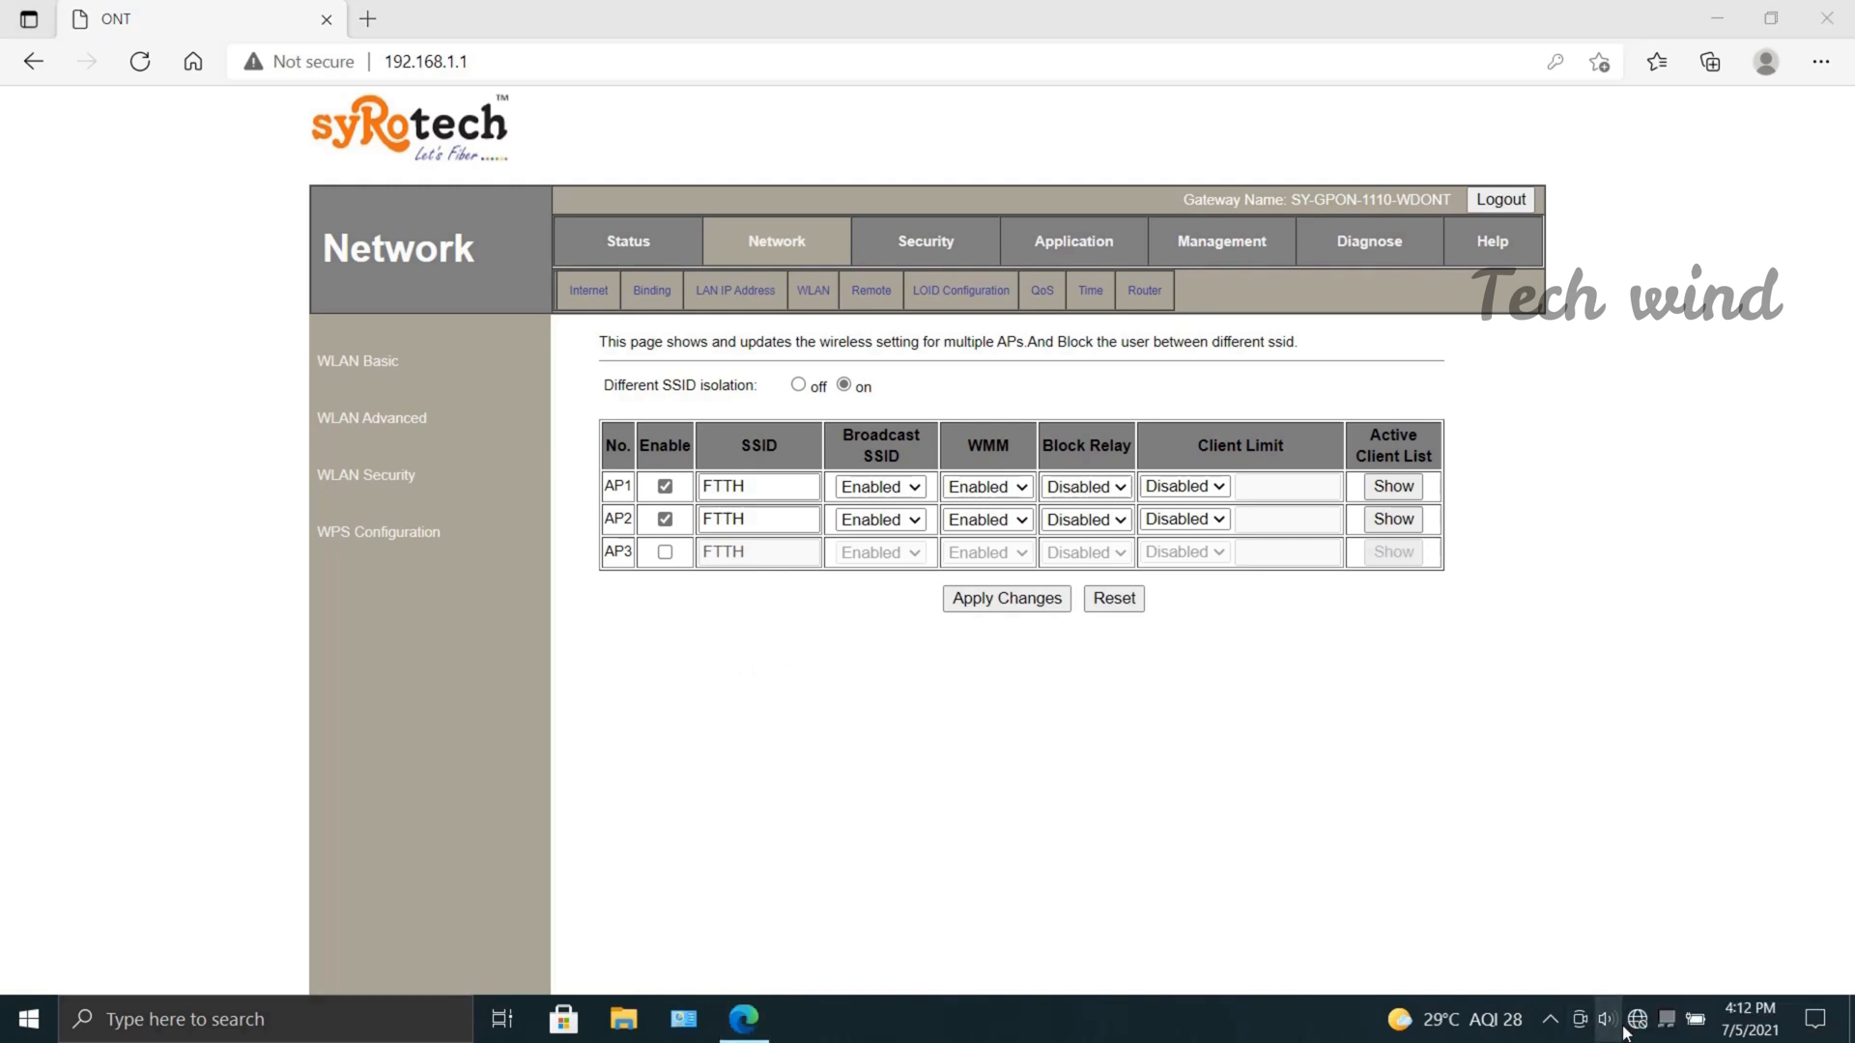
Step: Check the Wi-Fi list for FTTH and TECH WIND, then view TECH WIND's WPA2 Mixed security
{"action": "left_click", "coordinate": [1609, 1018]}
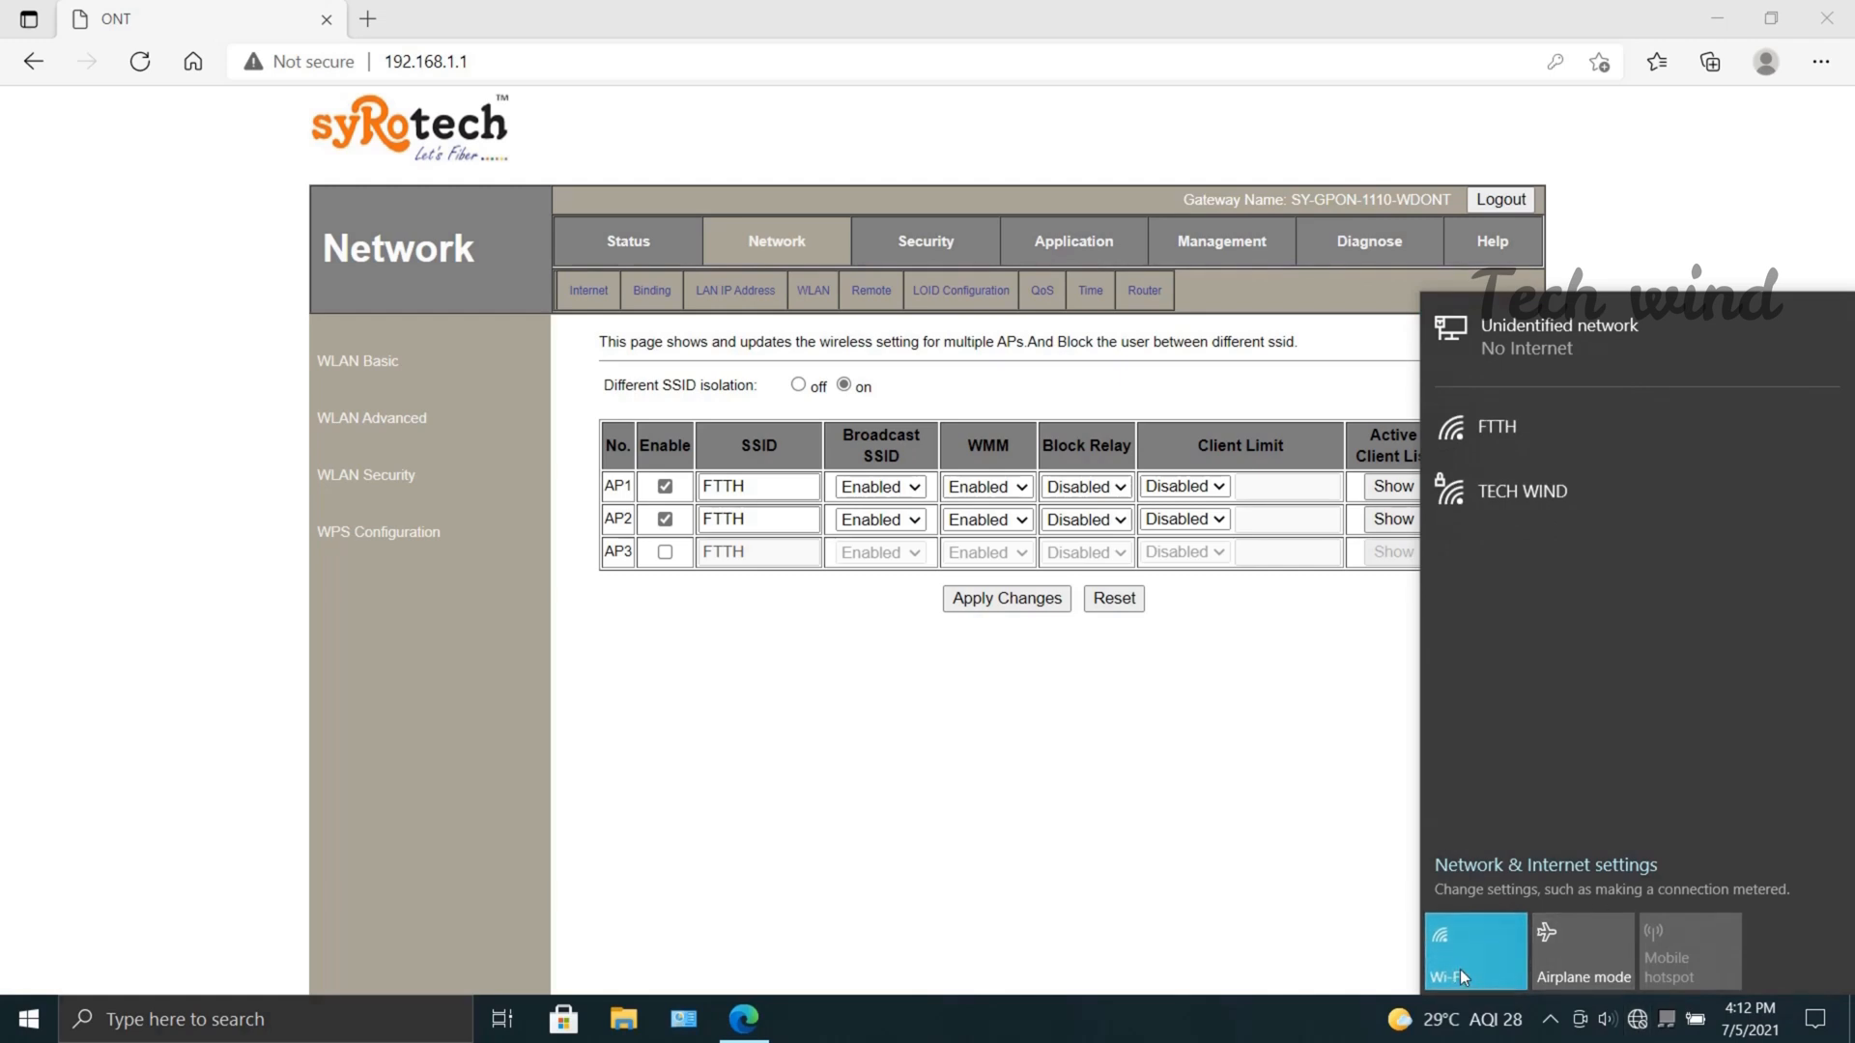
{"action": "left_click", "coordinate": [1474, 950]}
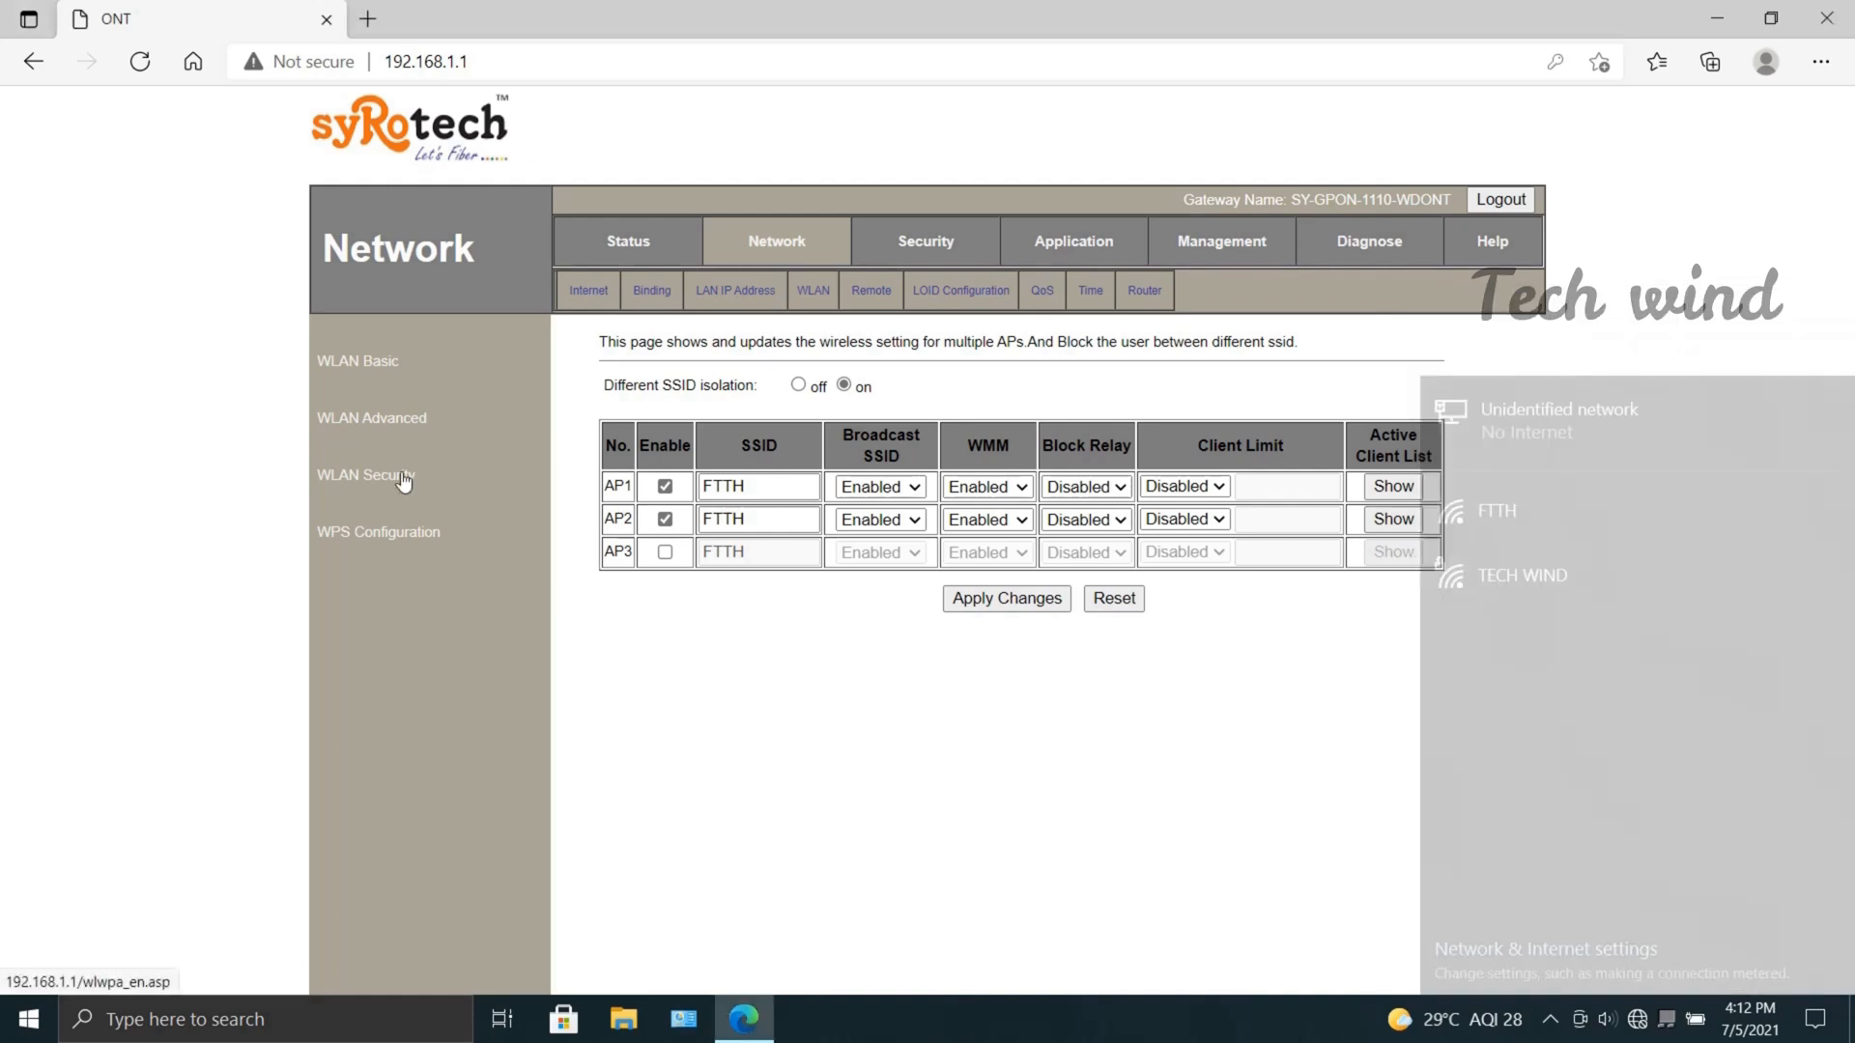
{"action": "left_click", "coordinate": [366, 475]}
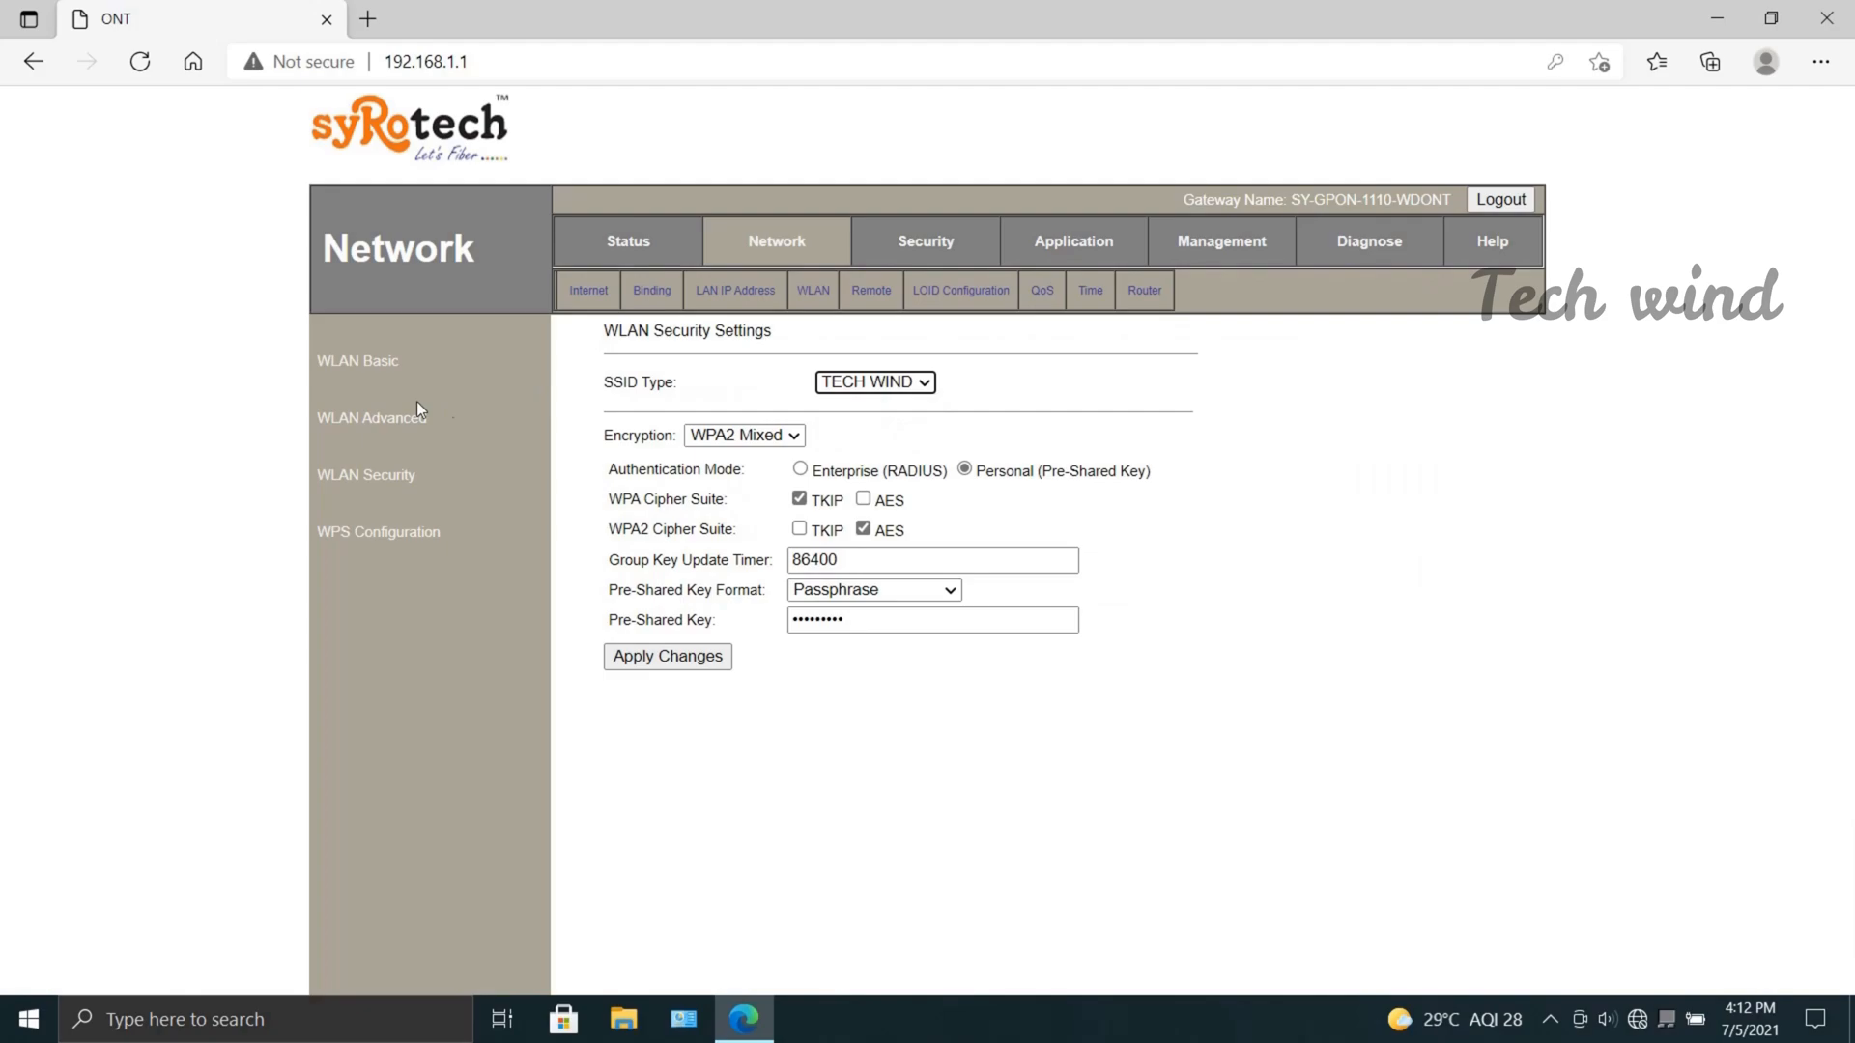